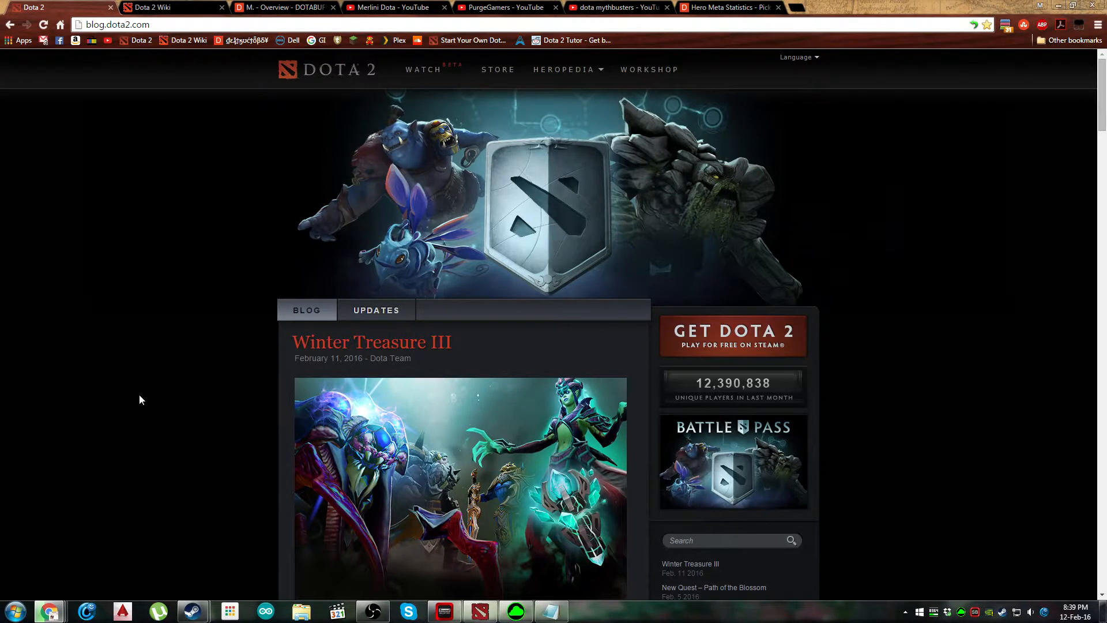
mouse_move(127, 407)
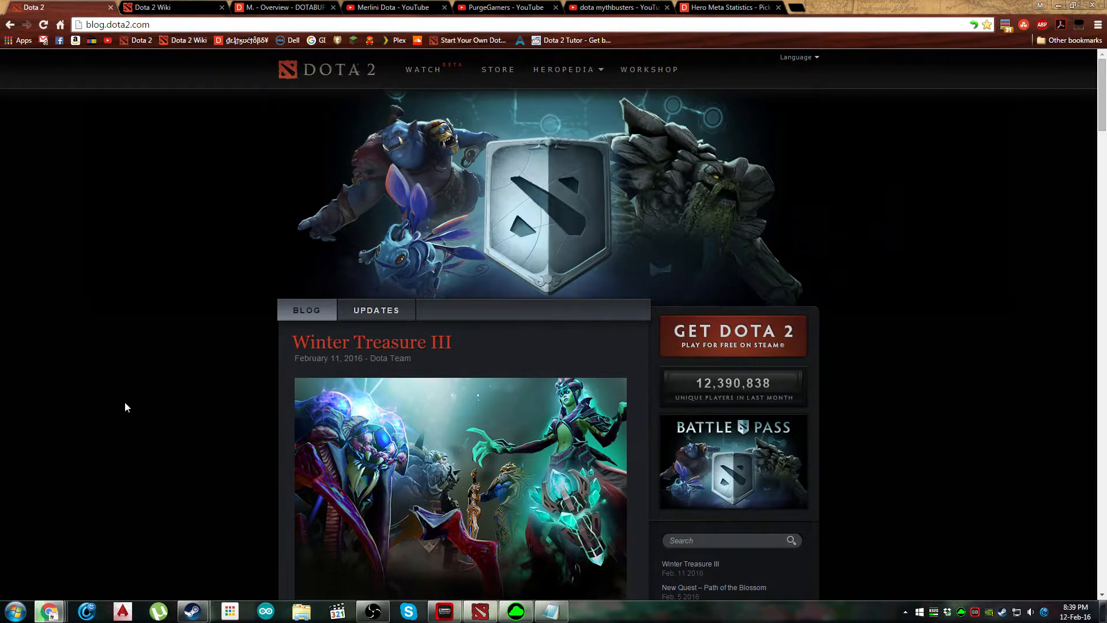
mouse_move(110, 403)
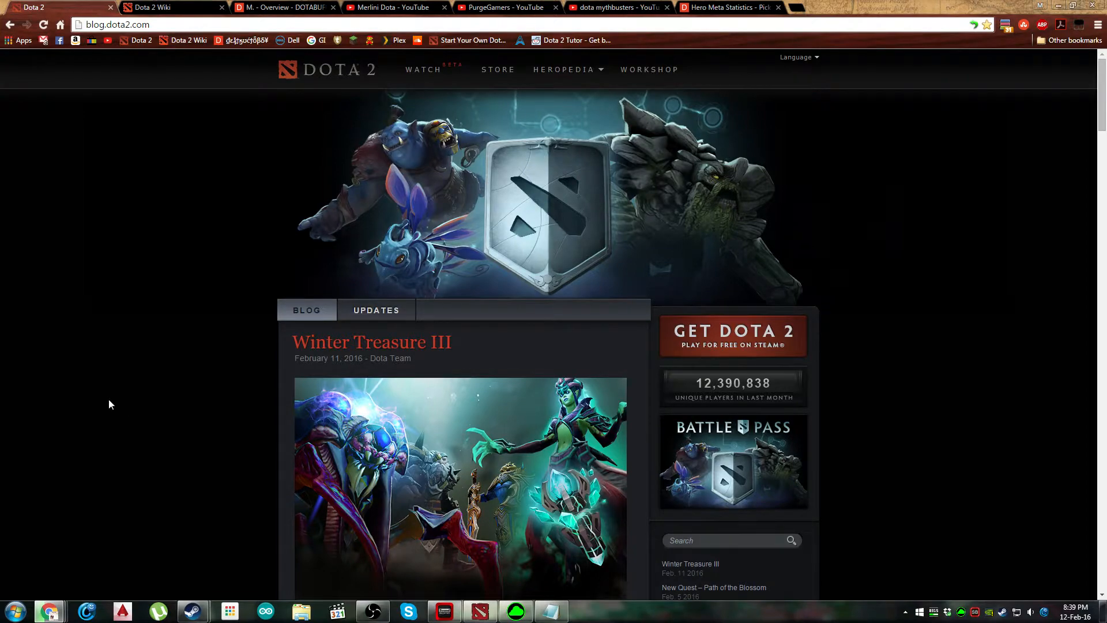
mouse_move(609, 612)
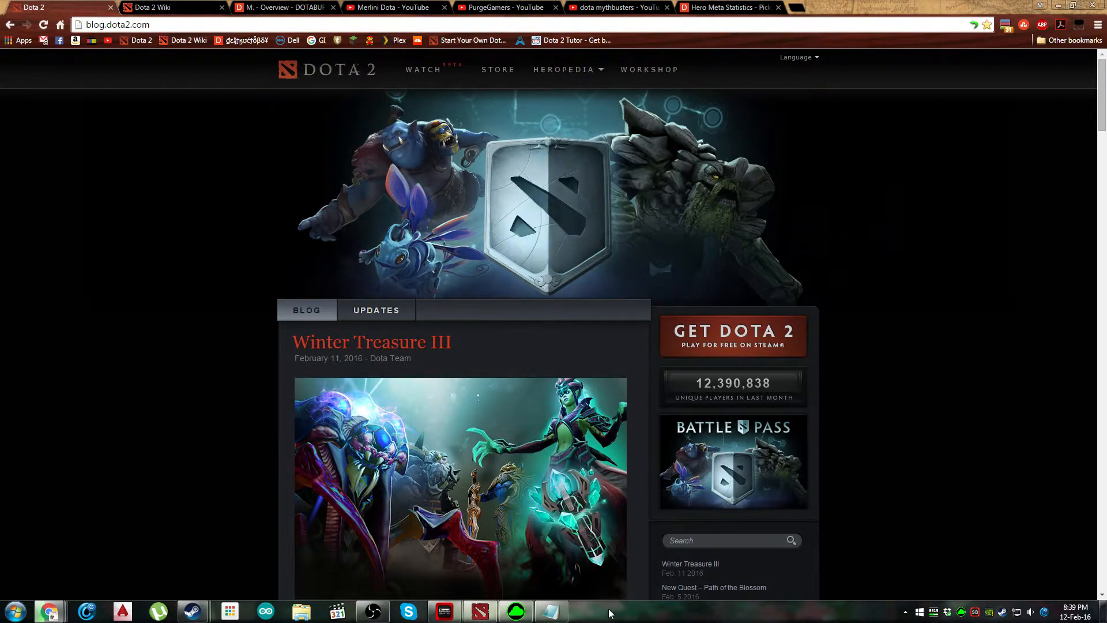
- Review the Notepad list and position the cursor after the word Mechanics
click(551, 611)
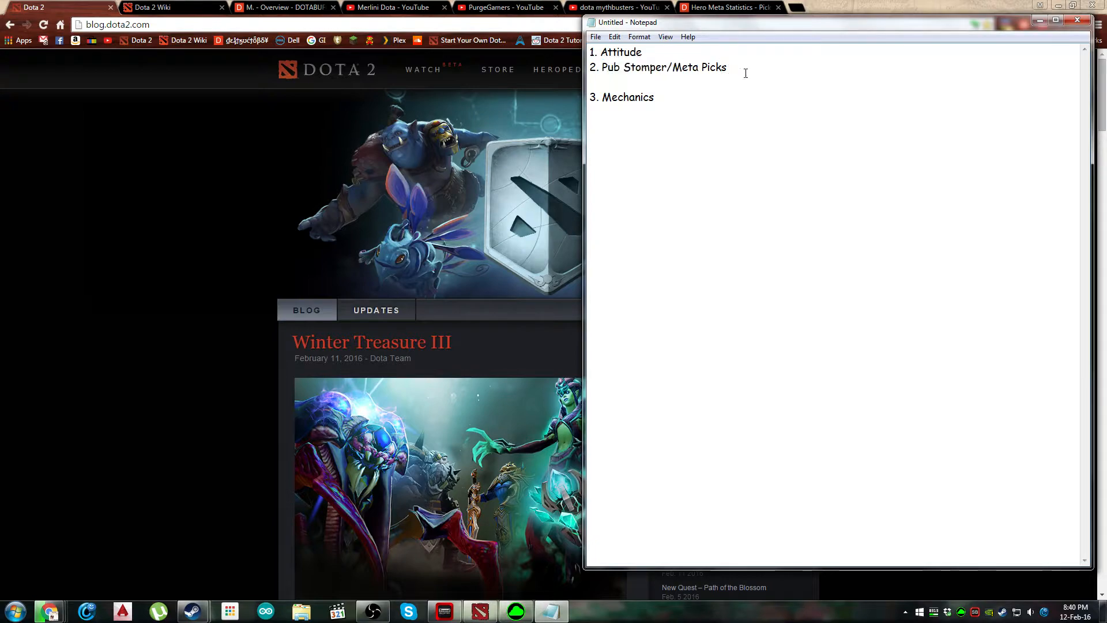
double_click(627, 97)
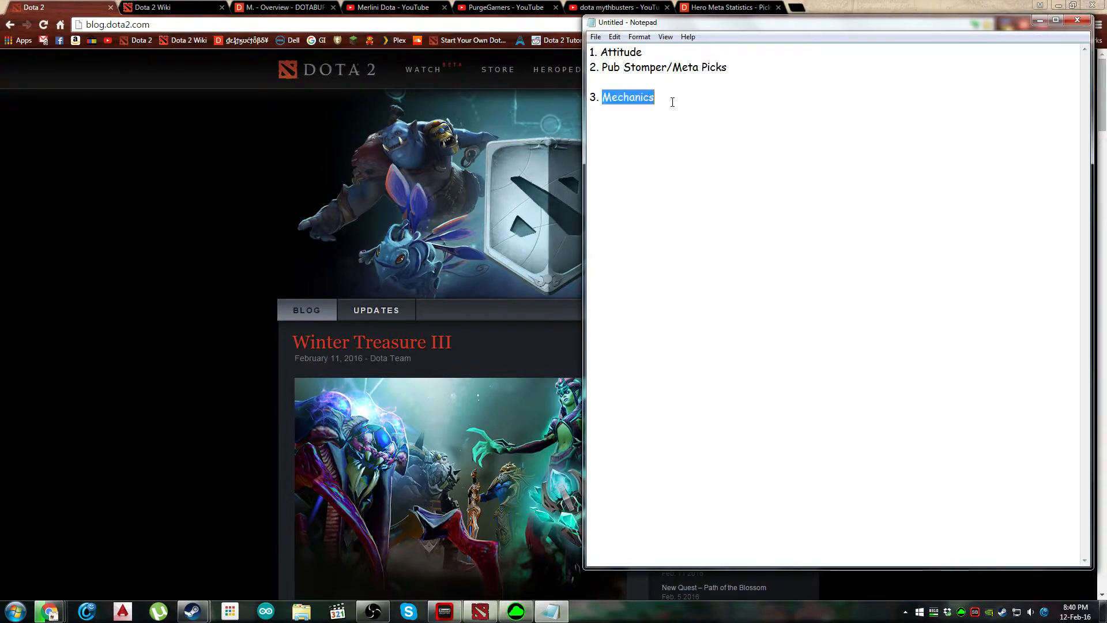
click(655, 97)
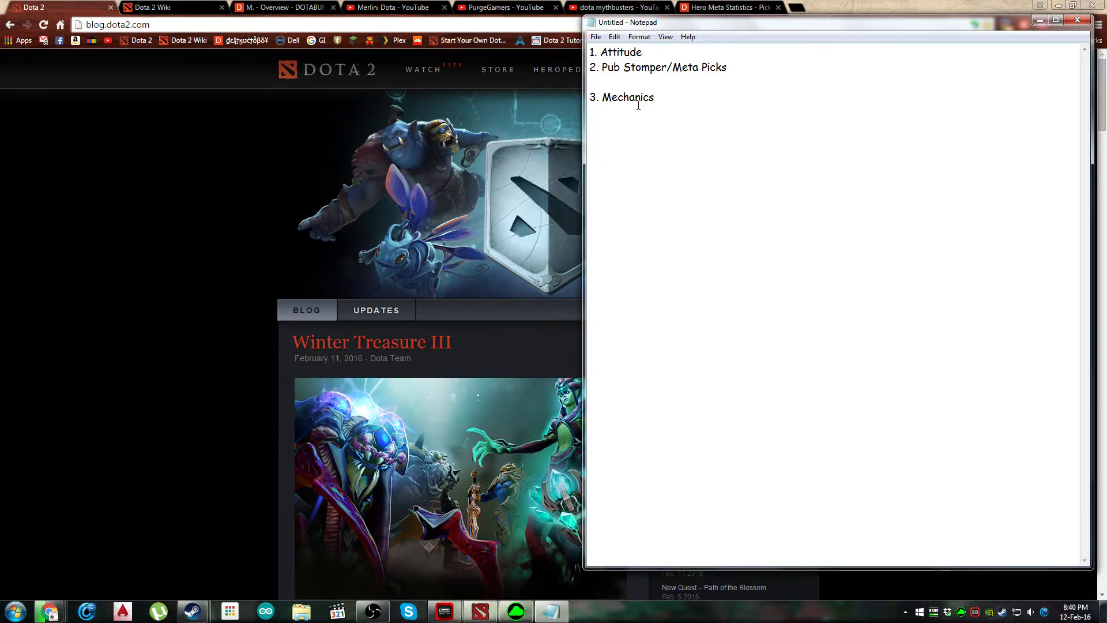
click(635, 97)
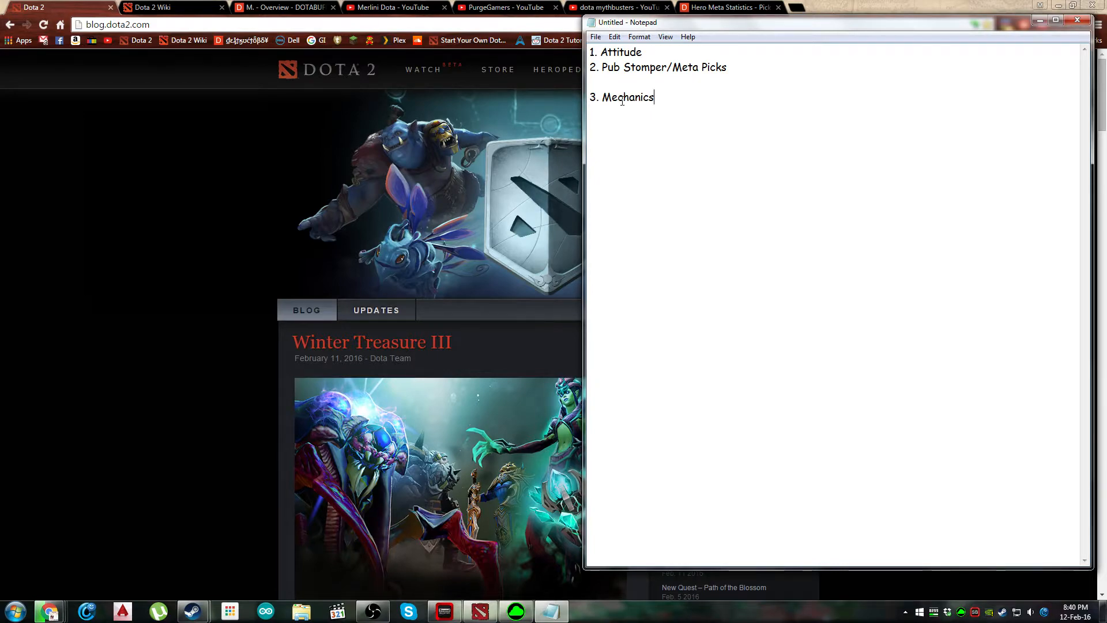
mouse_move(632, 103)
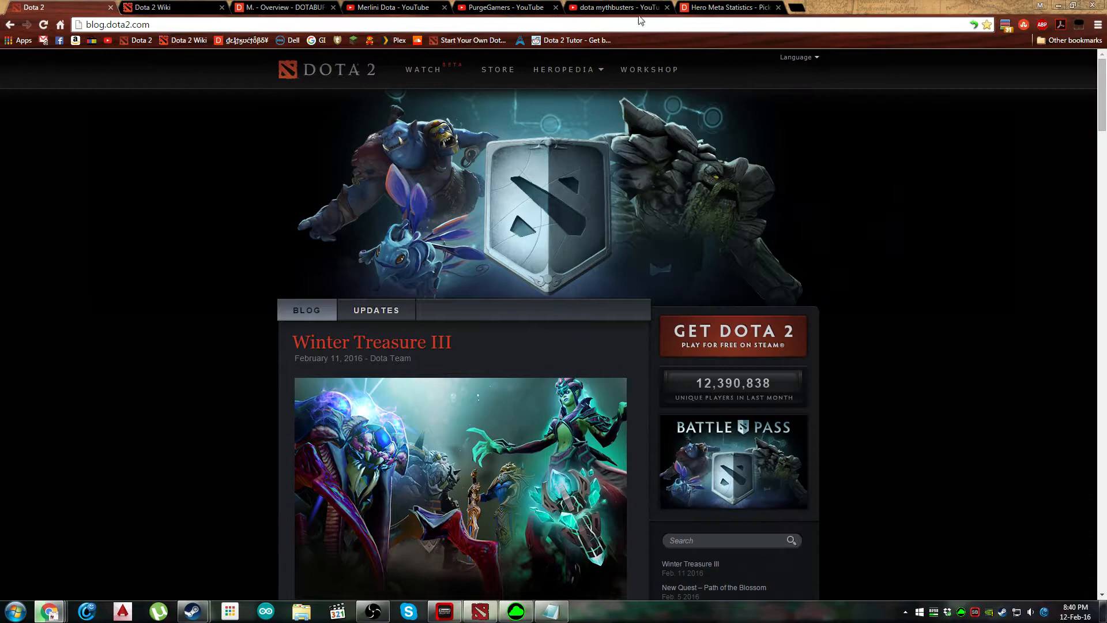
- Switch to Dotabuff's Hero Meta Statistics page of pick and win rates by bracket
click(727, 7)
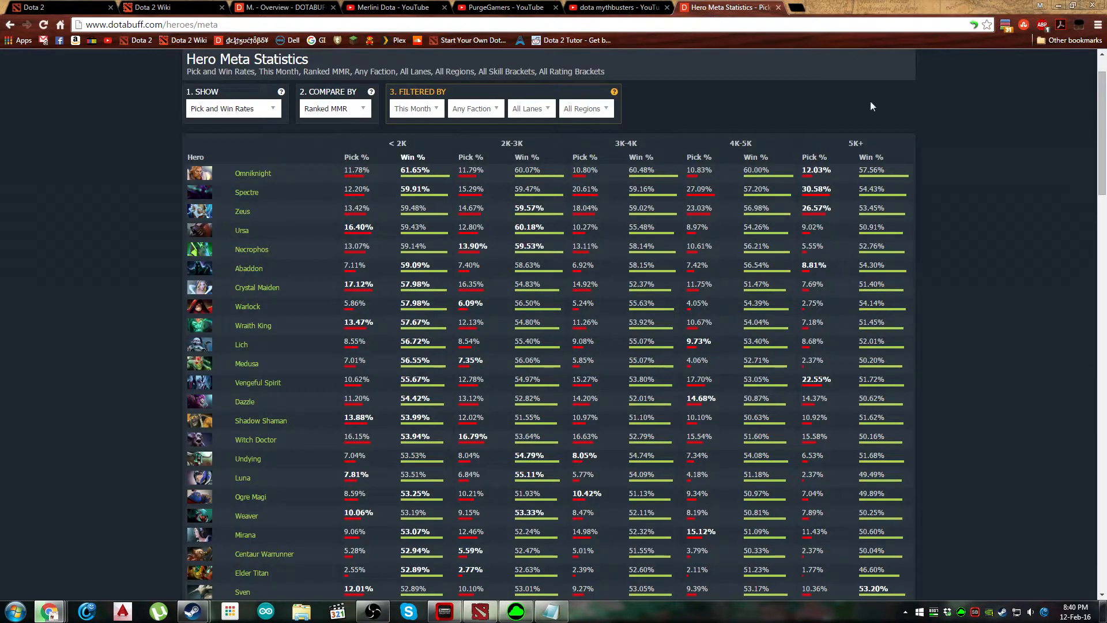
mouse_move(320, 177)
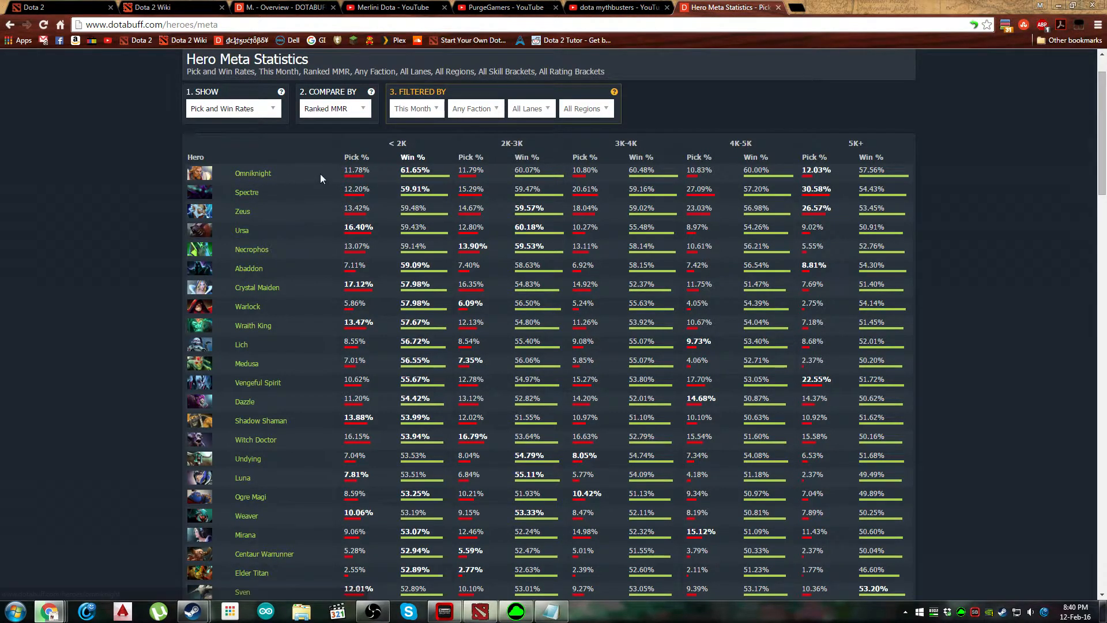
mouse_move(330, 235)
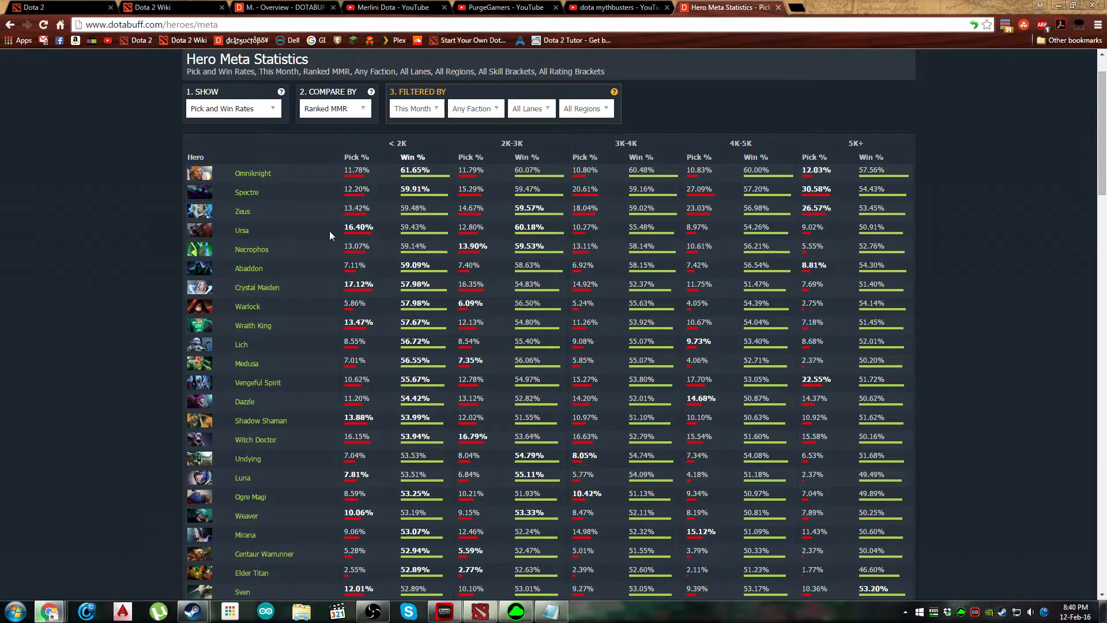
mouse_move(265, 213)
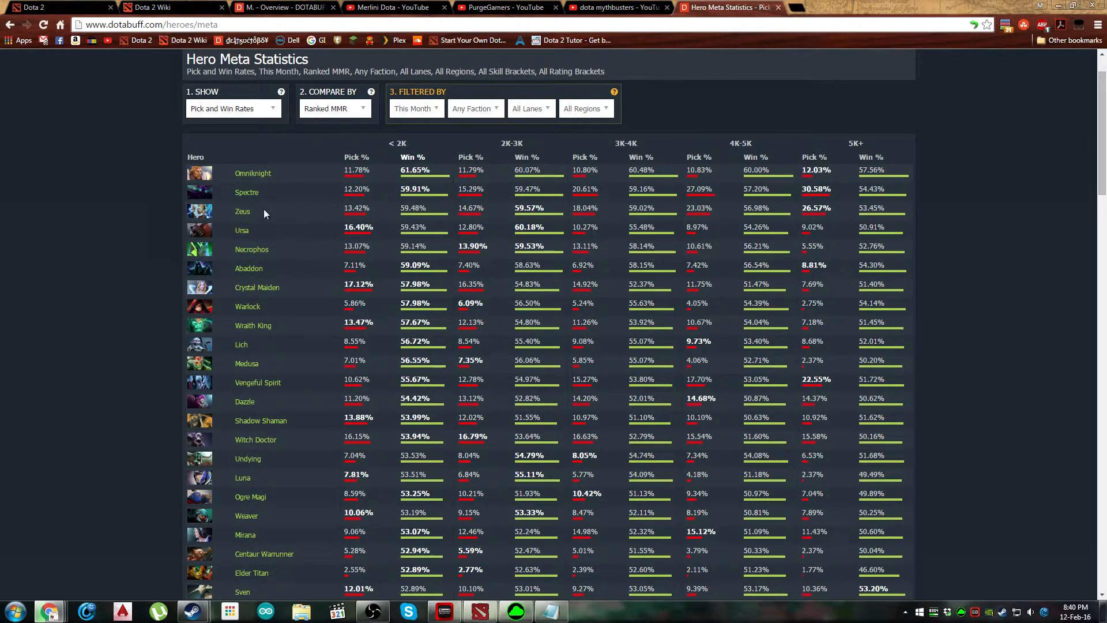
mouse_move(600, 131)
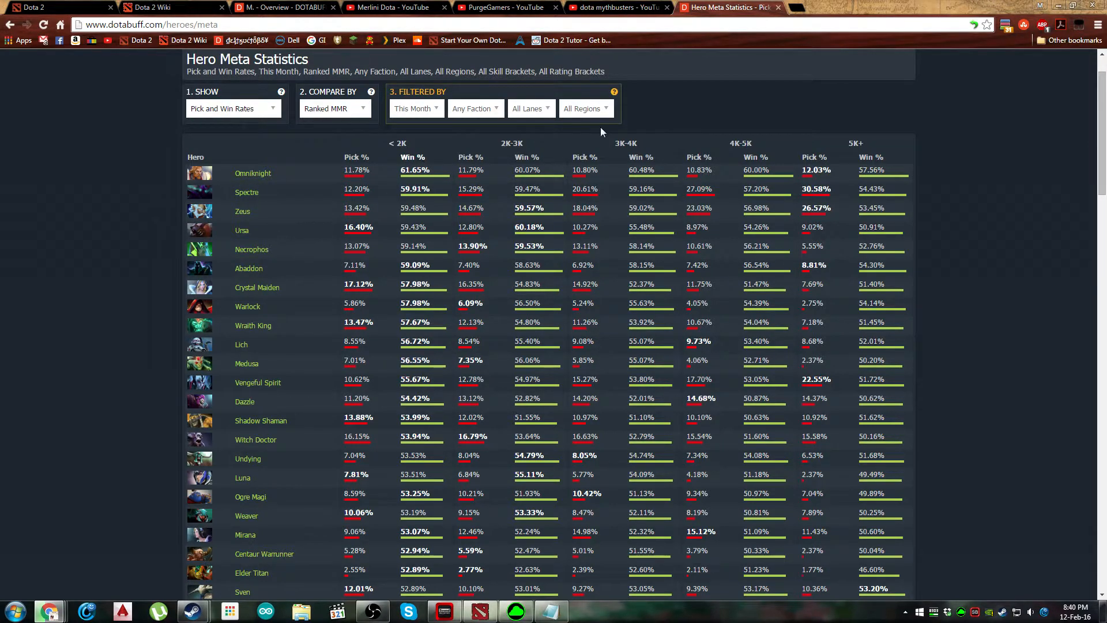
mouse_move(423, 159)
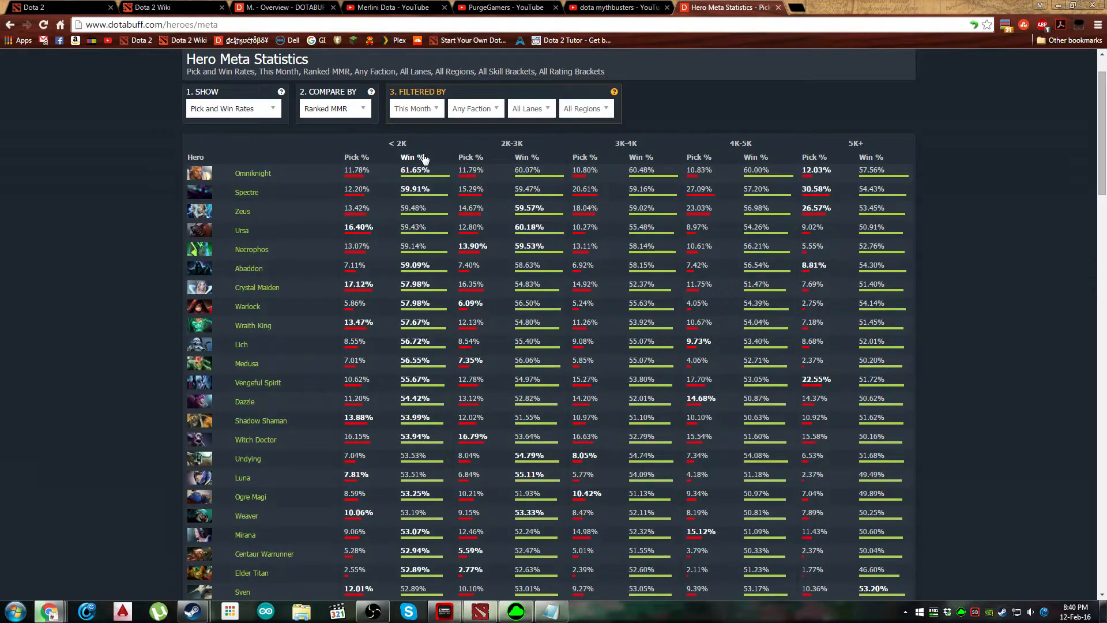
mouse_move(225, 243)
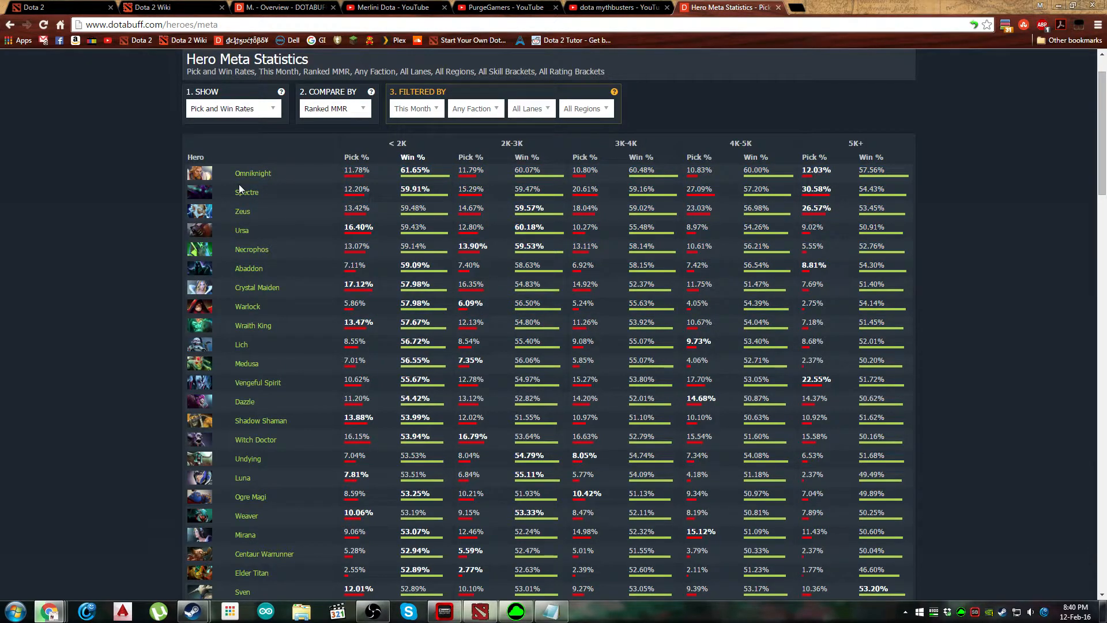
mouse_move(218, 174)
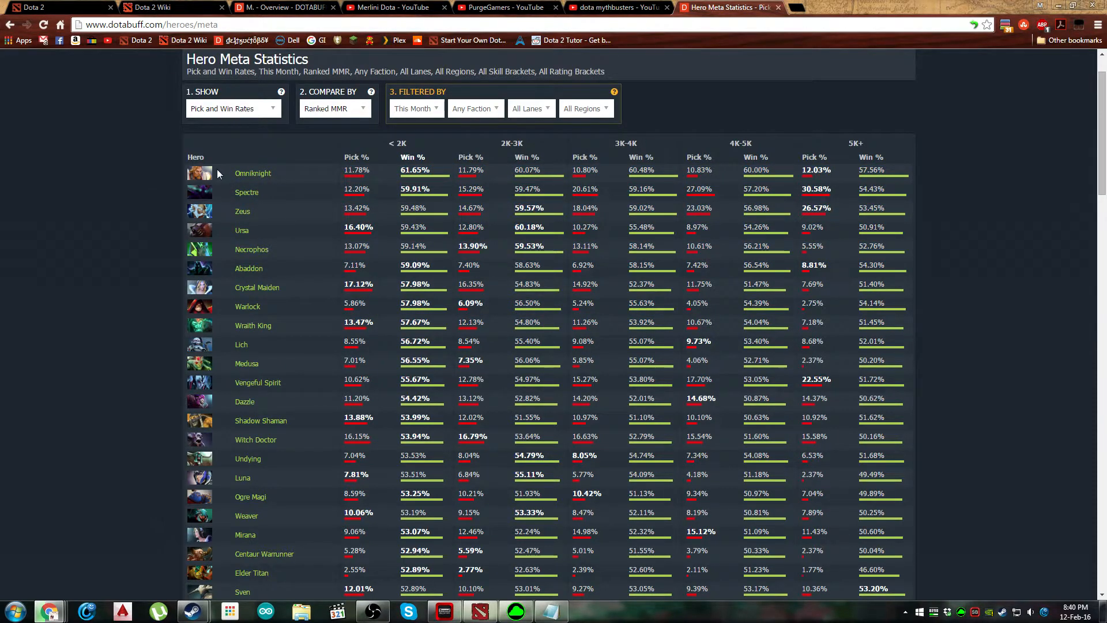
mouse_move(233, 297)
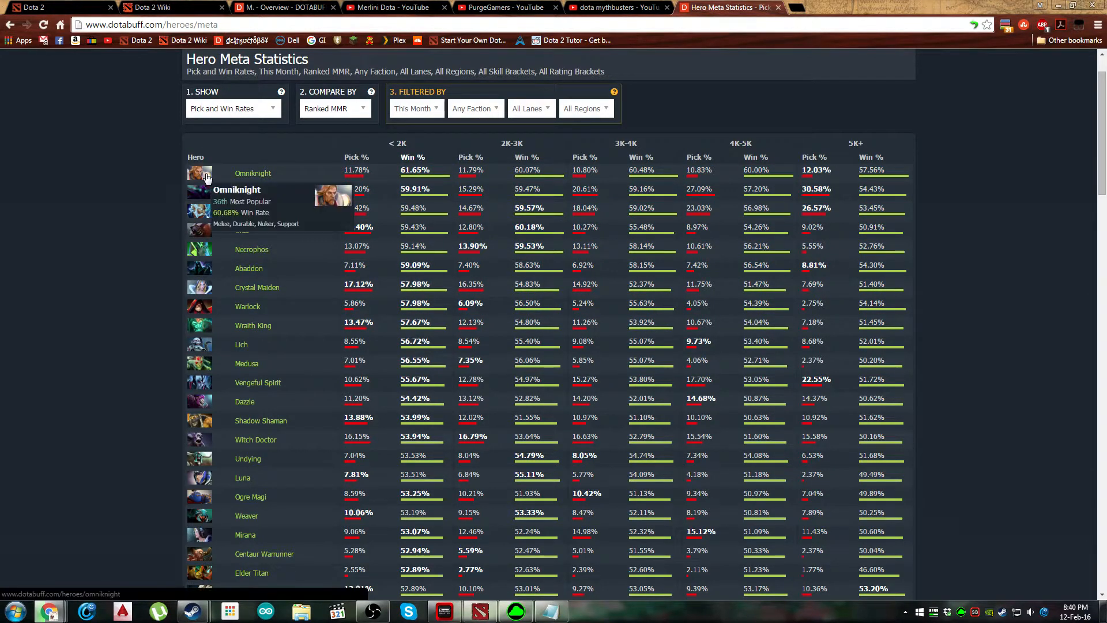
- Search the Dota 2 Wiki for 'omni' and scroll to Omniknight's Abilities section with Purification
click(169, 7)
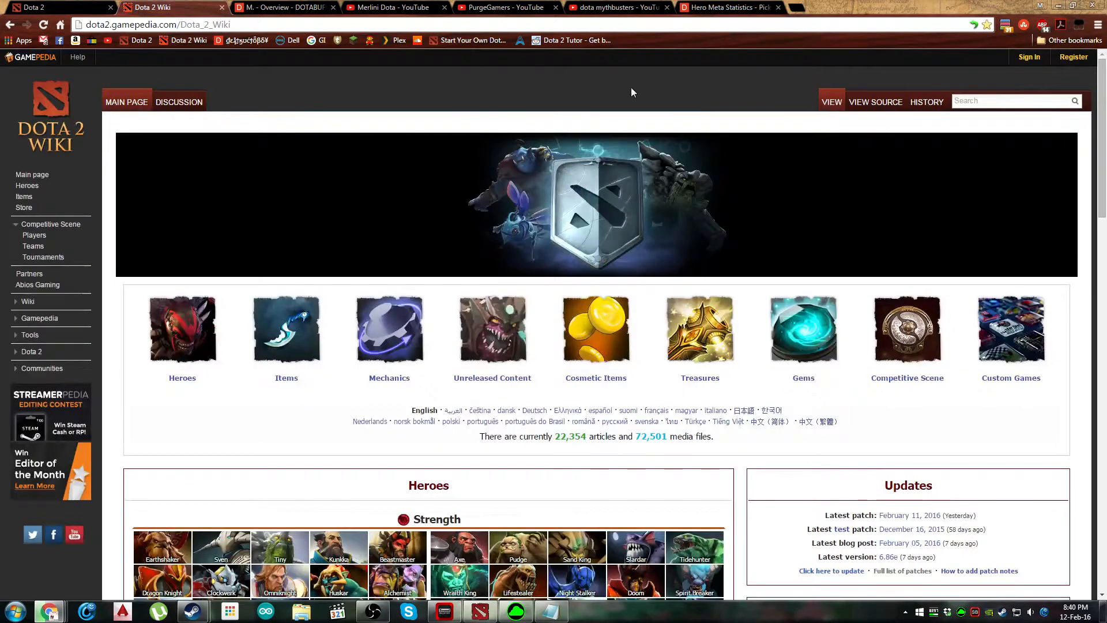
mouse_move(861, 187)
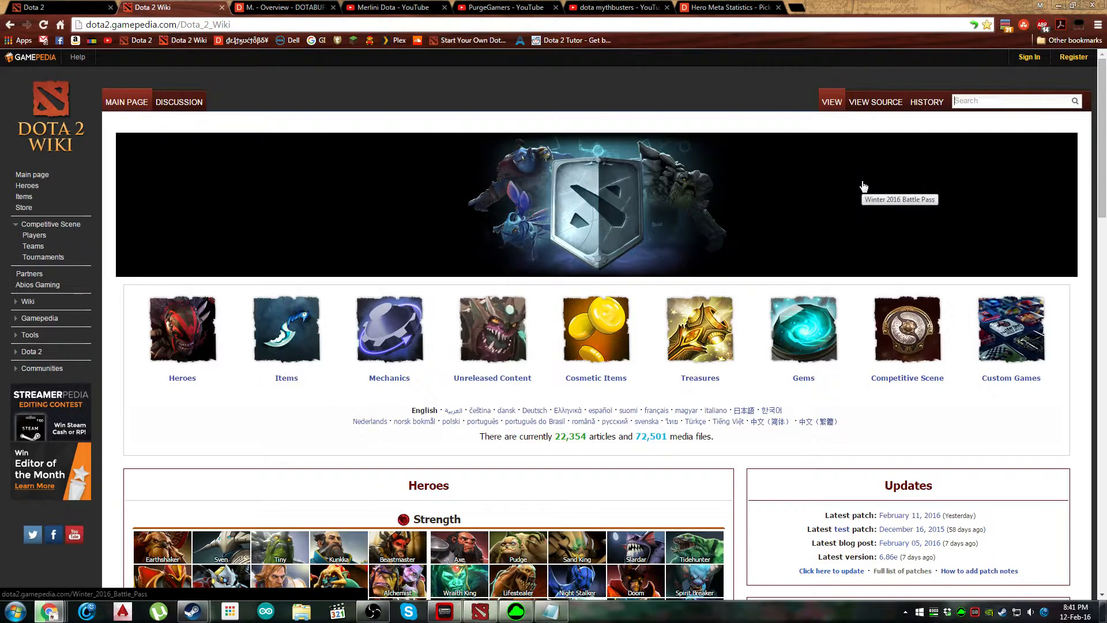
text(omni)
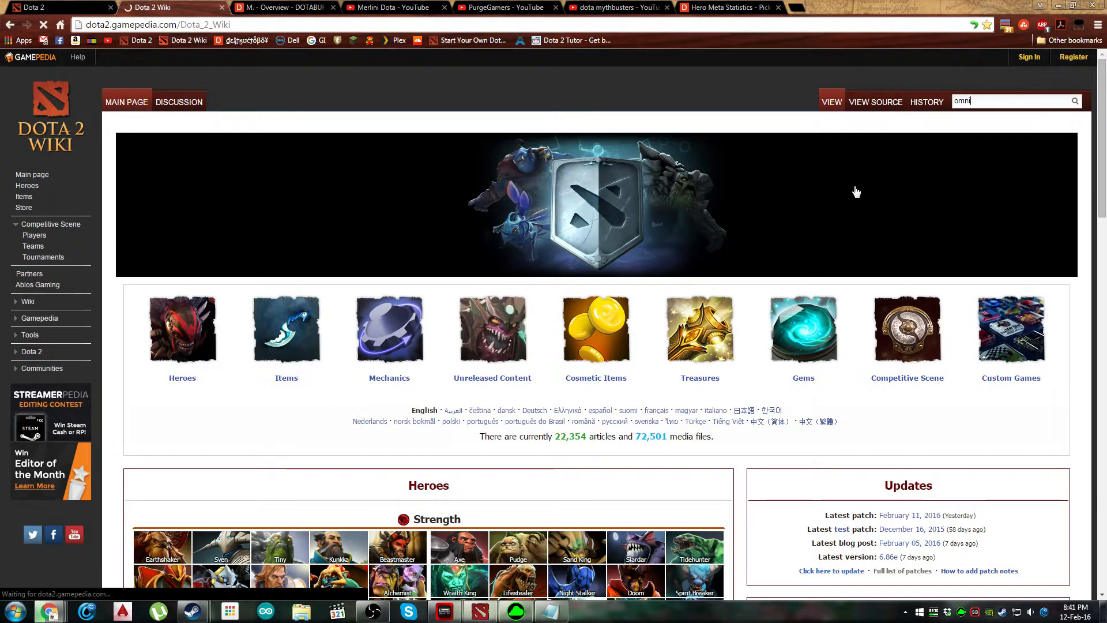
key(Return)
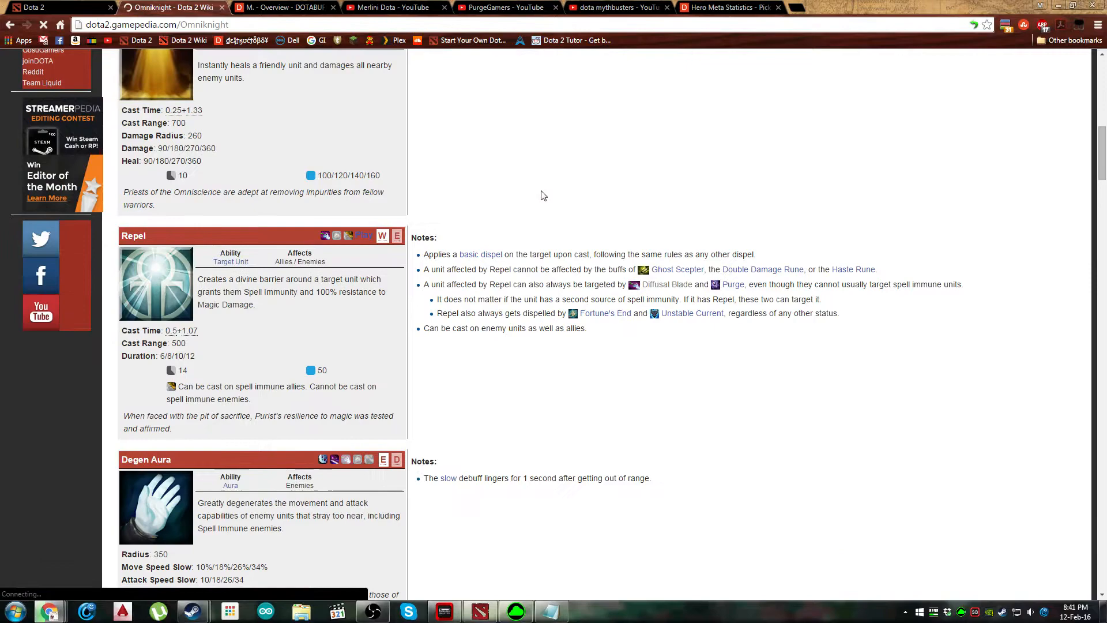
scroll(up, 3)
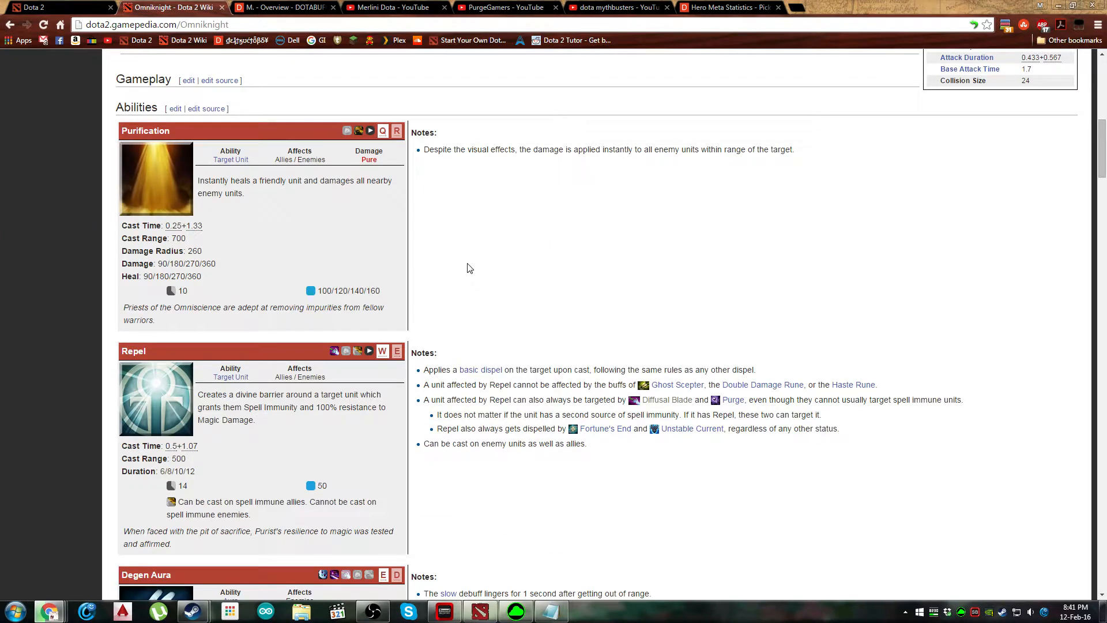
mouse_move(478, 254)
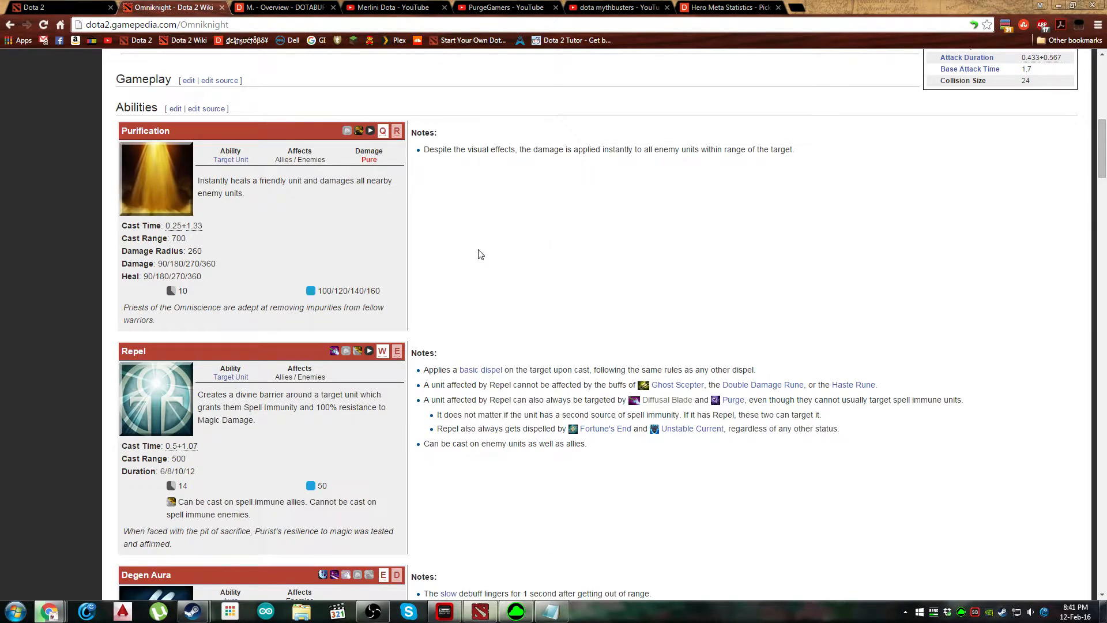
mouse_move(595, 162)
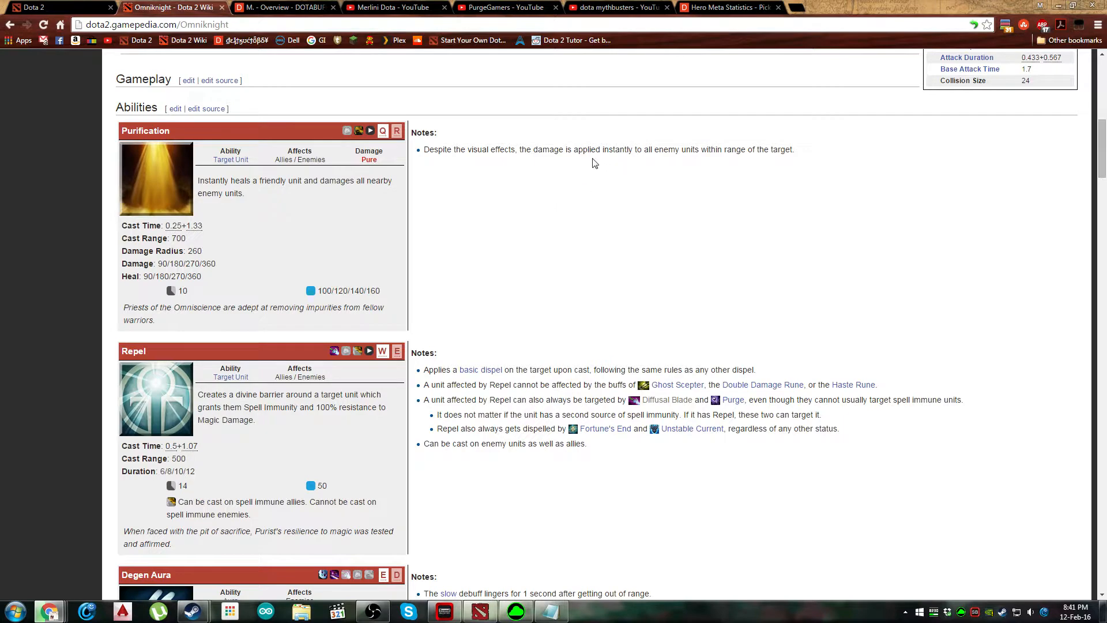
scroll(down, 3)
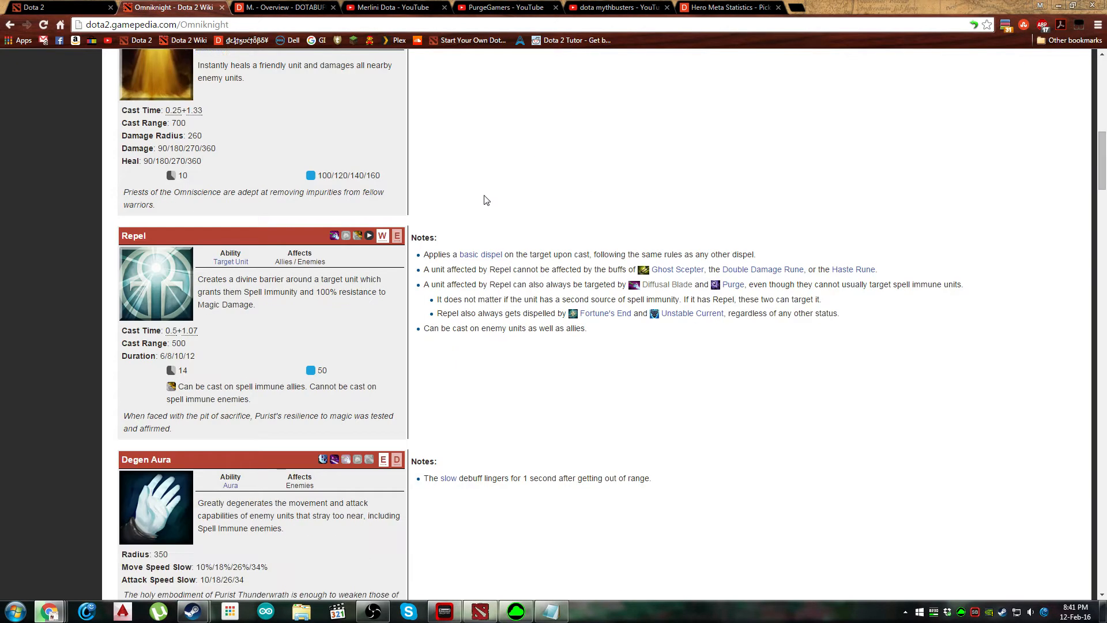
scroll(up, 3)
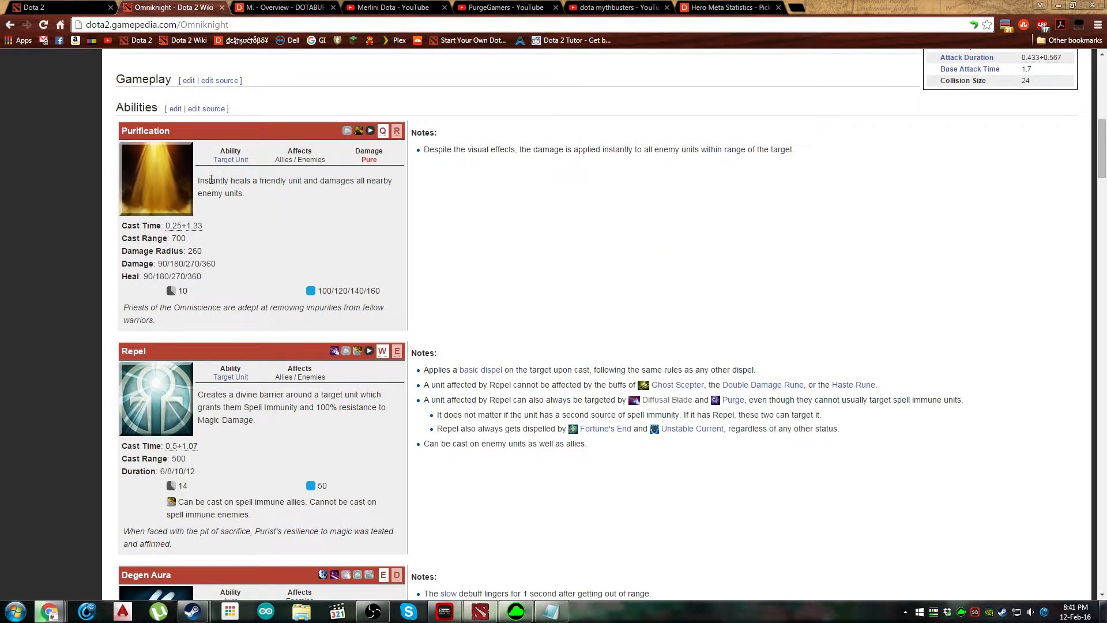
mouse_move(176, 169)
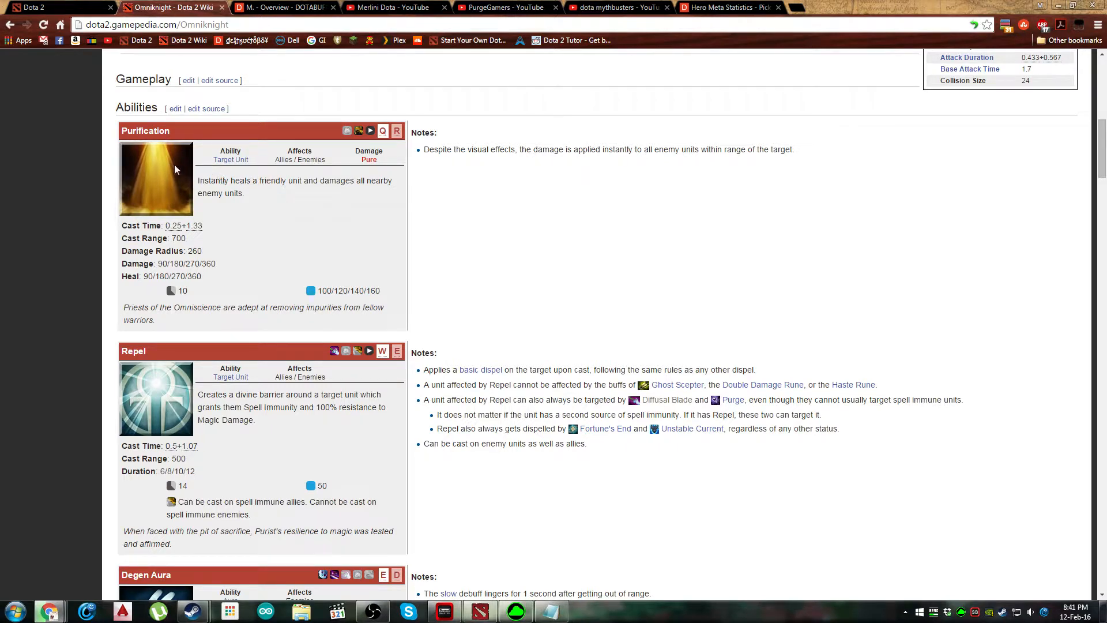
mouse_move(309, 176)
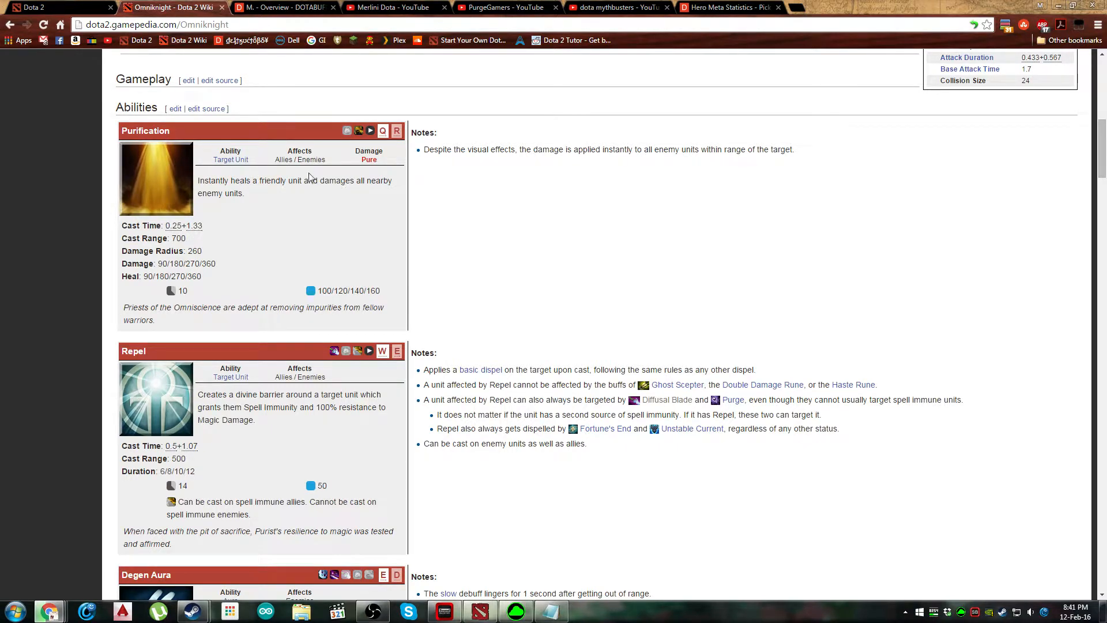
mouse_move(323, 174)
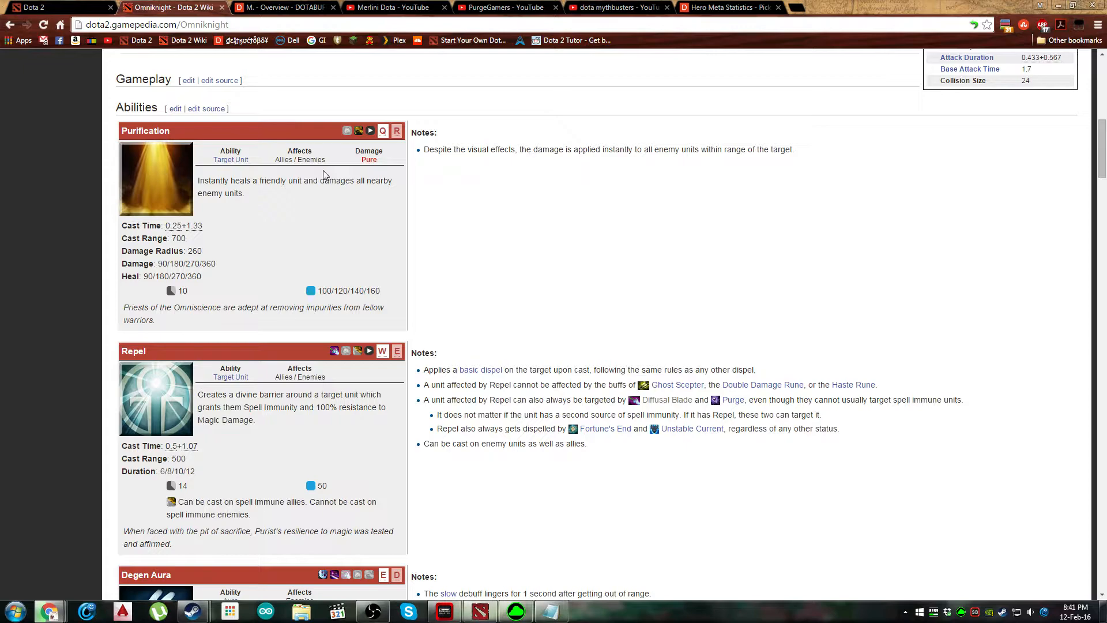
mouse_move(369, 159)
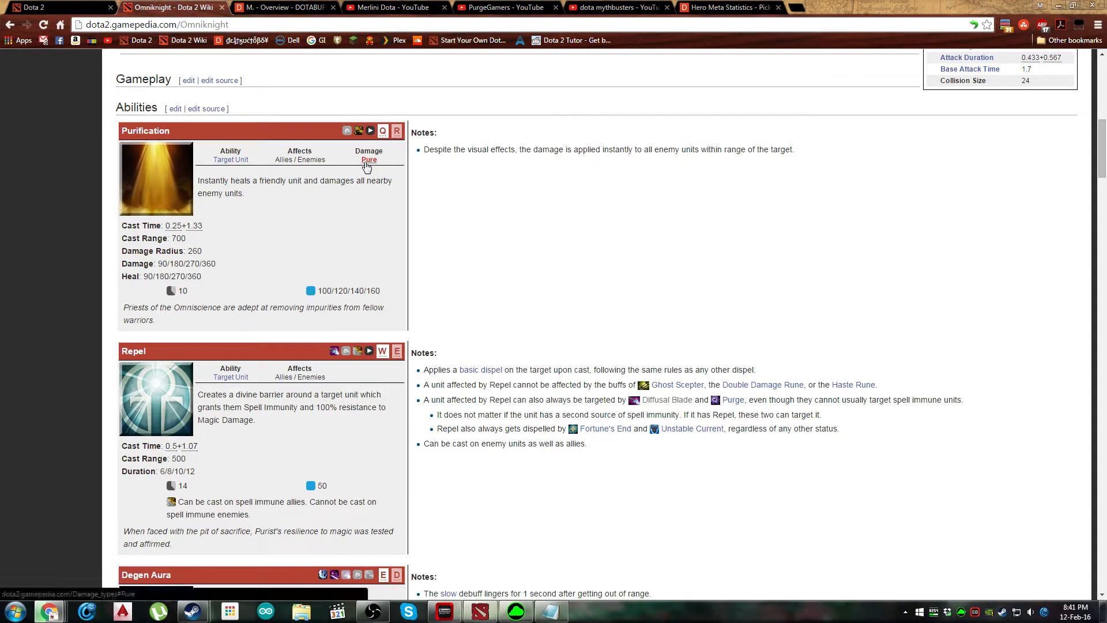
- Follow the Pure damage link from Purification to the Damage types article
click(369, 159)
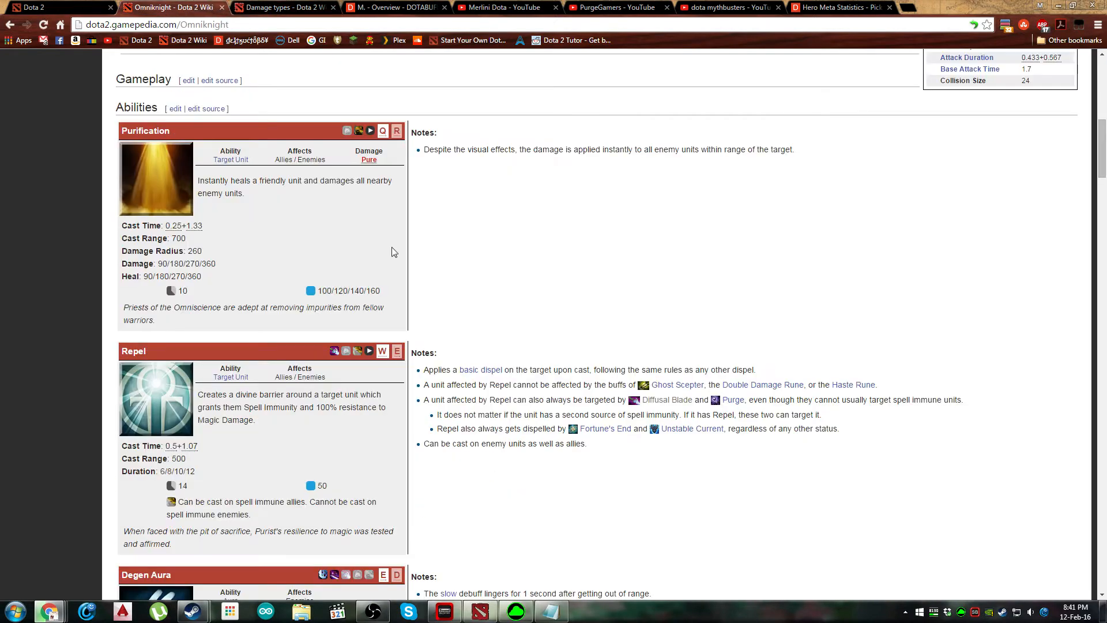
mouse_move(175, 140)
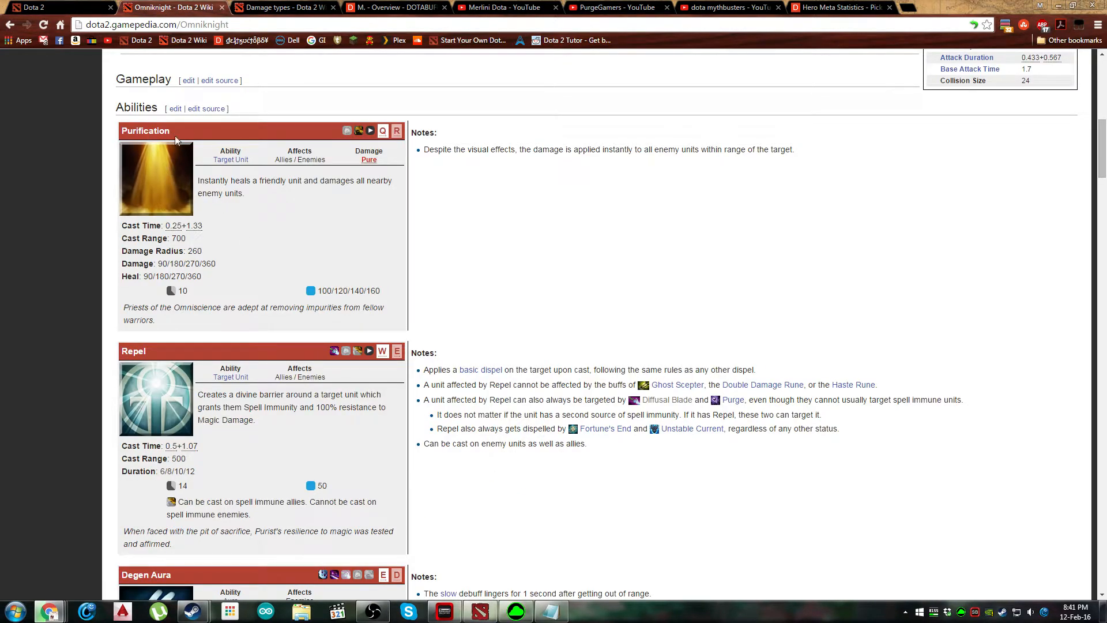
mouse_move(263, 200)
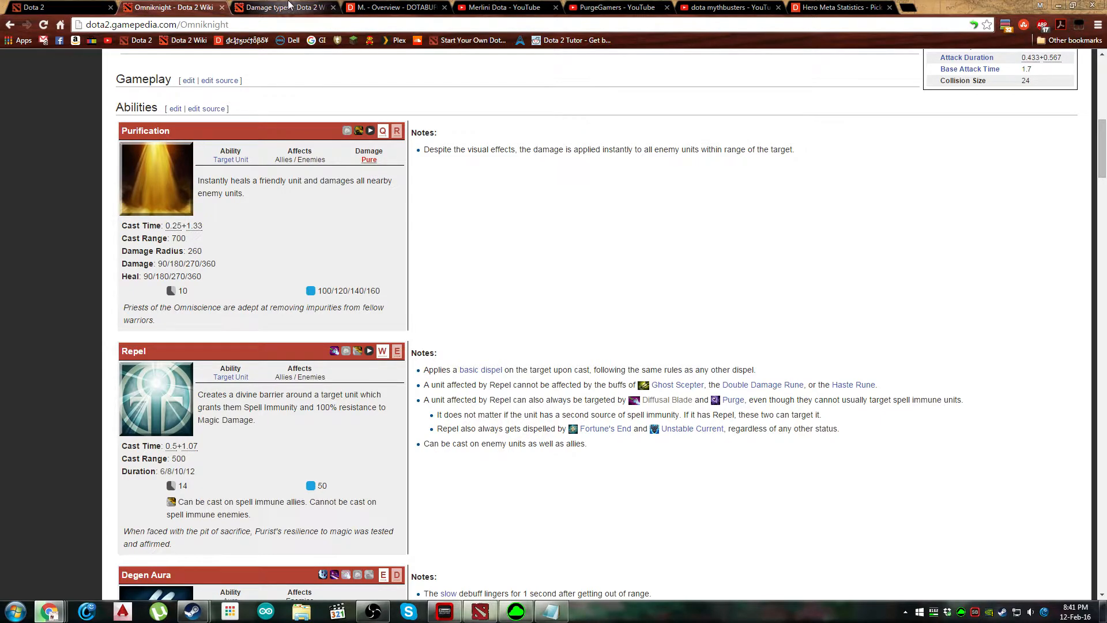
- Read the Pure Damage section of the Damage types article, highlighting its description, then return to Omniknight's abilities
click(369, 159)
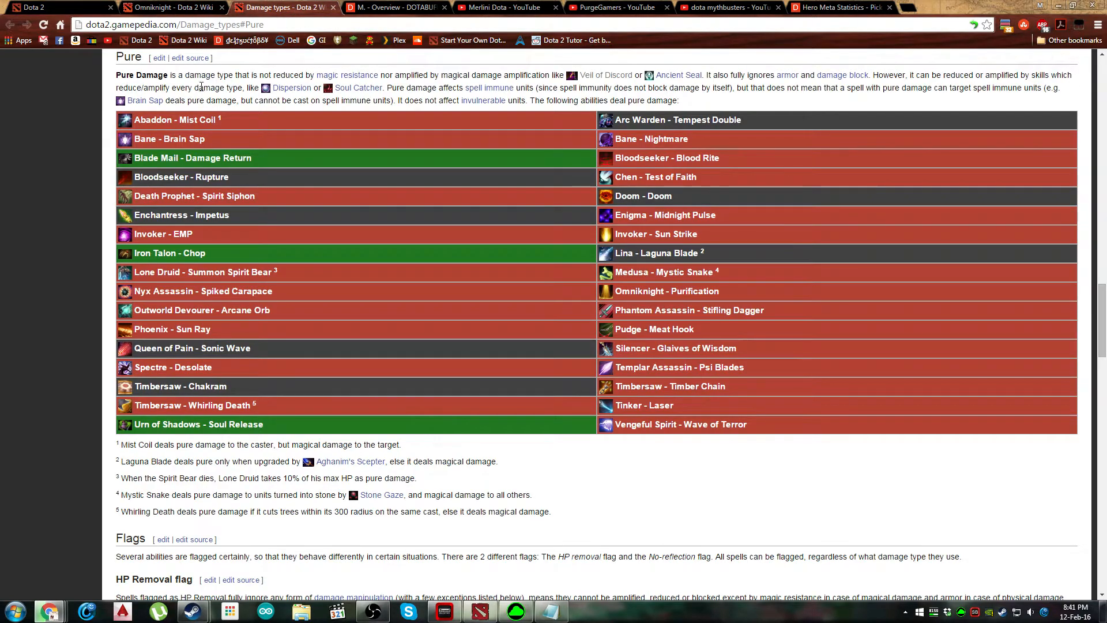
click(173, 7)
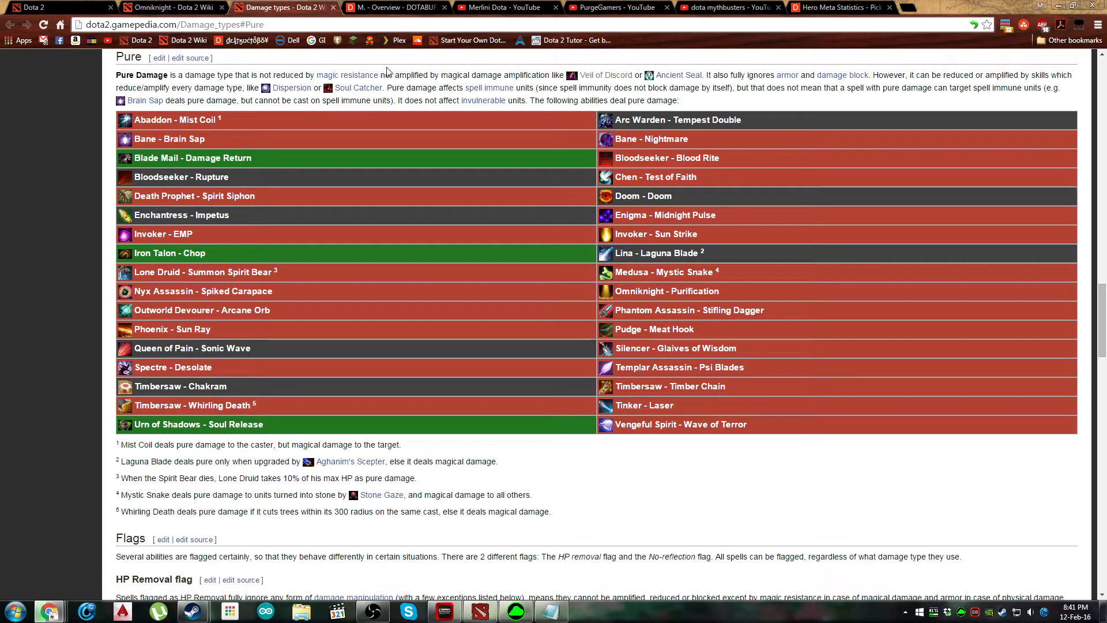
double_click(388, 75)
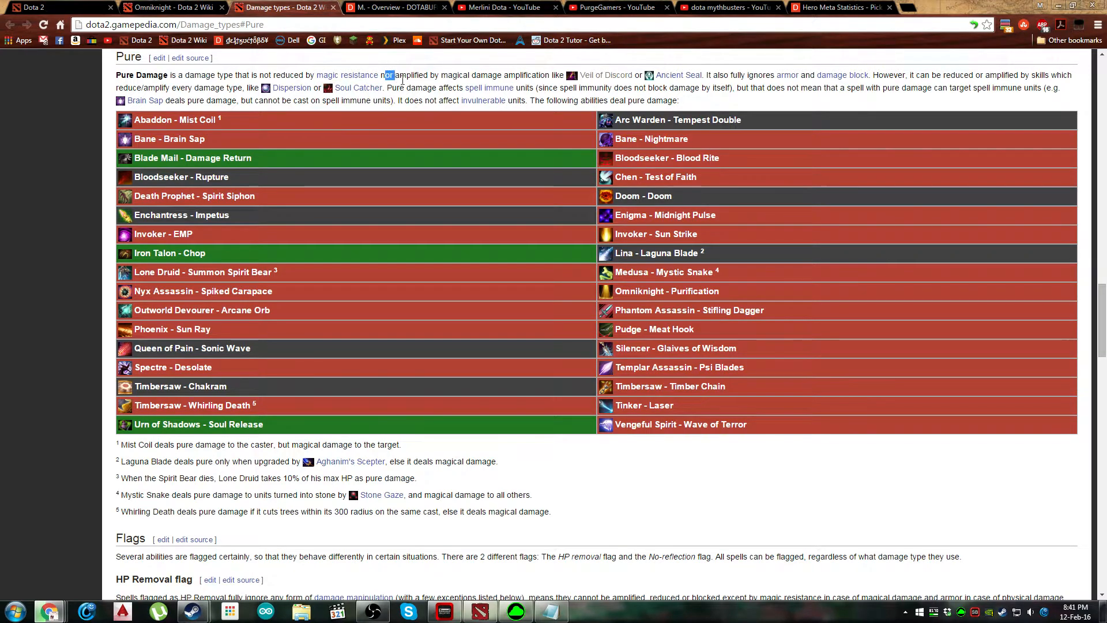
drag(383, 75, 548, 75)
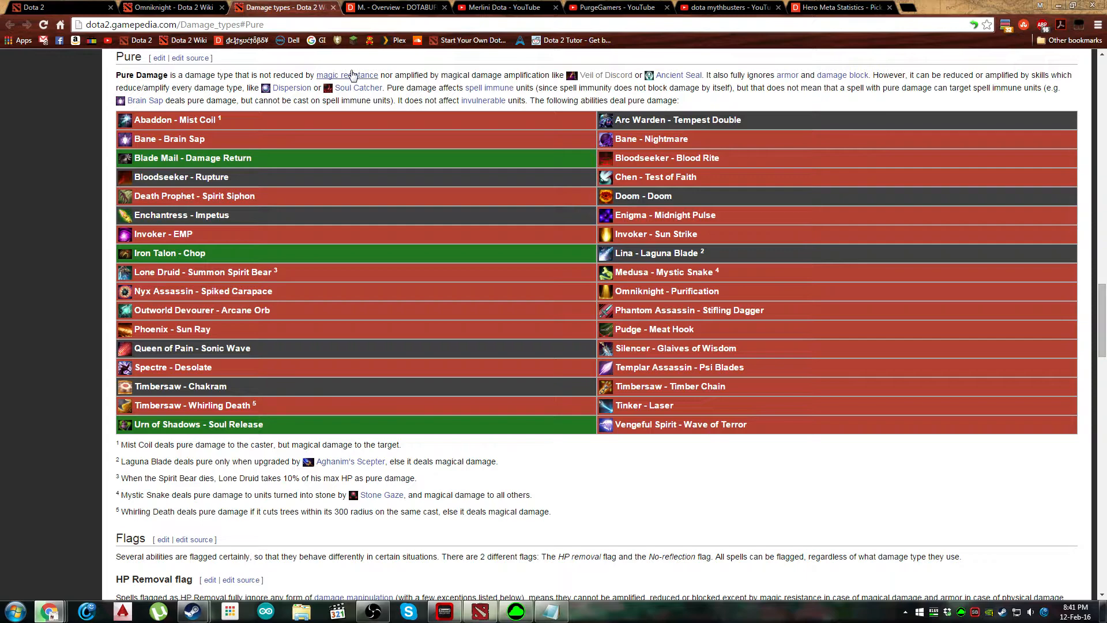
mouse_move(347, 75)
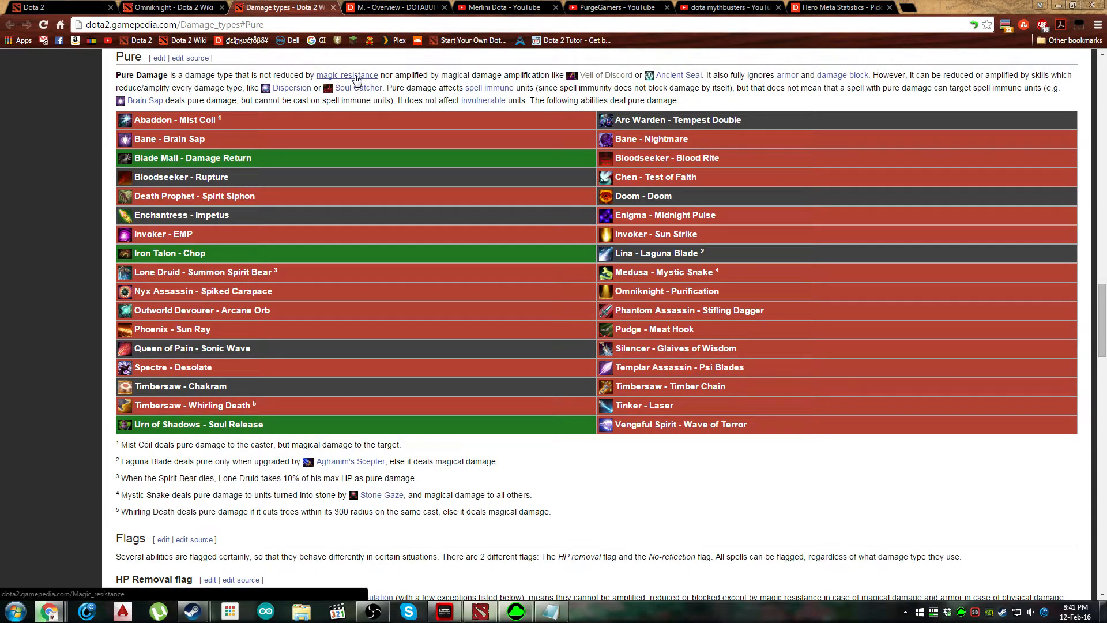
mouse_move(289, 75)
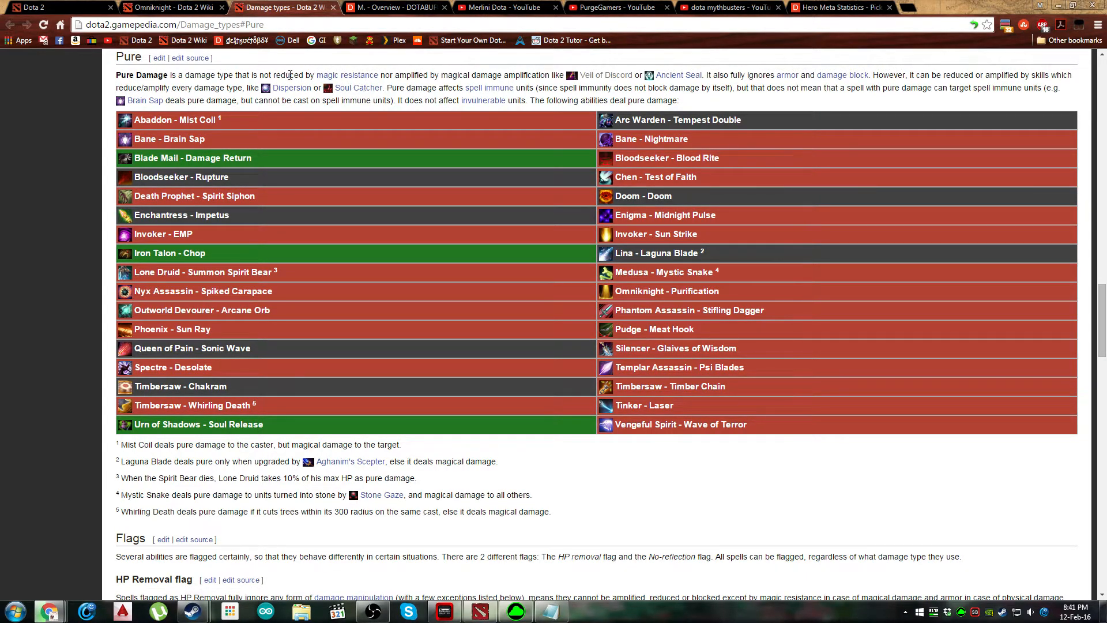
click(173, 7)
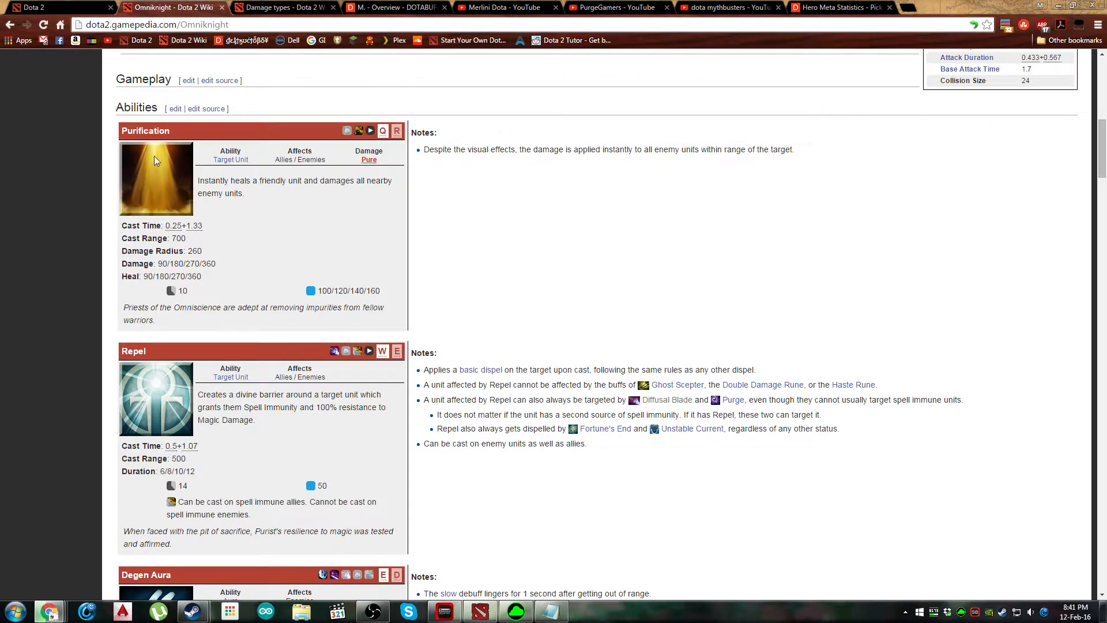
mouse_move(168, 179)
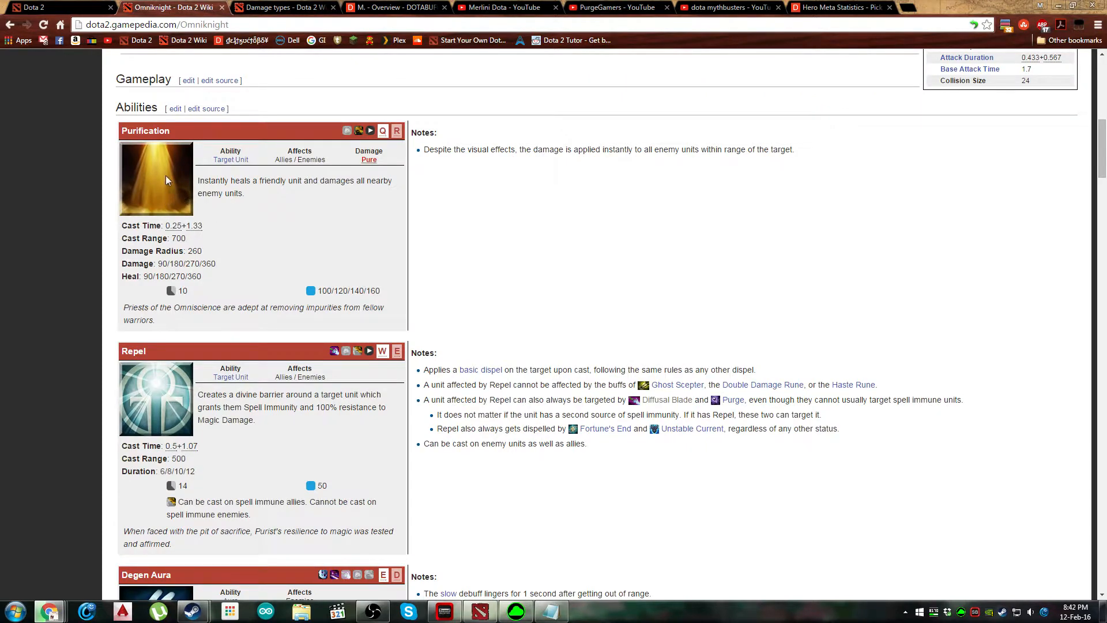
mouse_move(210, 263)
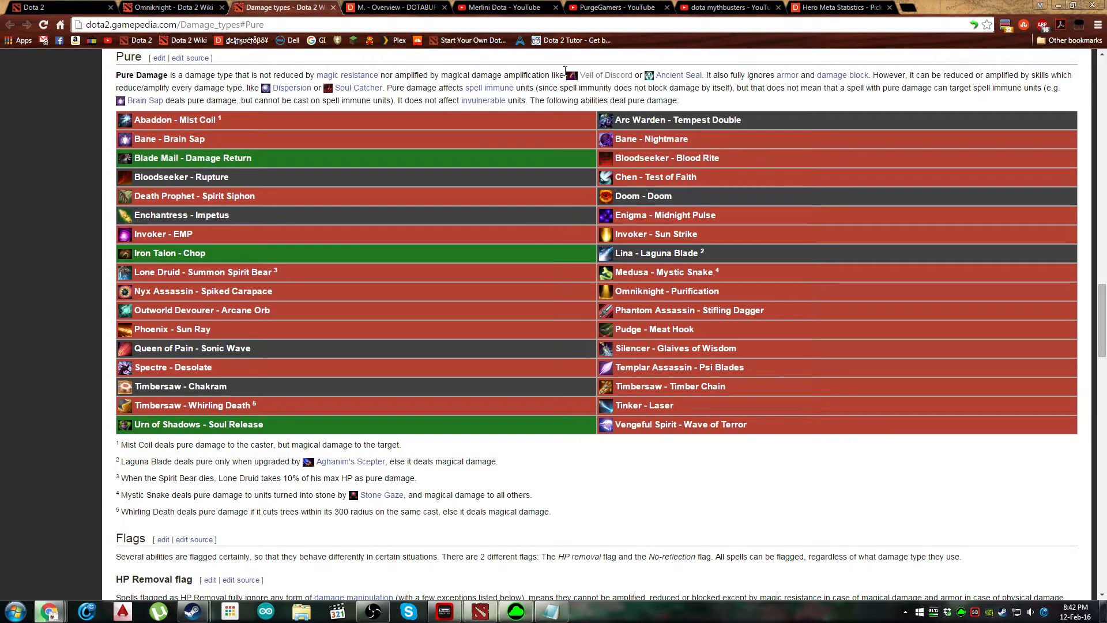
mouse_move(678, 75)
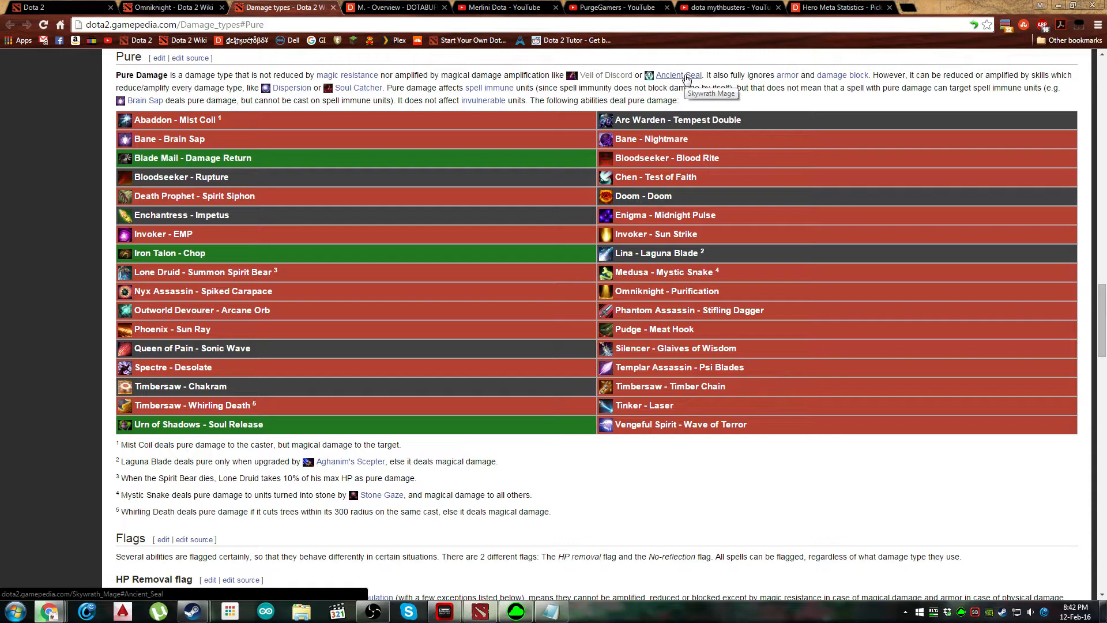
mouse_move(655, 97)
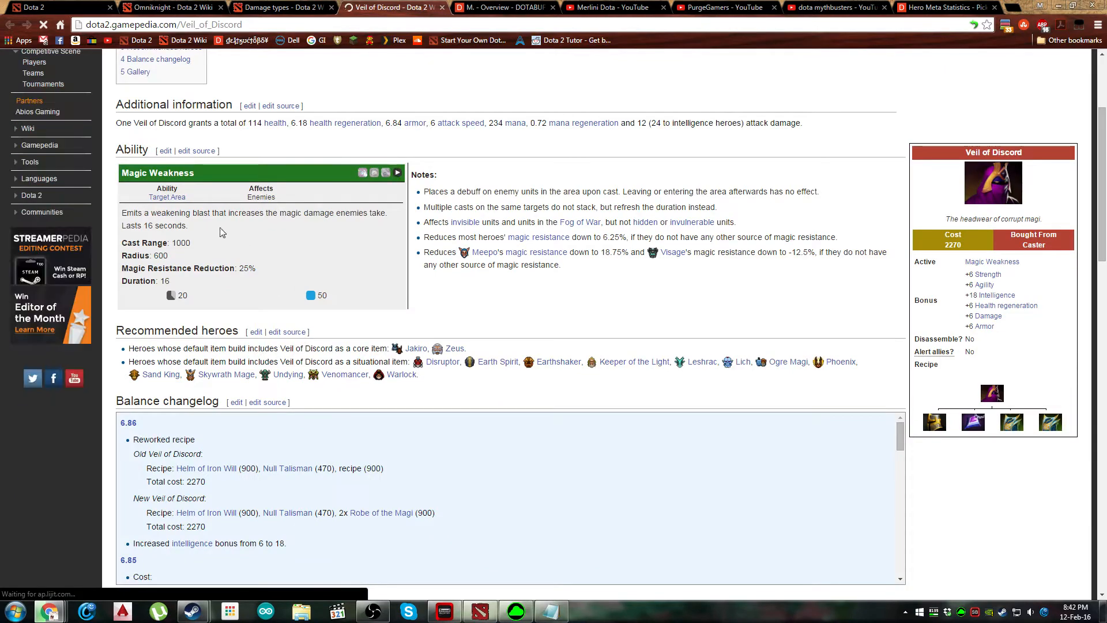
mouse_move(455, 209)
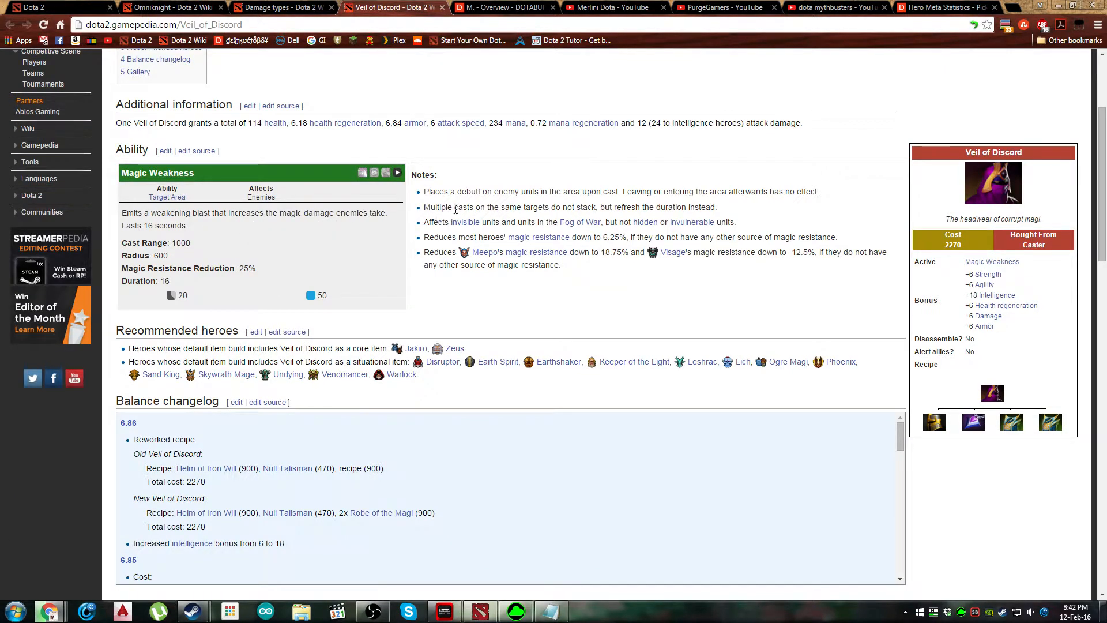
- Read Veil of Discord's Magic Weakness ability and close that wiki tab
double_click(247, 267)
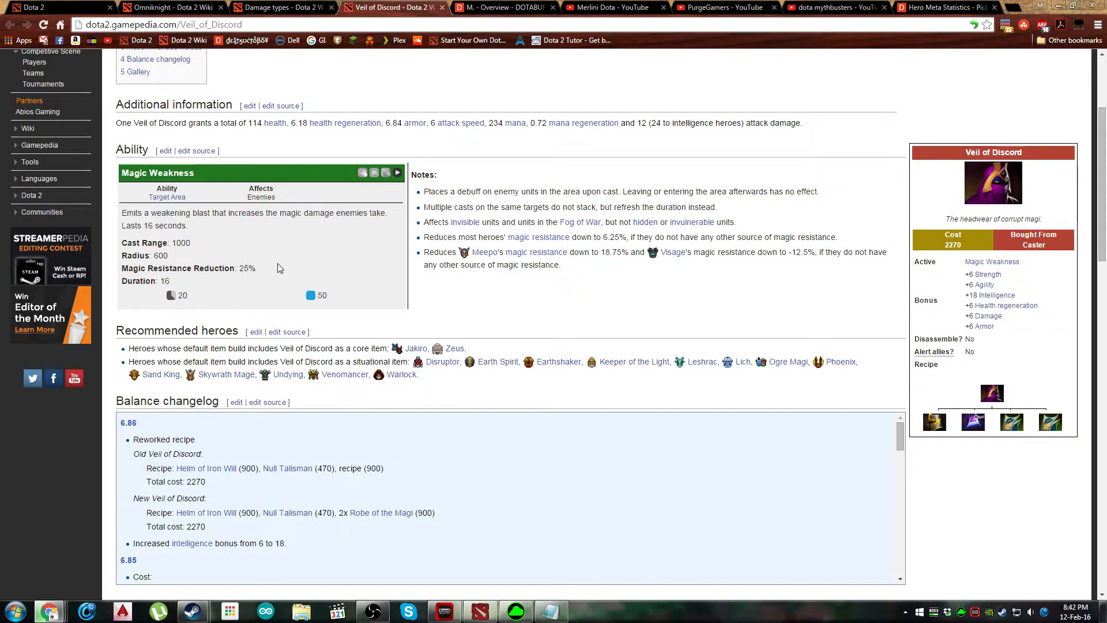
click(170, 7)
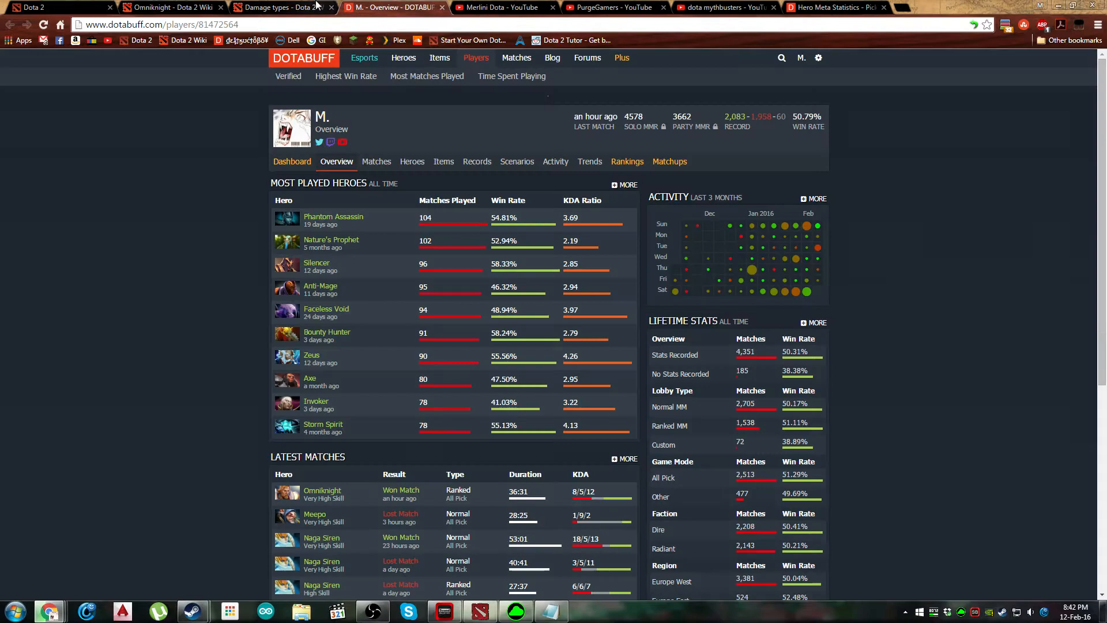
- Reread the Damage types article's Pure section, scrolling through the HP Removal flag list and back
click(275, 8)
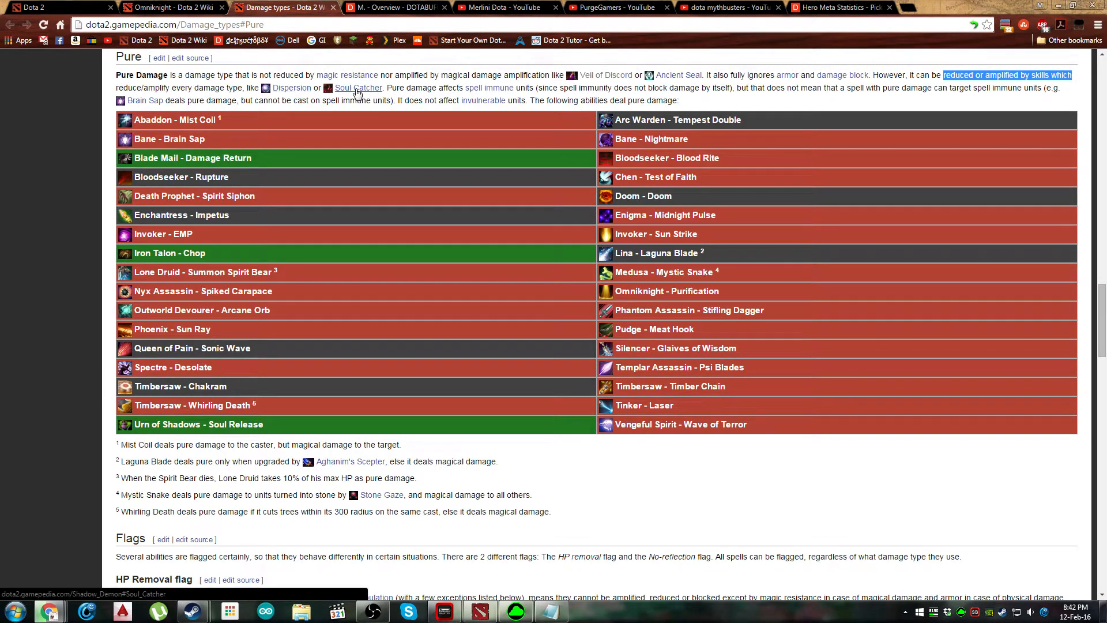
mouse_move(395, 90)
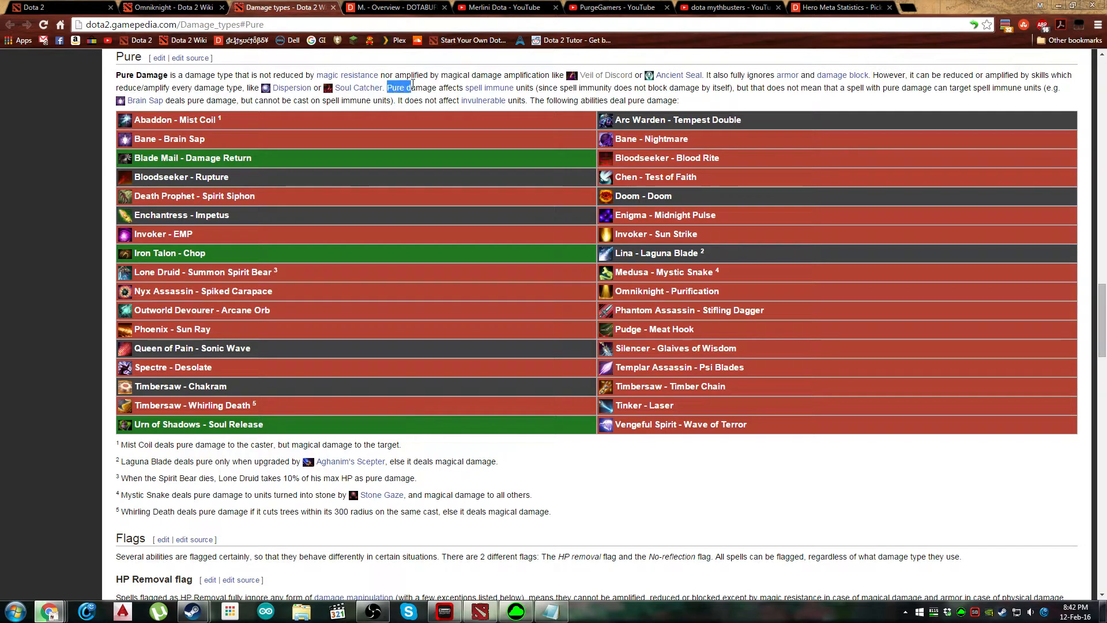
scroll(down, 3)
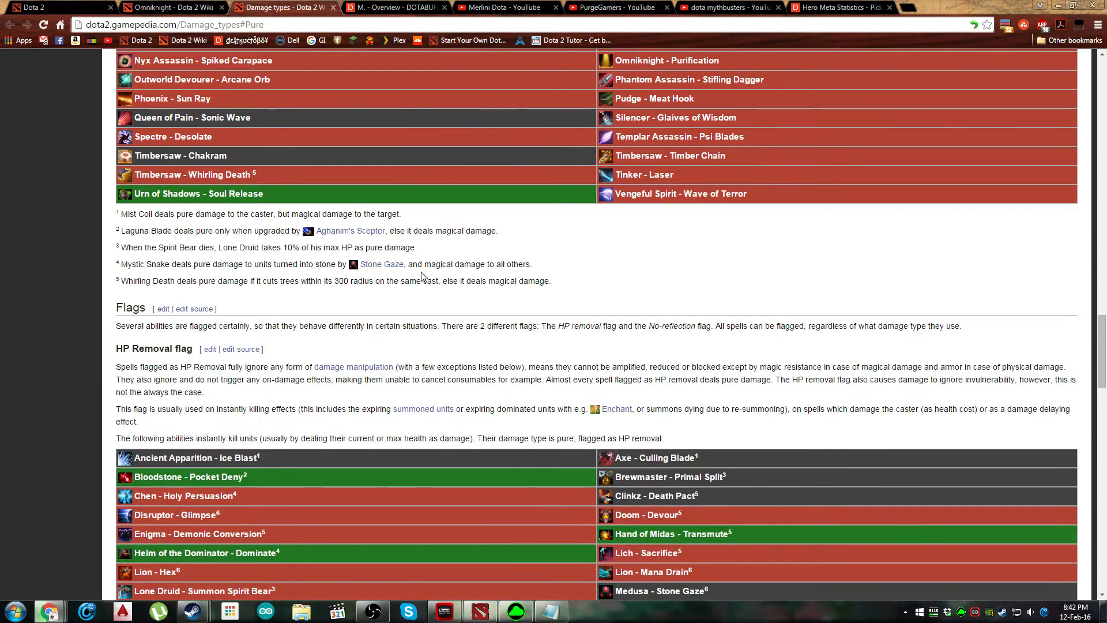
scroll(up, 3)
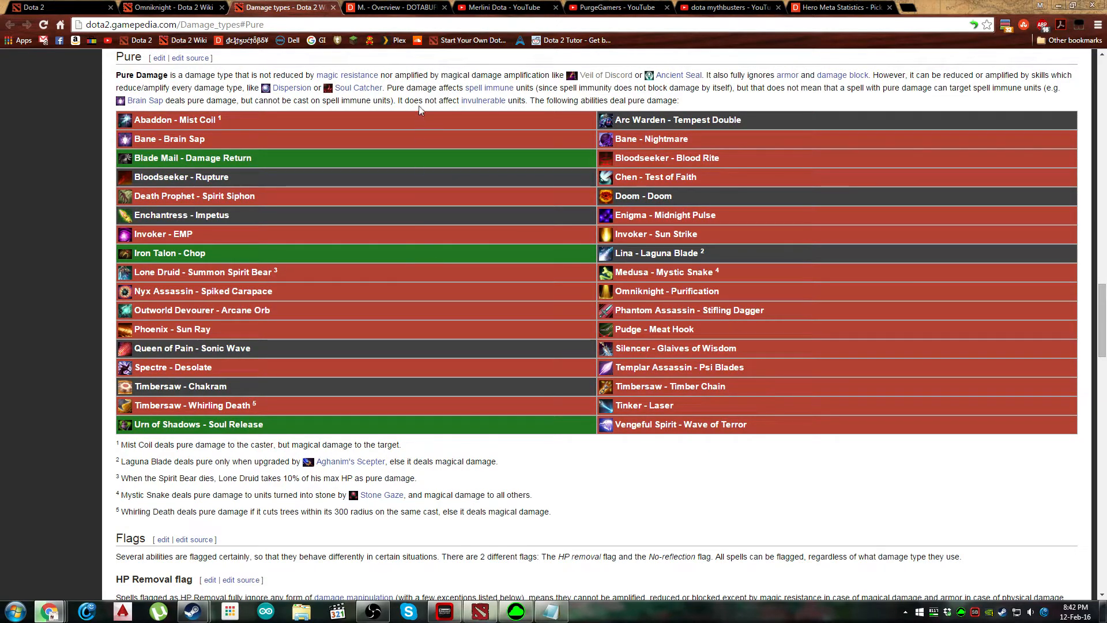
mouse_move(401, 86)
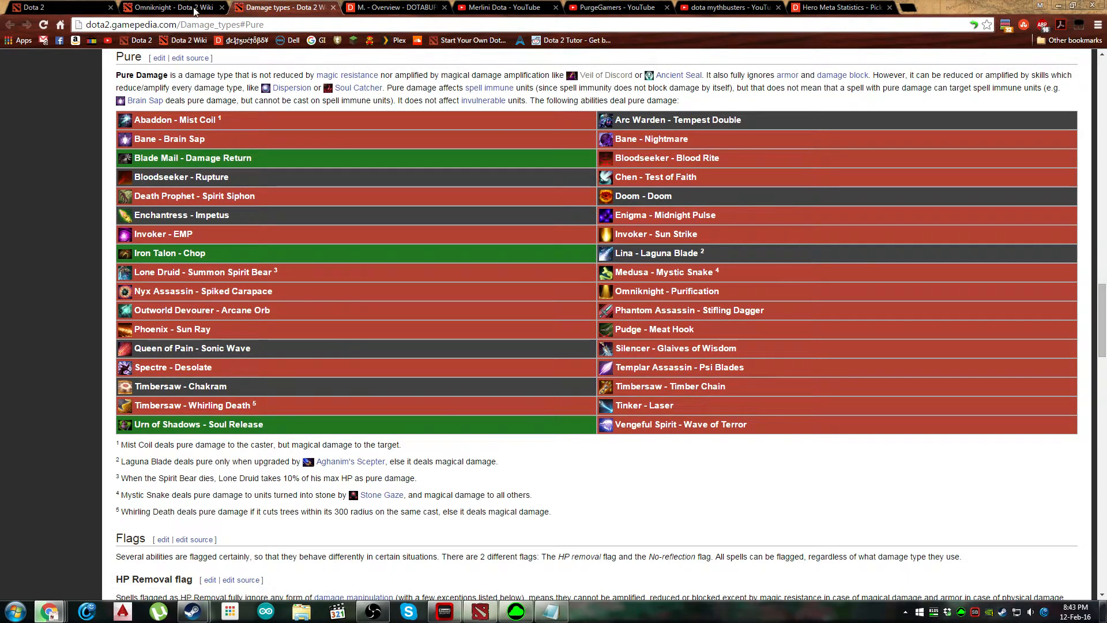
- Read Omniknight's Purification and Repel entries, highlighting and clearing the Purification note text
click(173, 7)
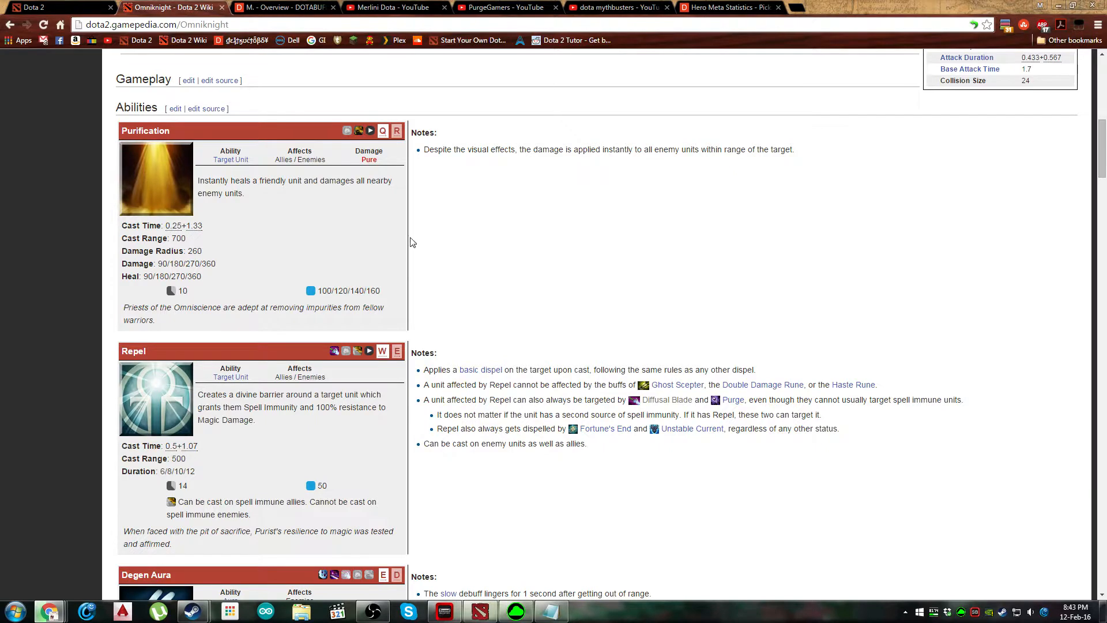
mouse_move(429, 268)
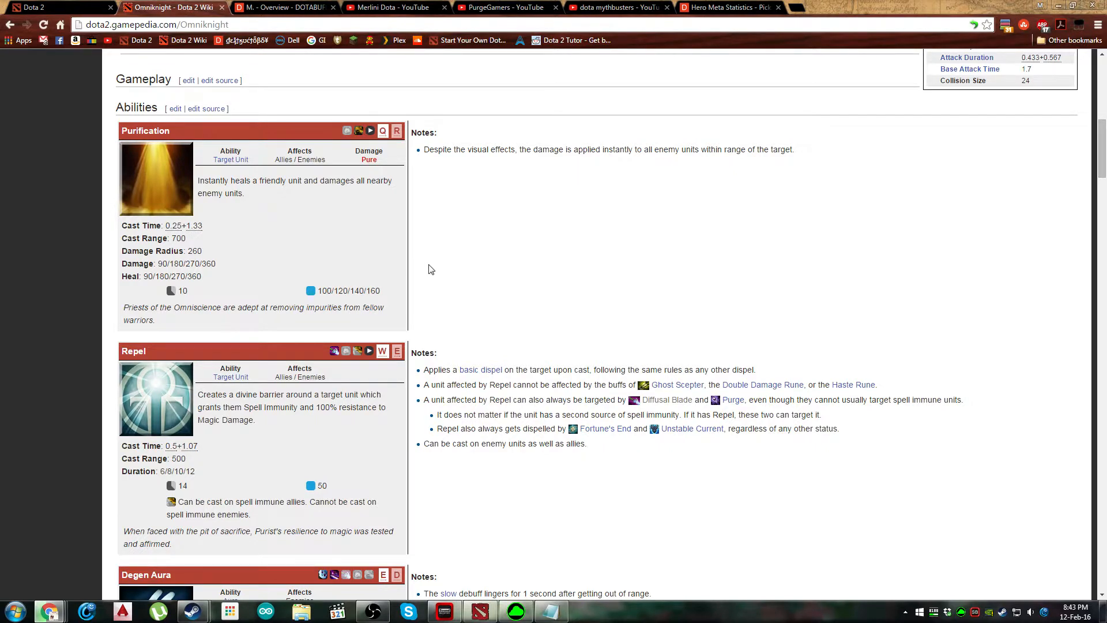
mouse_move(421, 154)
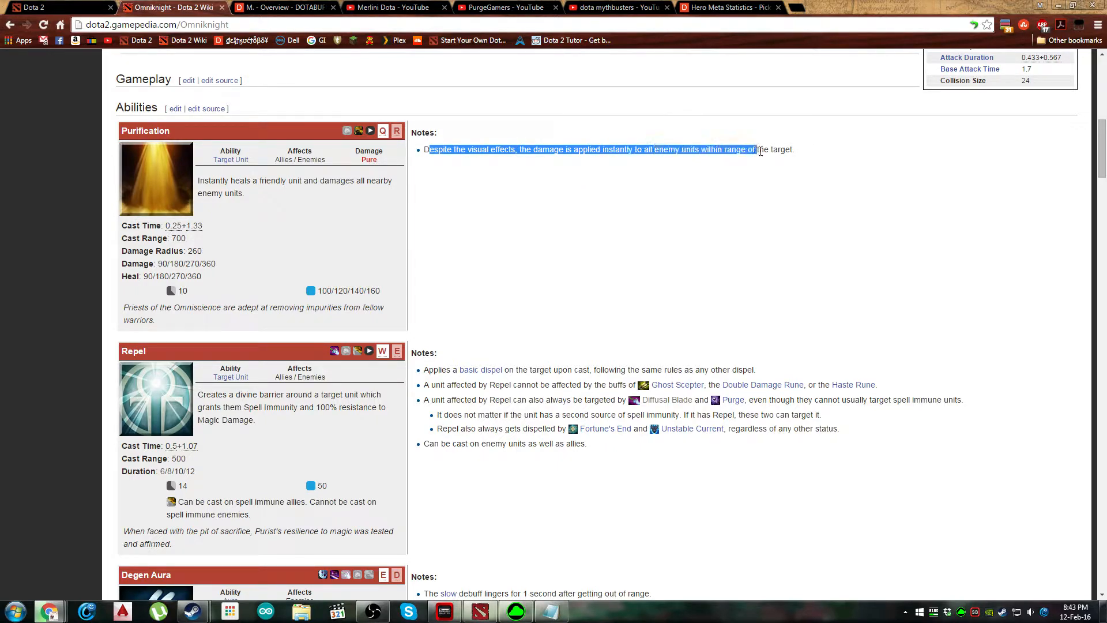
click(598, 267)
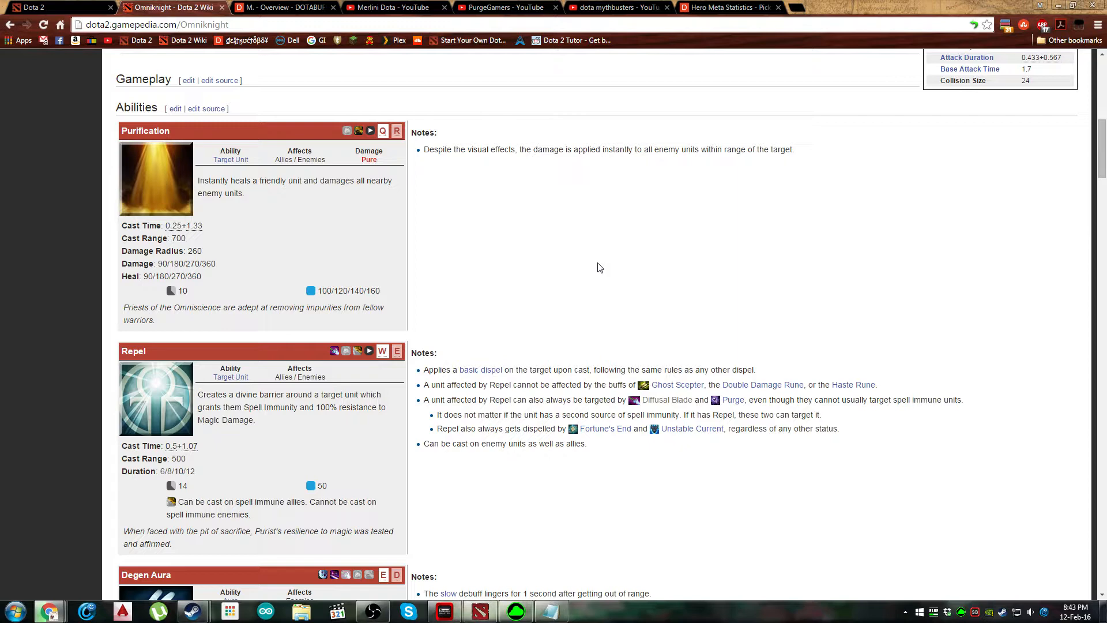
mouse_move(505, 232)
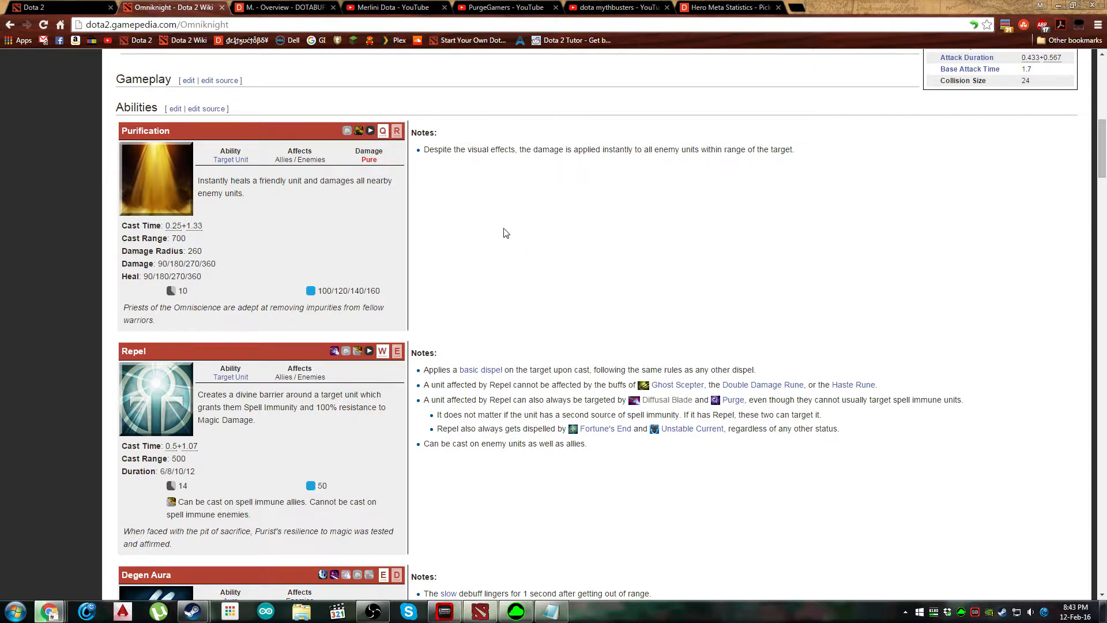
mouse_move(430, 148)
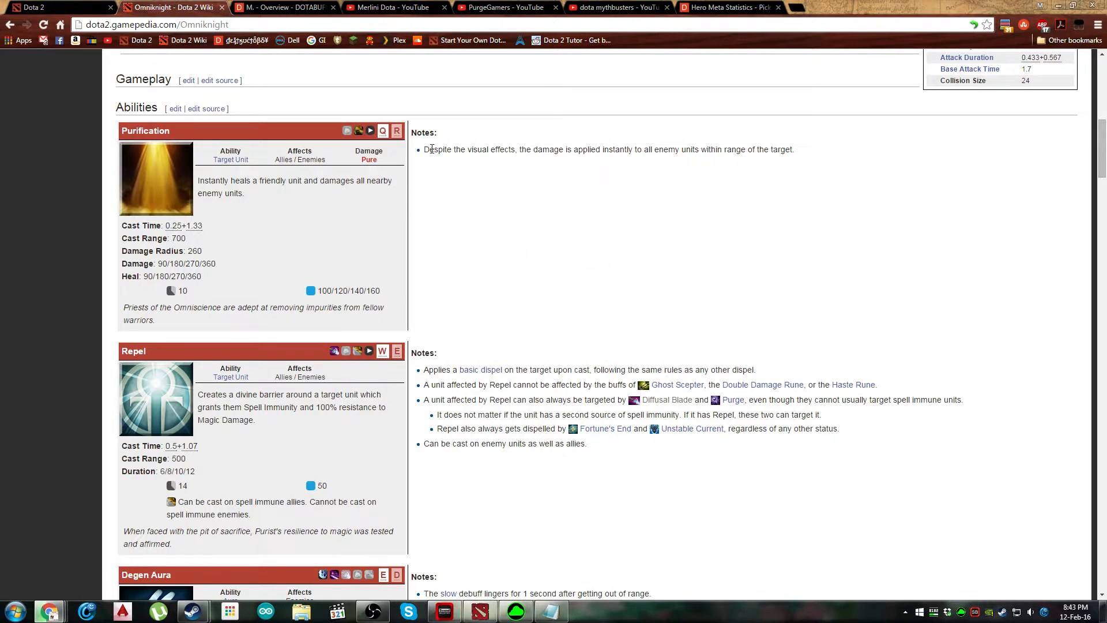
mouse_move(442, 150)
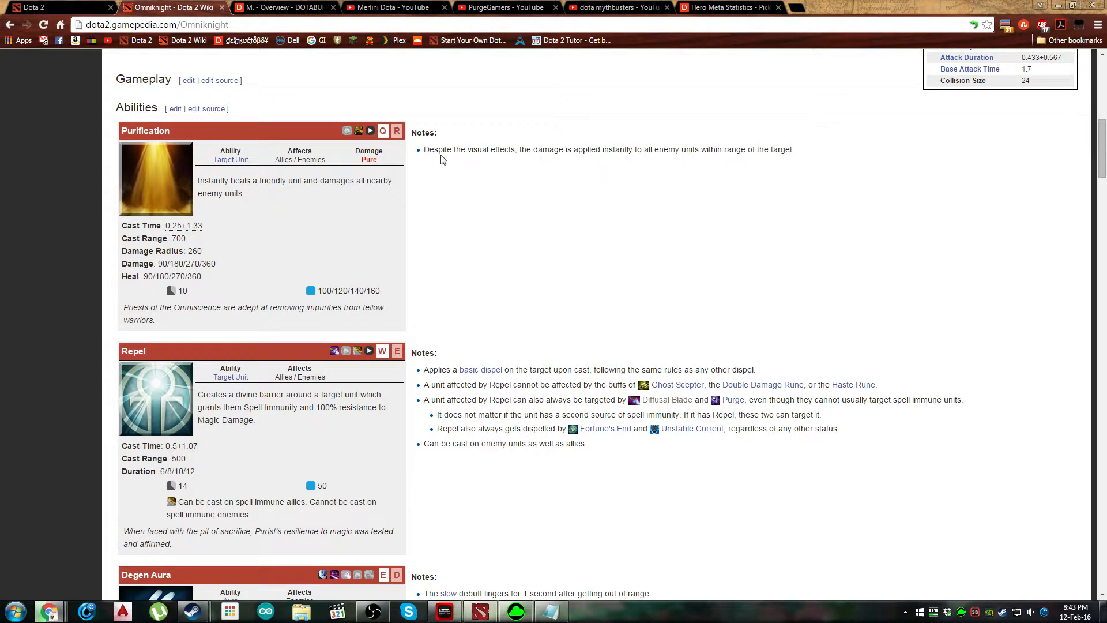
mouse_move(368, 168)
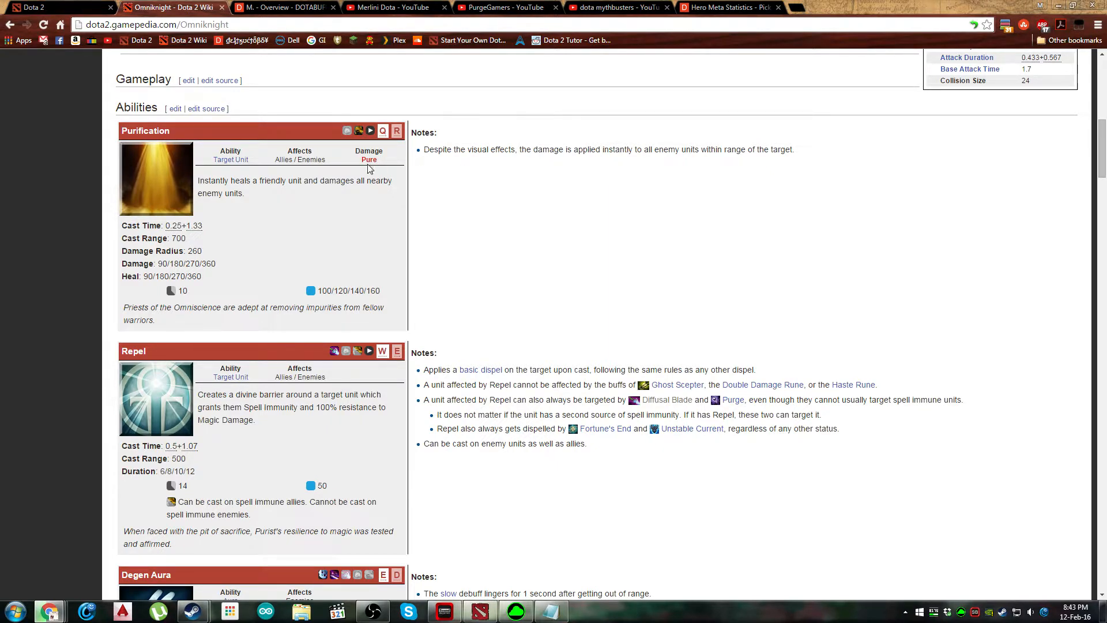
mouse_move(339, 193)
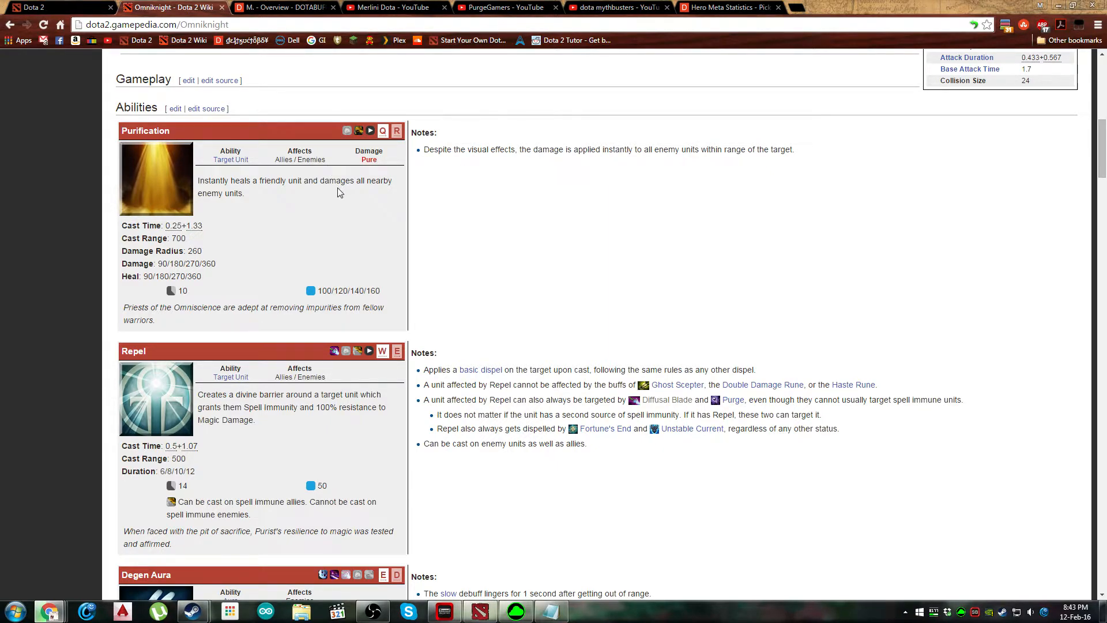
mouse_move(168, 392)
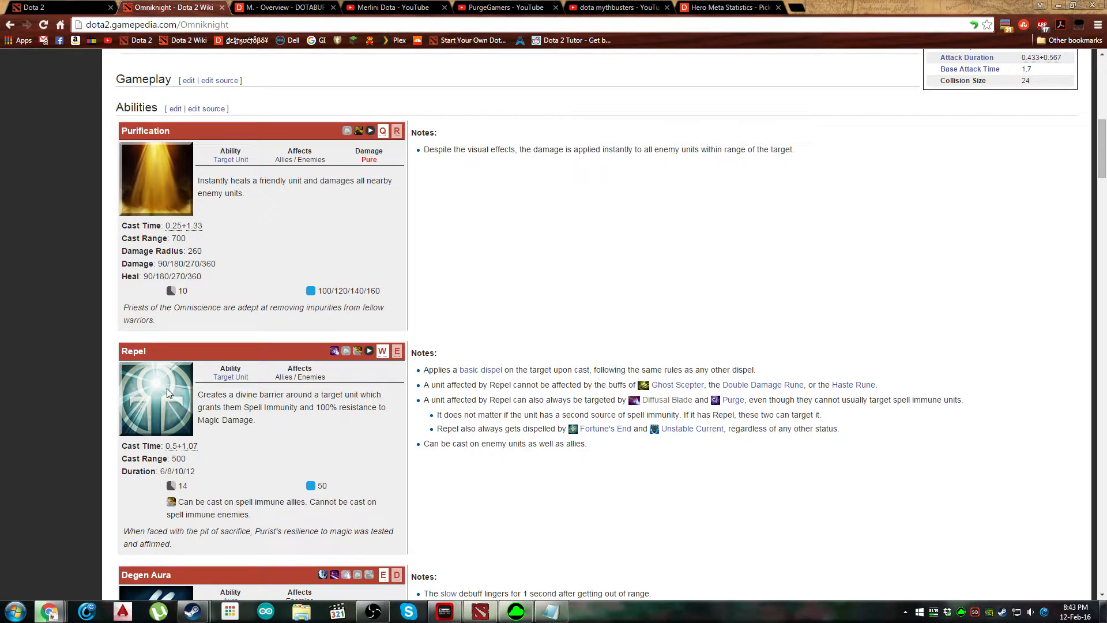
scroll(down, 3)
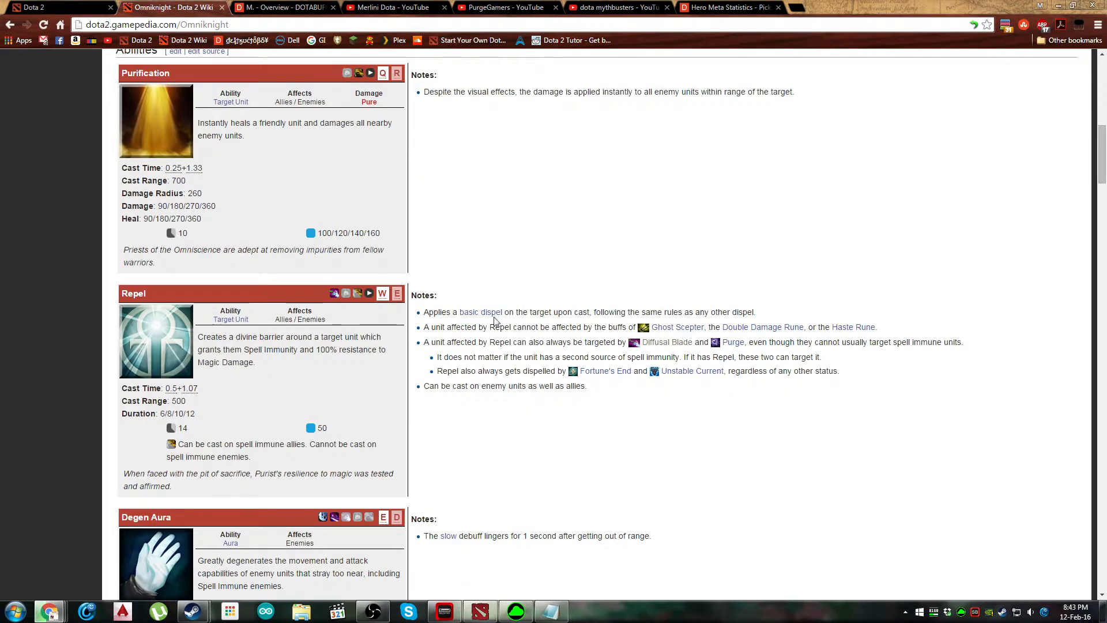
mouse_move(170, 398)
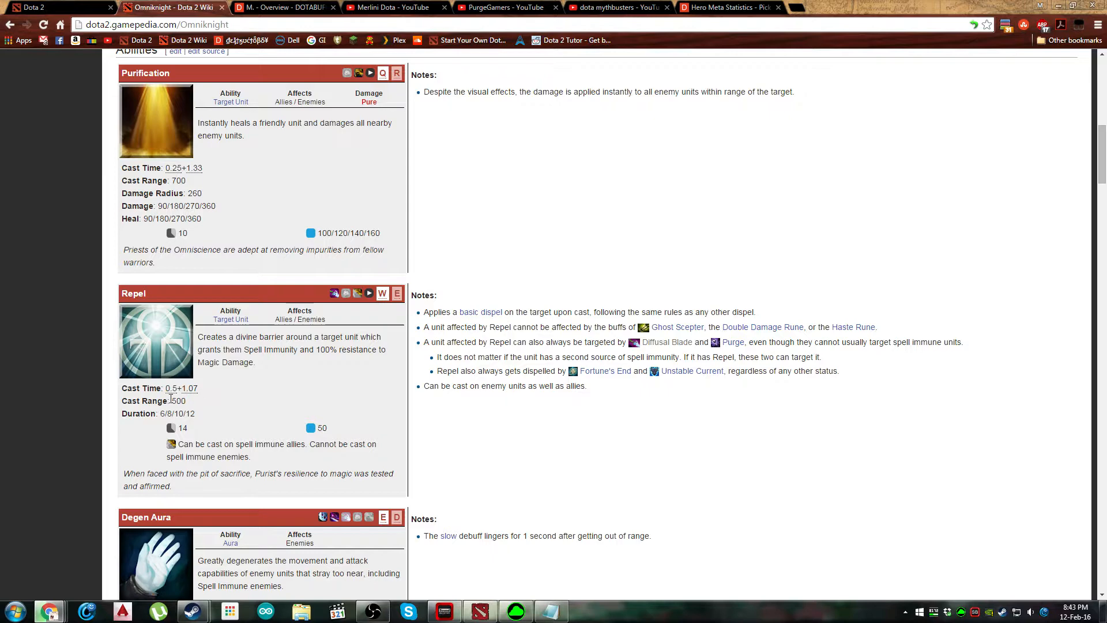
mouse_move(196, 393)
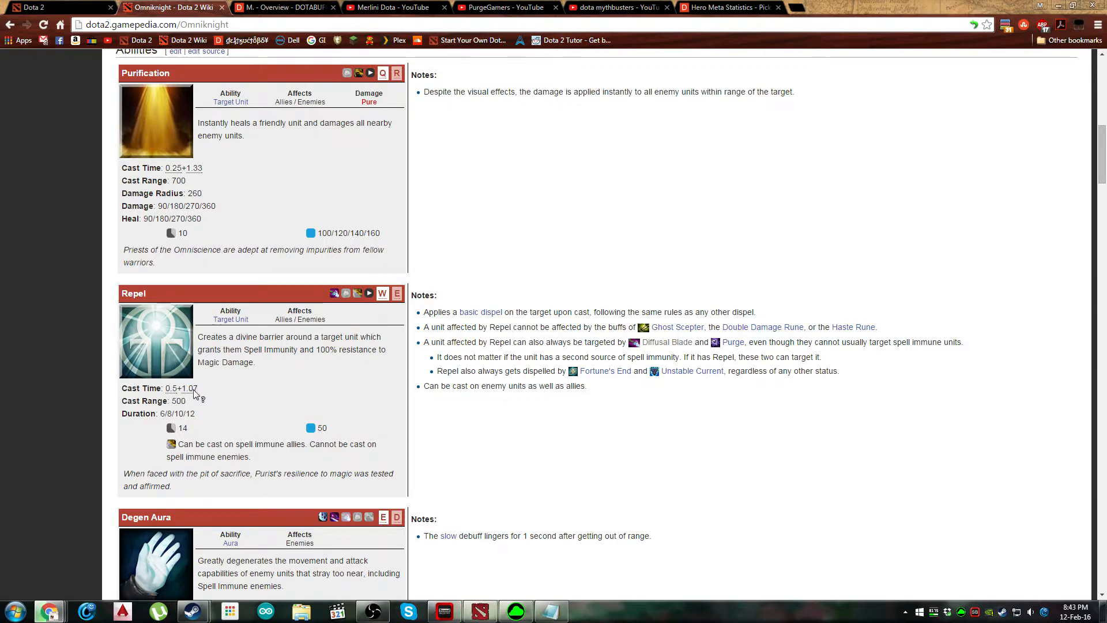
mouse_move(216, 389)
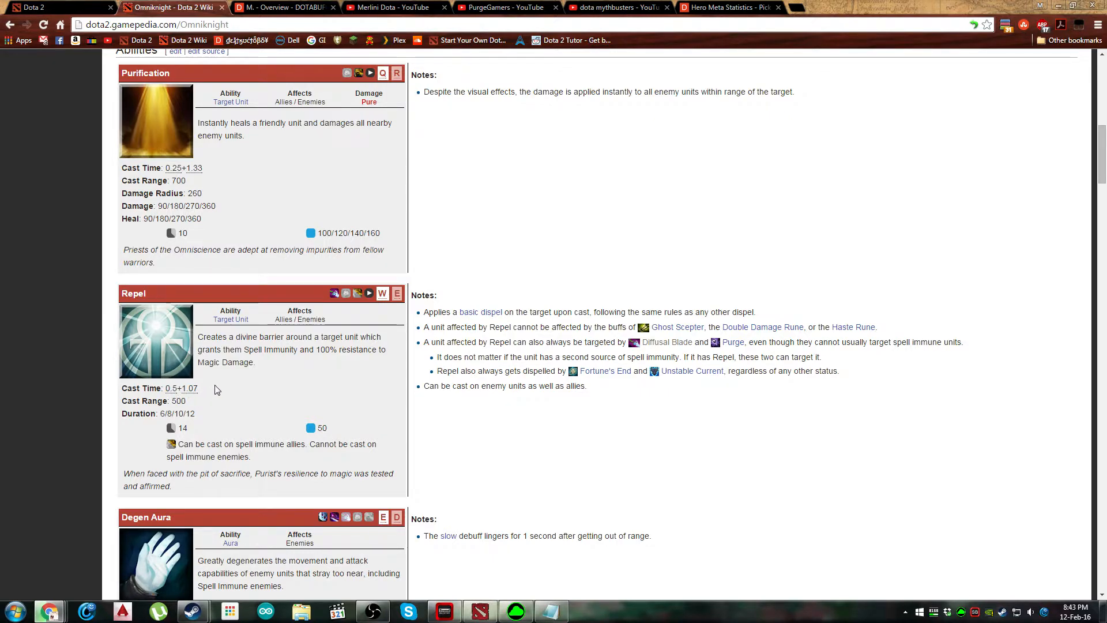
mouse_move(197, 176)
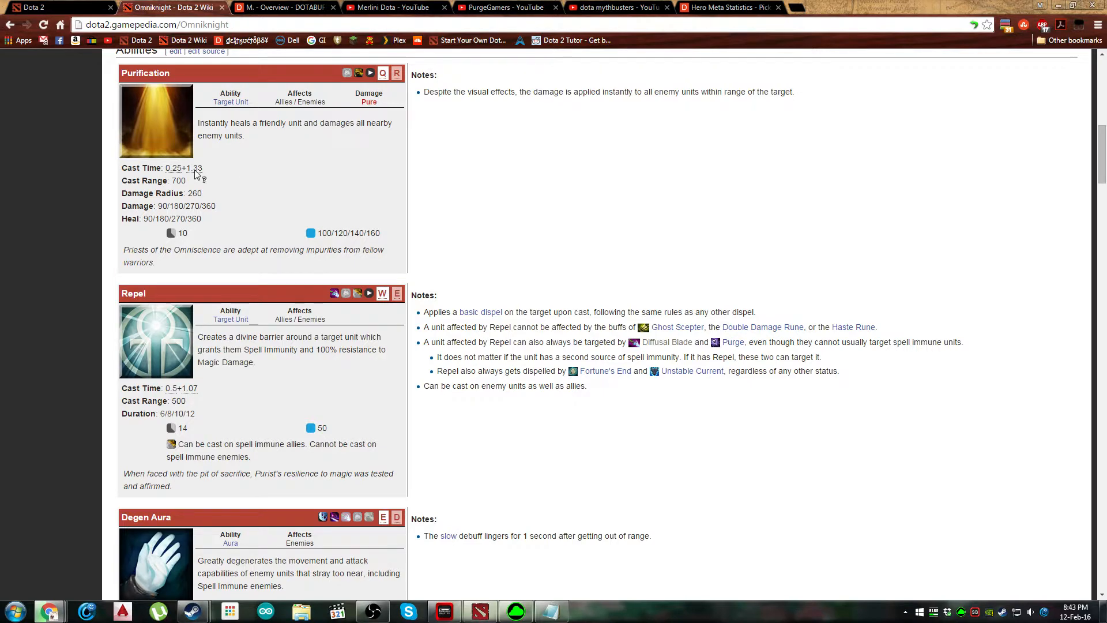
mouse_move(416, 99)
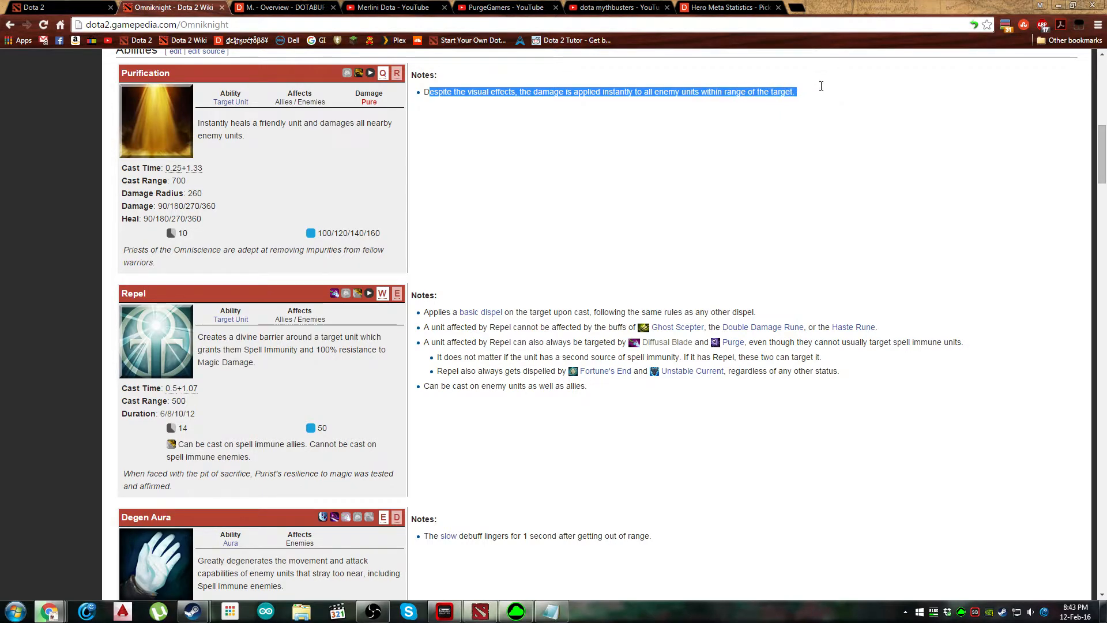
click(508, 115)
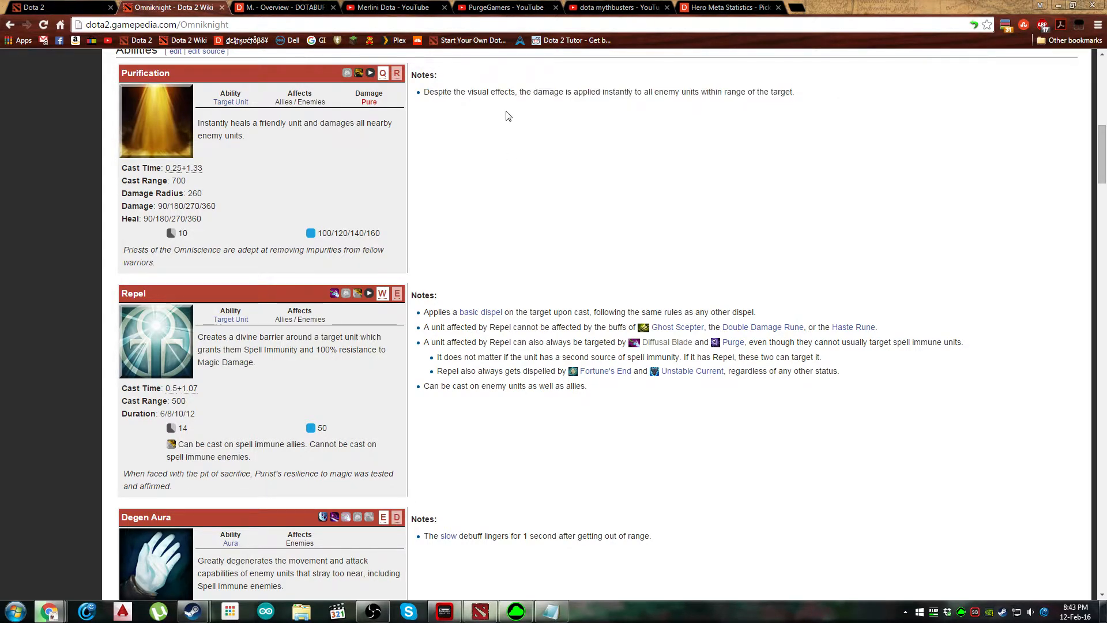
mouse_move(478, 93)
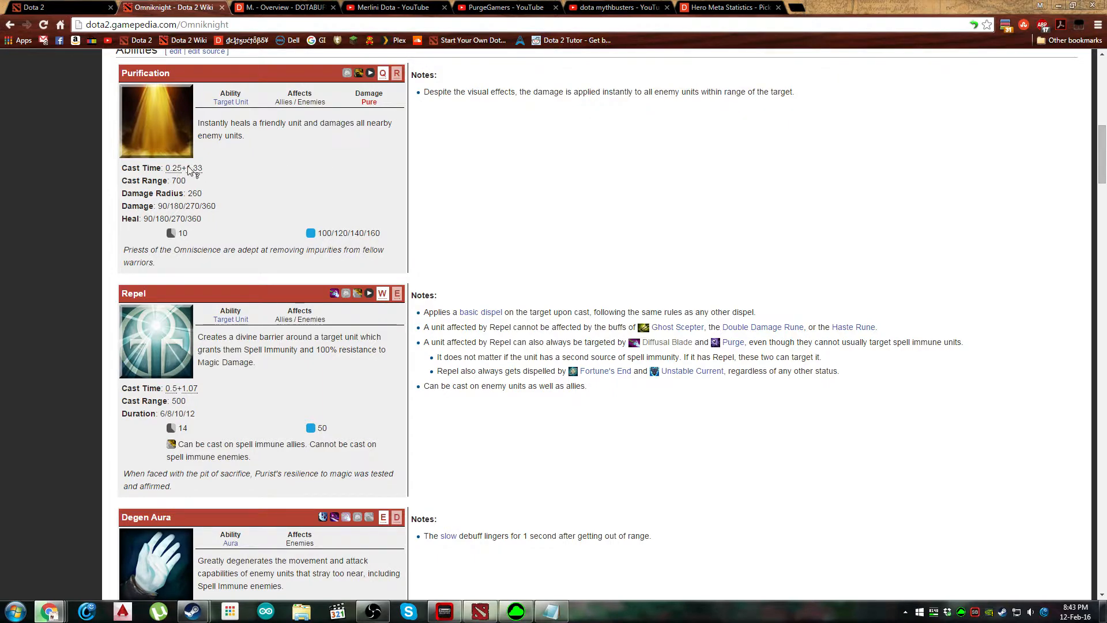
mouse_move(406, 262)
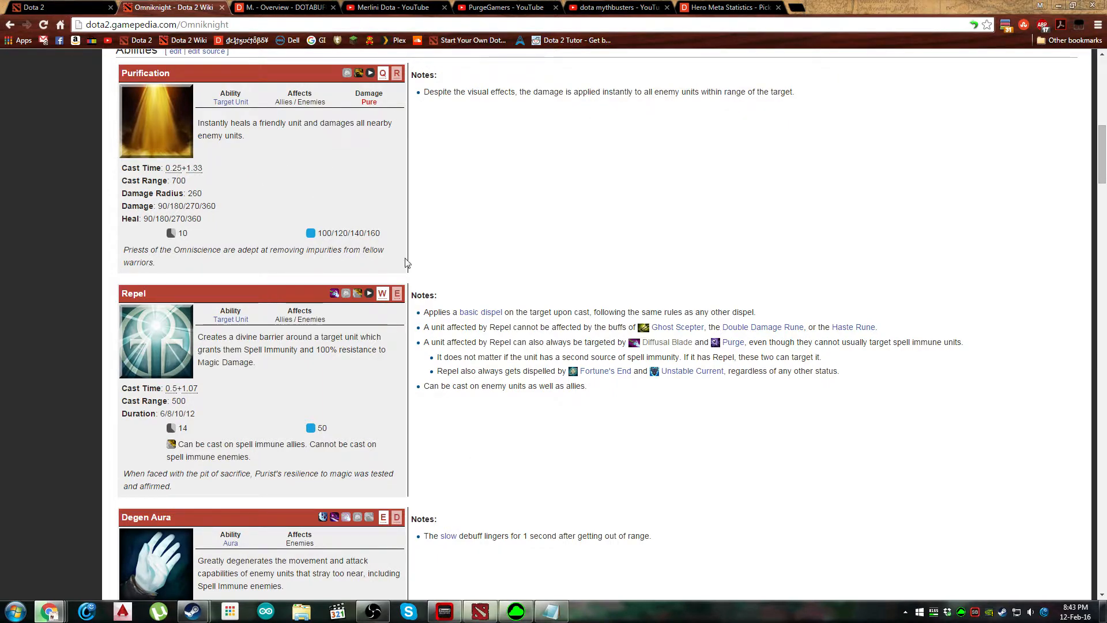
mouse_move(179, 155)
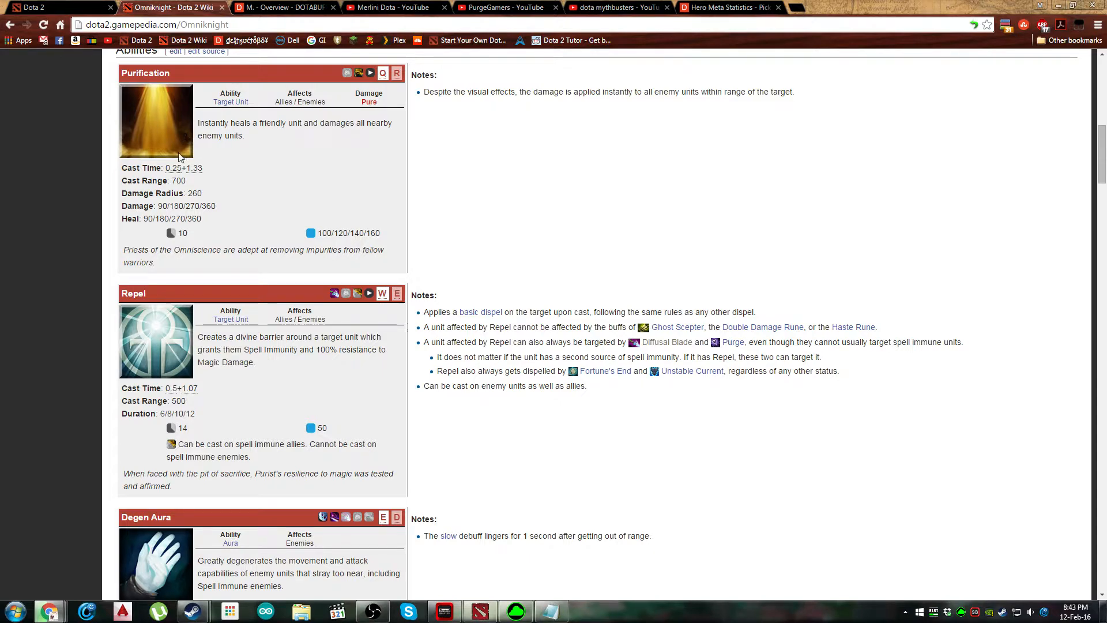
mouse_move(228, 181)
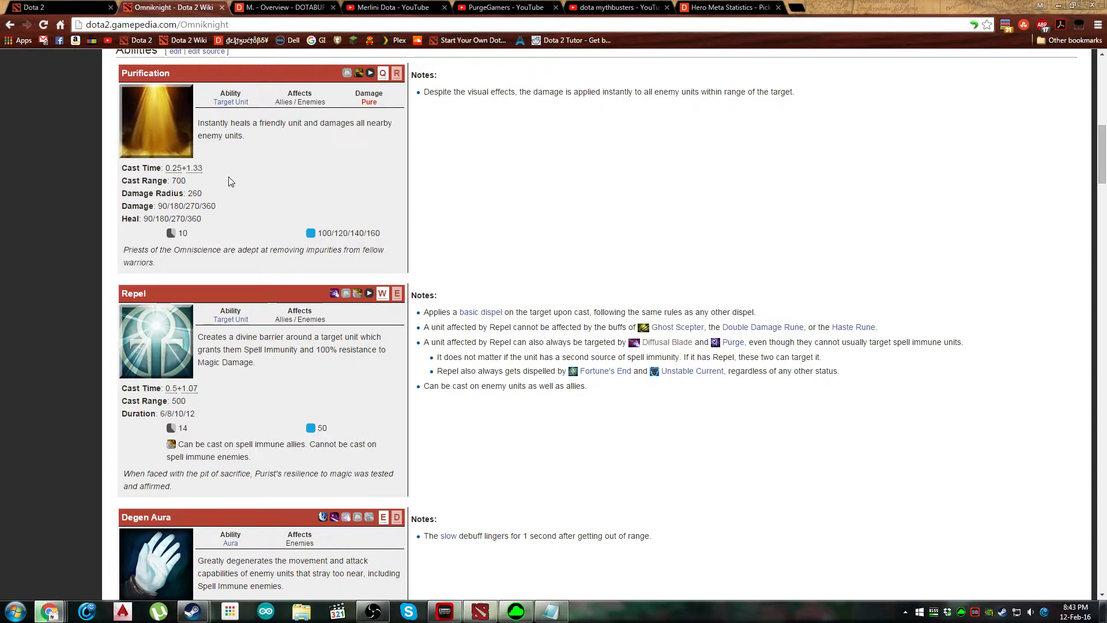
double_click(502, 92)
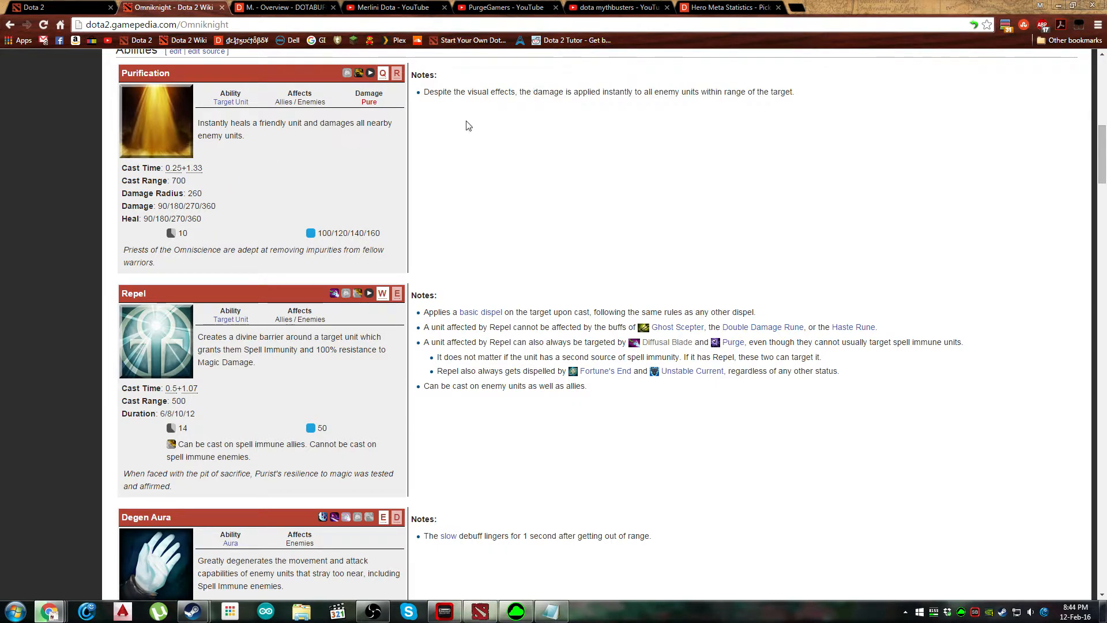
mouse_move(798, 90)
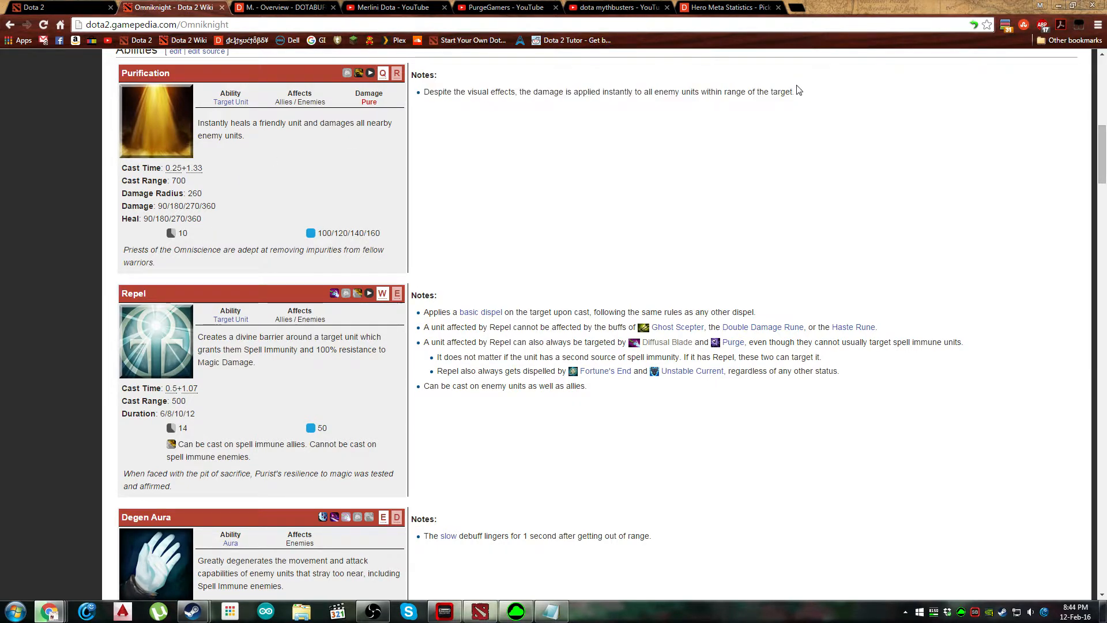
mouse_move(505, 196)
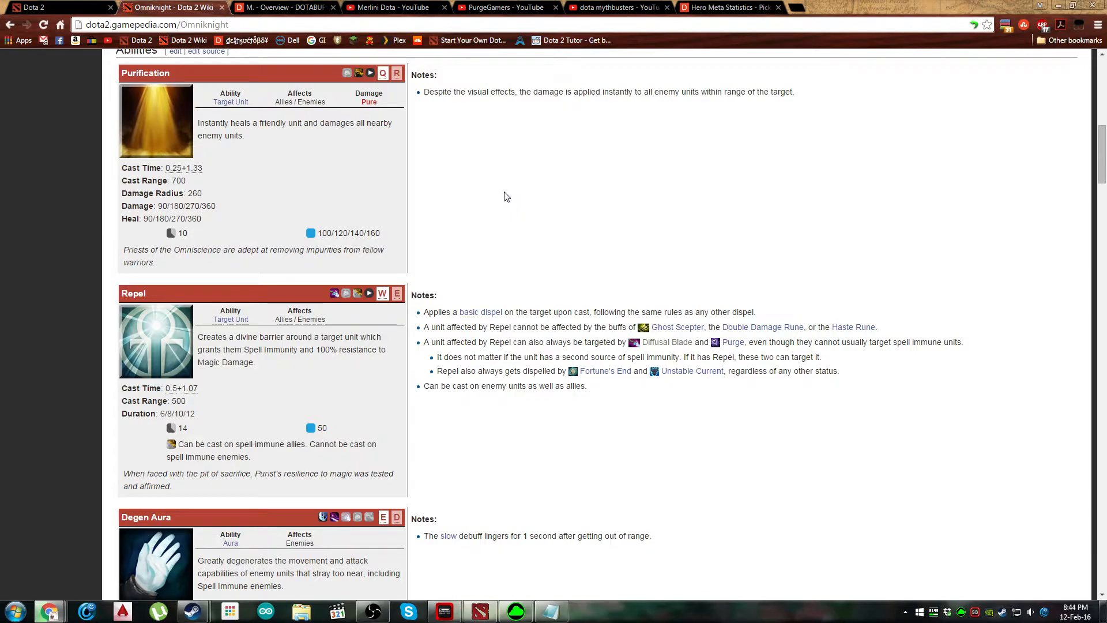
- Scroll through Degen Aura and Guardian Angel and around the Omniknight article
scroll(down, 3)
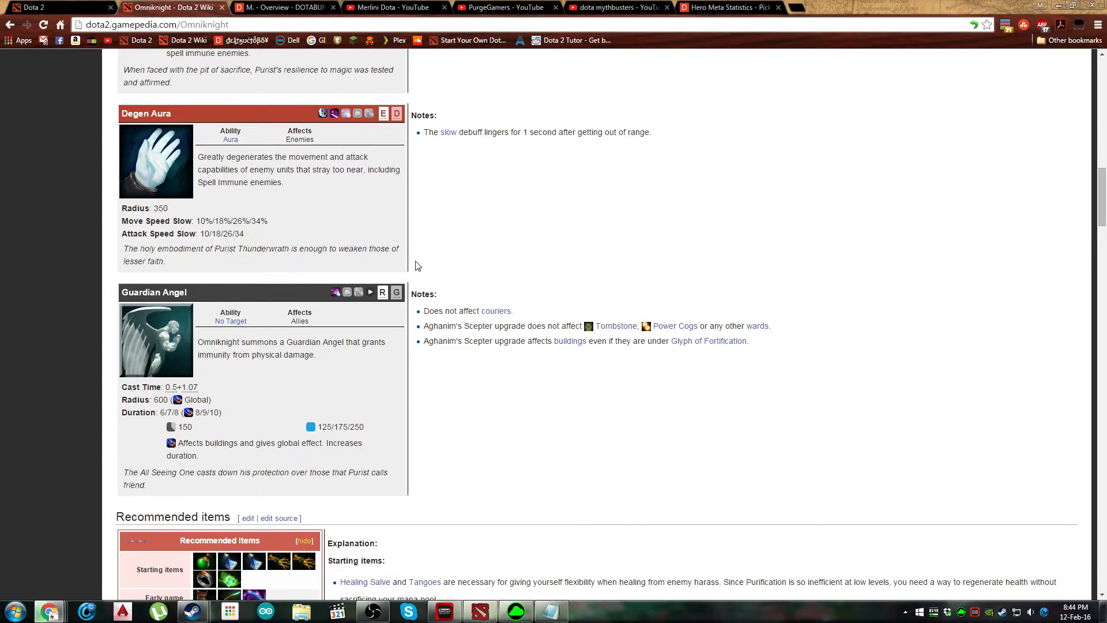
scroll(up, 3)
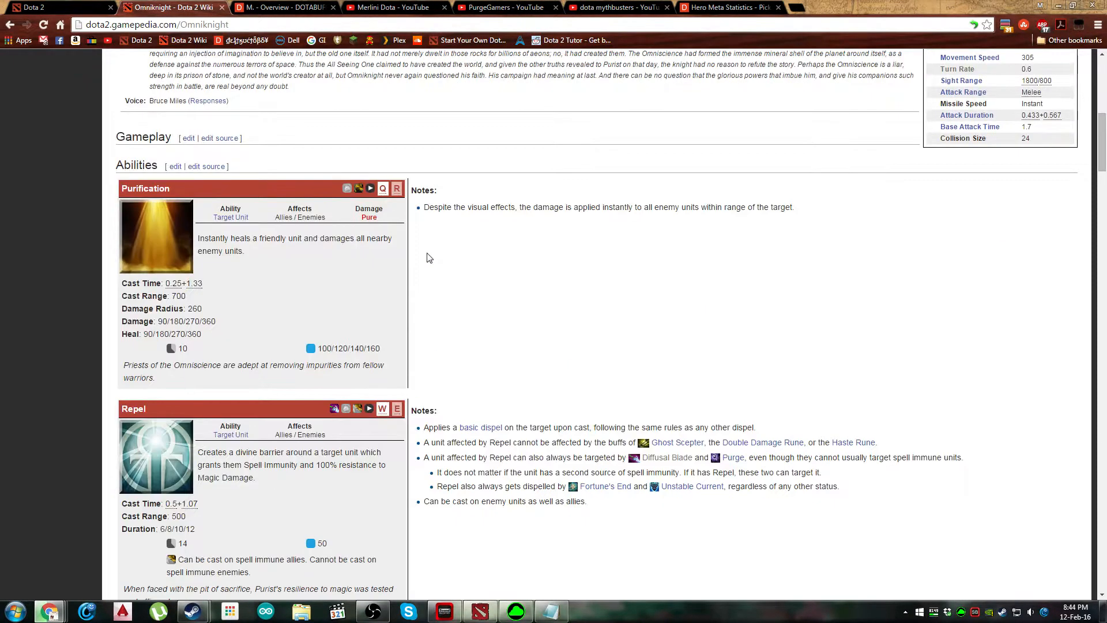
scroll(down, 3)
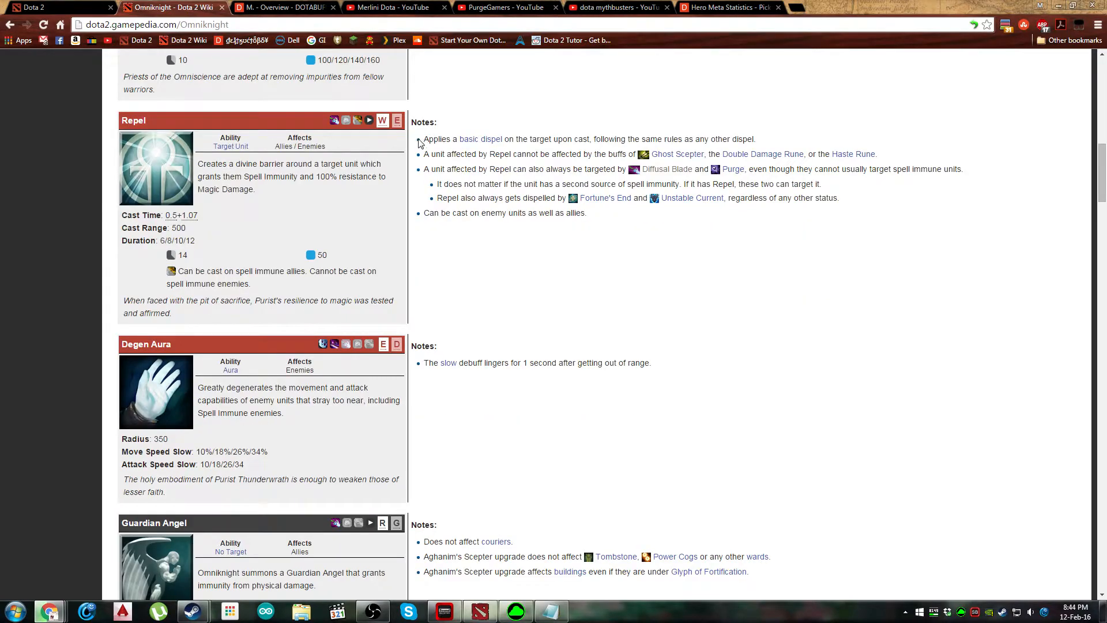
scroll(down, 3)
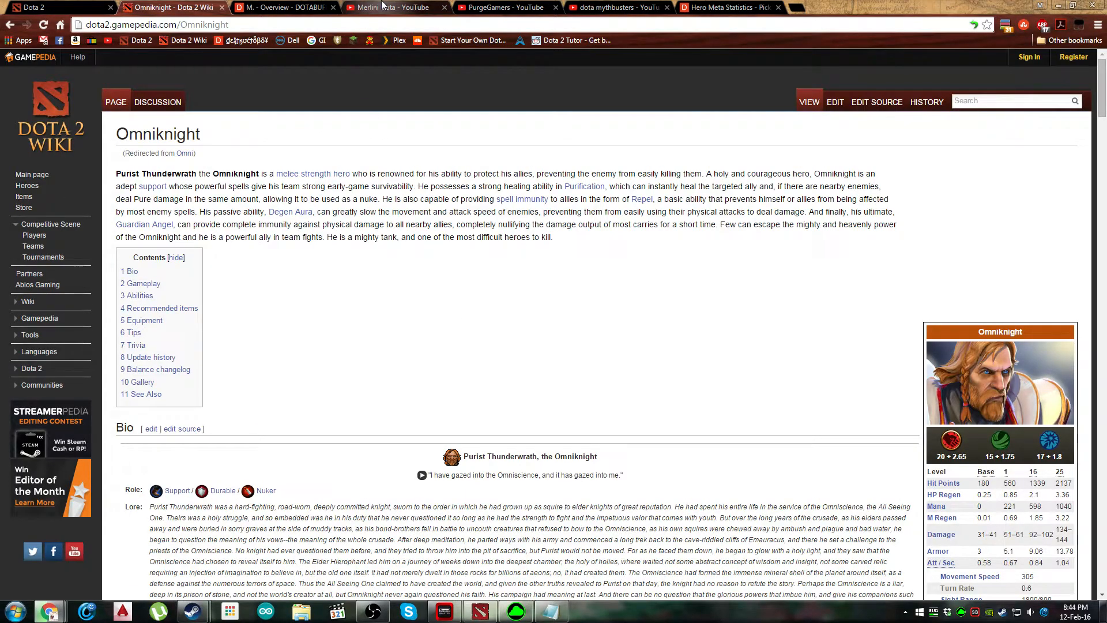
- Browse Merlini Dota's YouTube Videos grid and load more of the channel's older uploads
click(396, 7)
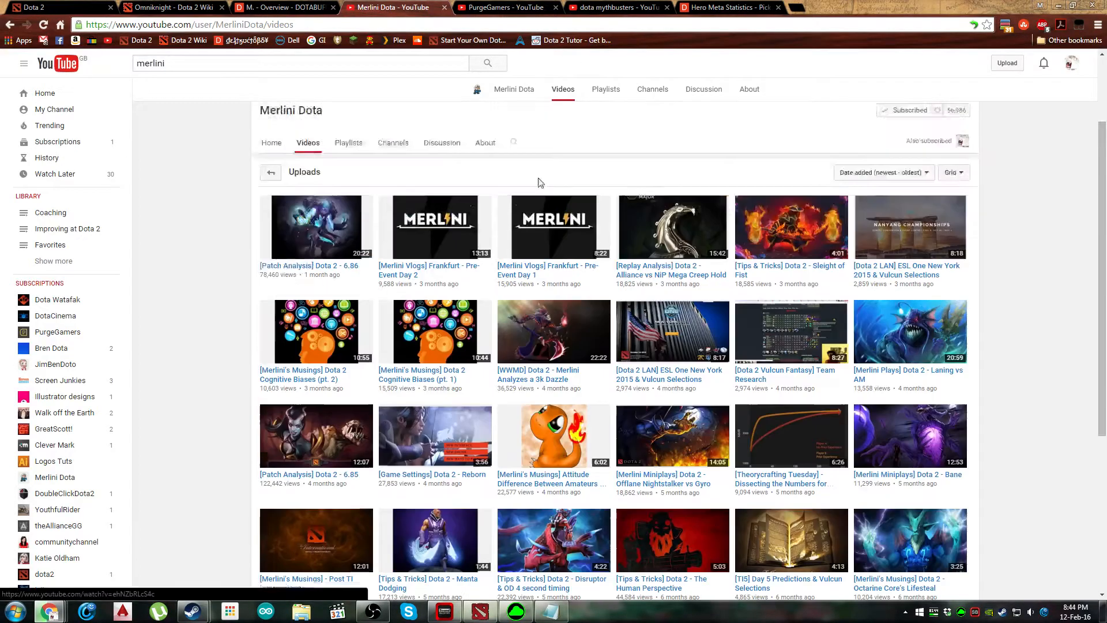
scroll(down, 3)
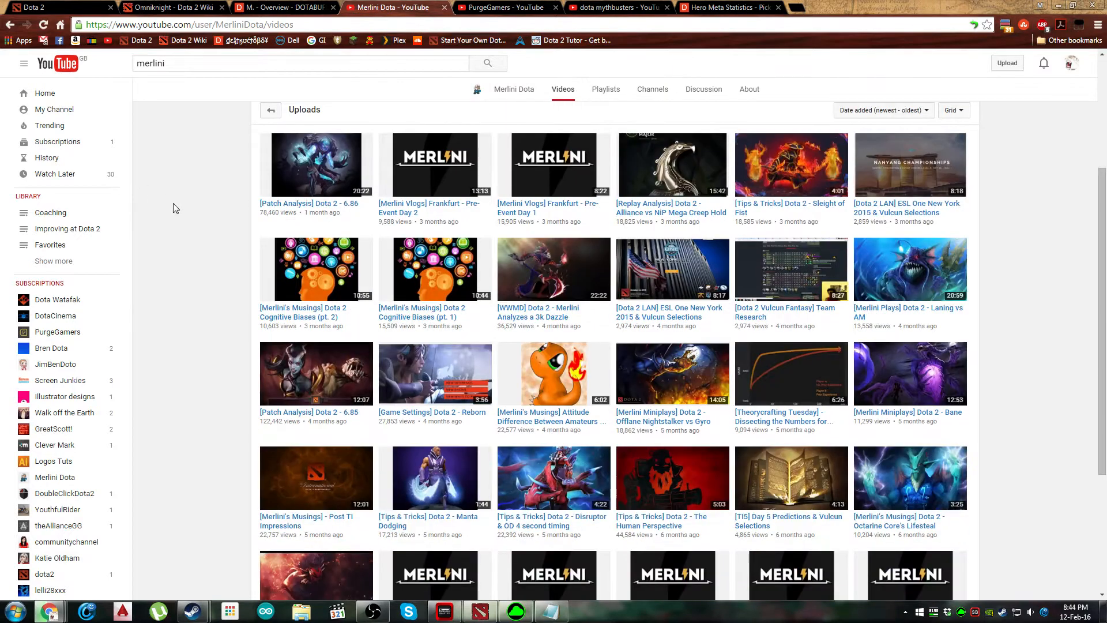
scroll(down, 3)
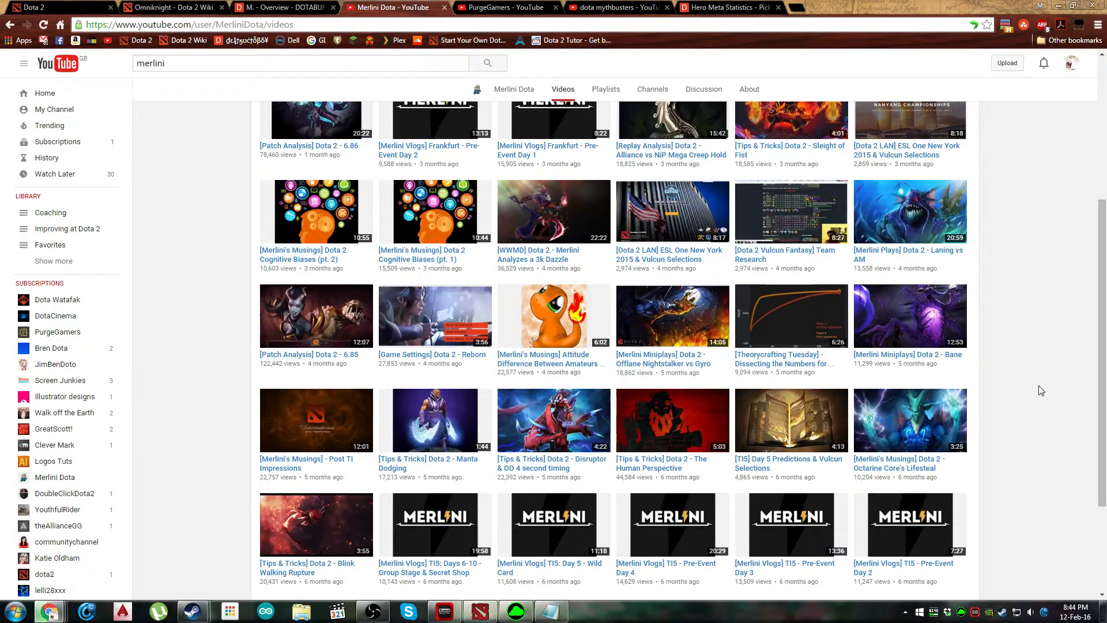
mouse_move(790, 363)
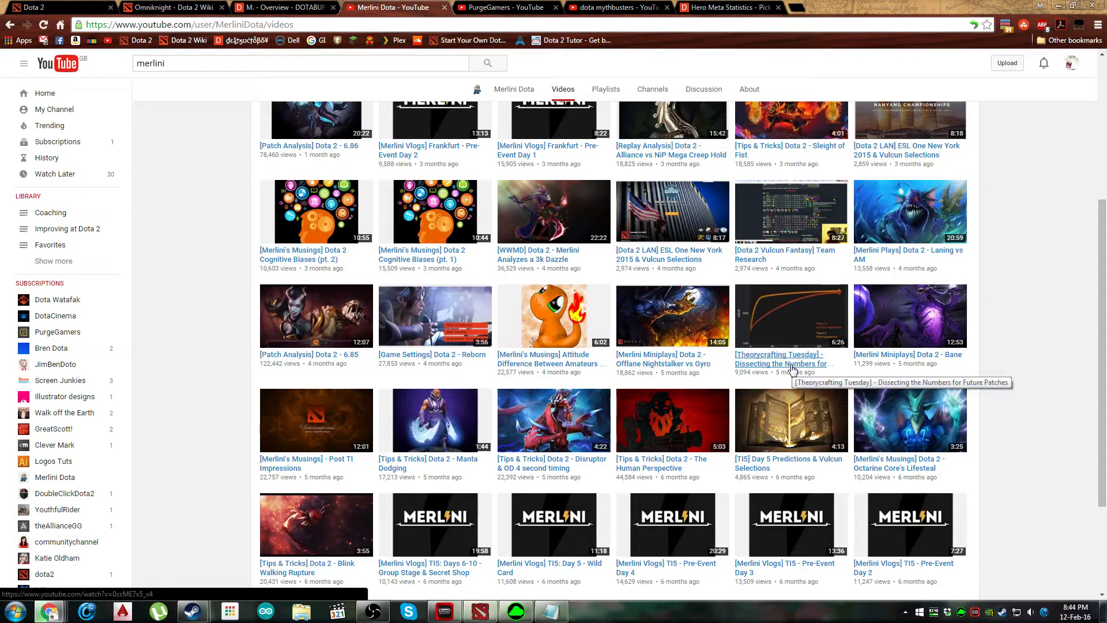
scroll(up, 3)
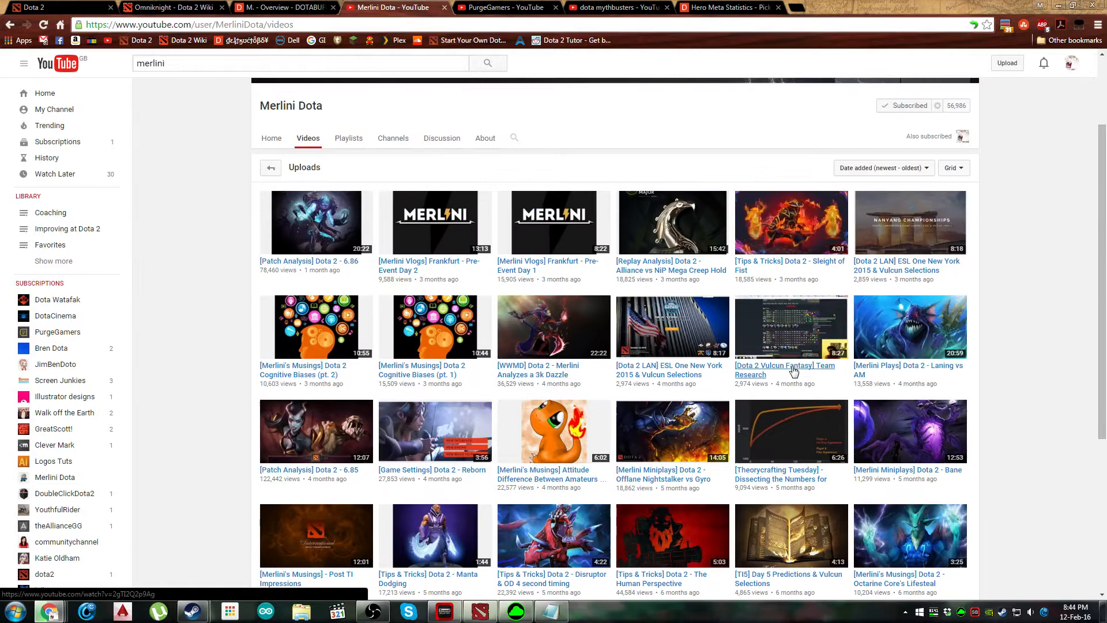
scroll(down, 3)
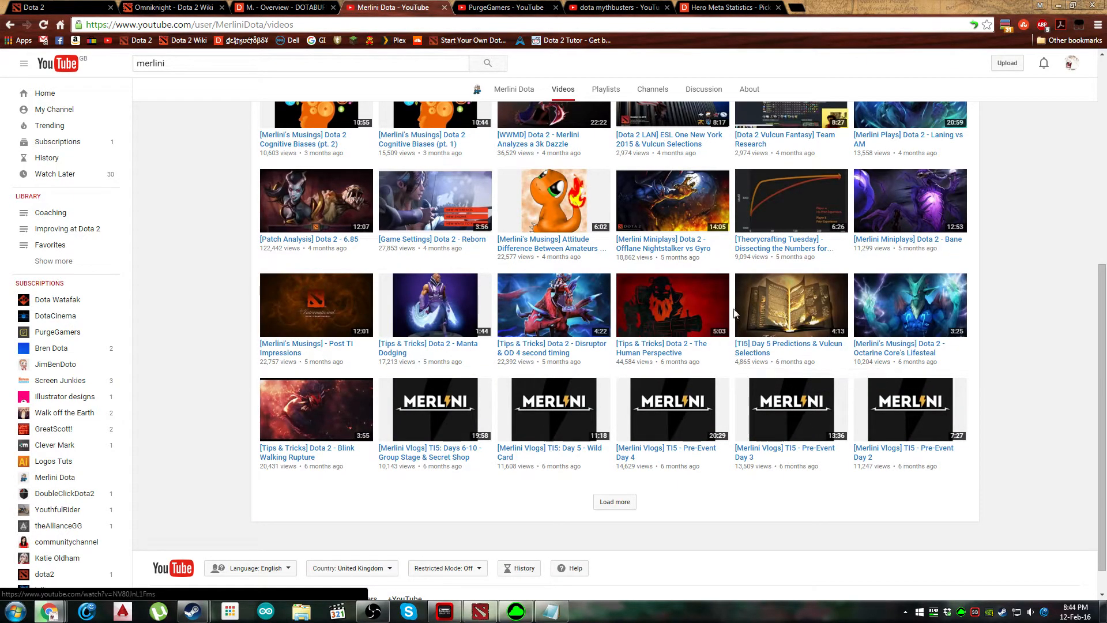
mouse_move(776, 249)
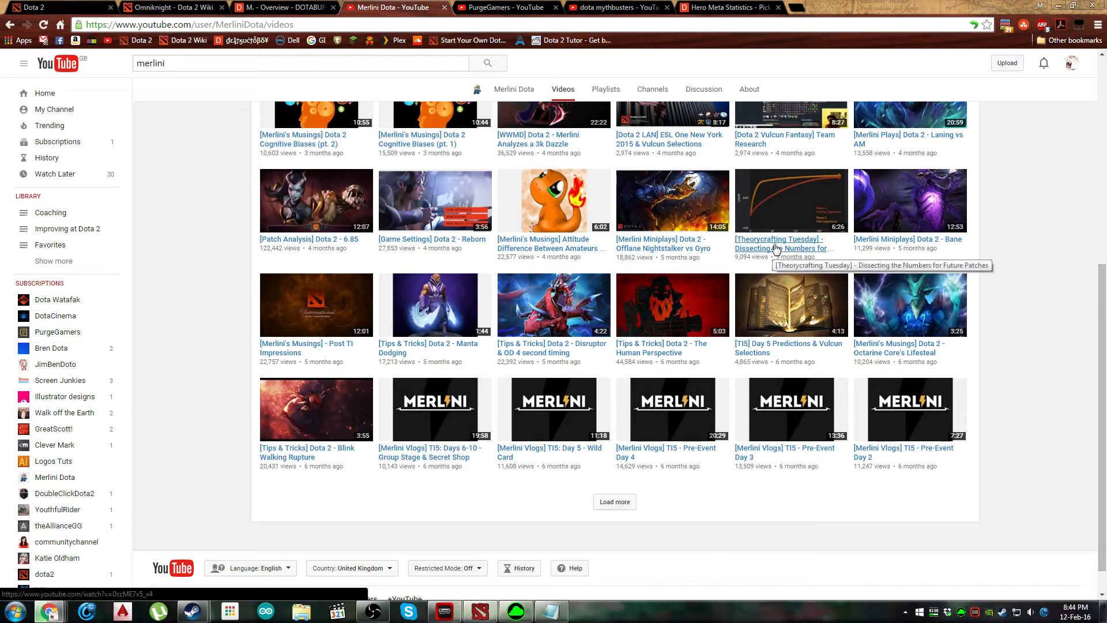
mouse_move(761, 256)
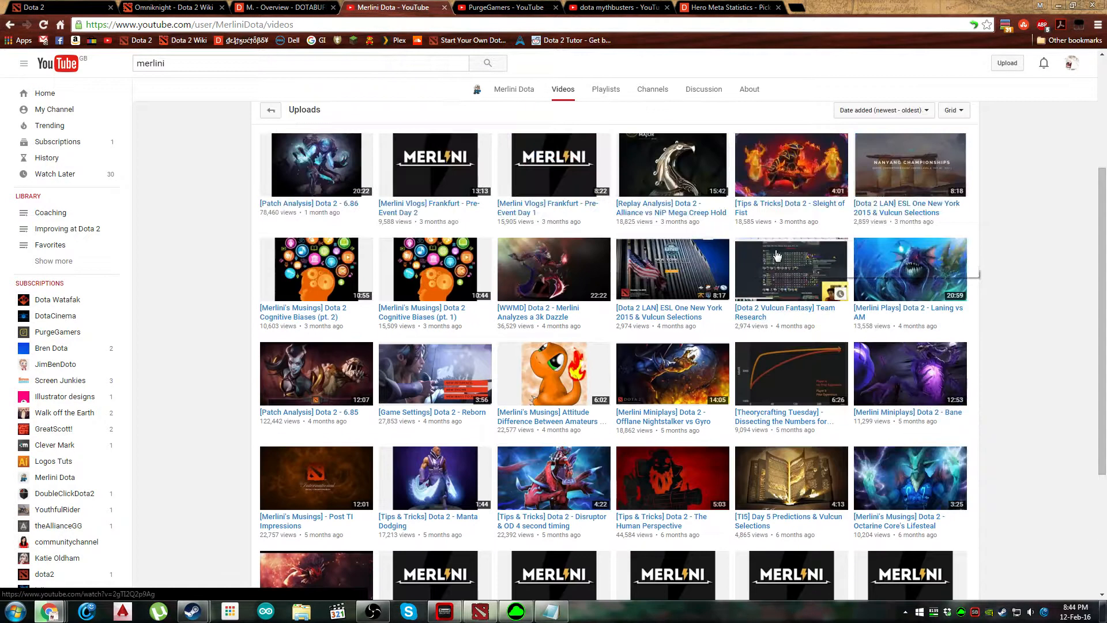
mouse_move(772, 209)
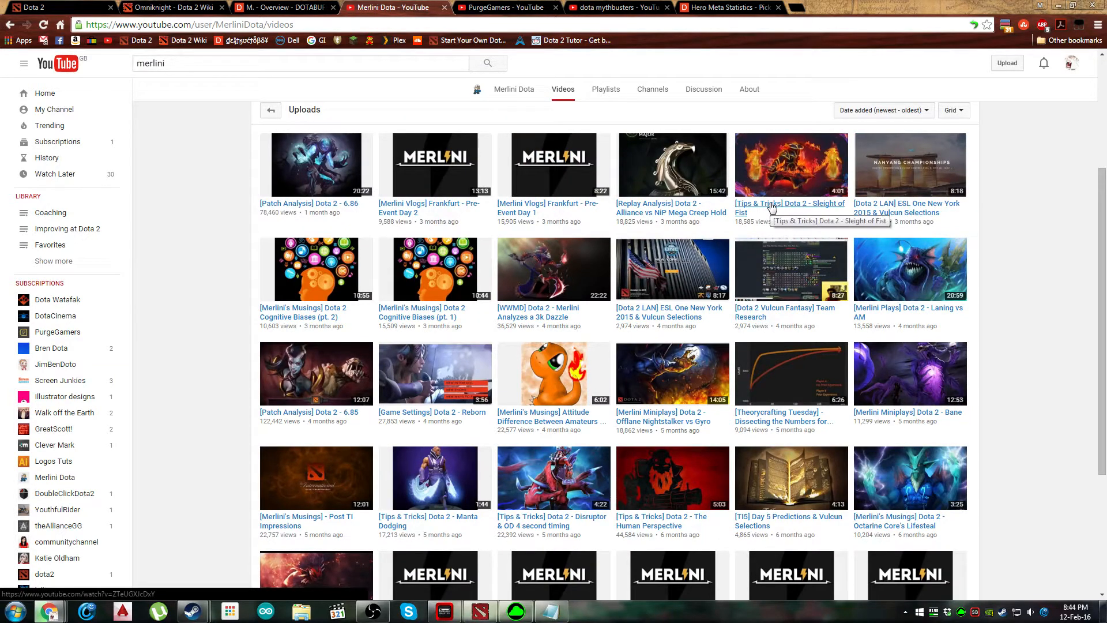
mouse_move(776, 206)
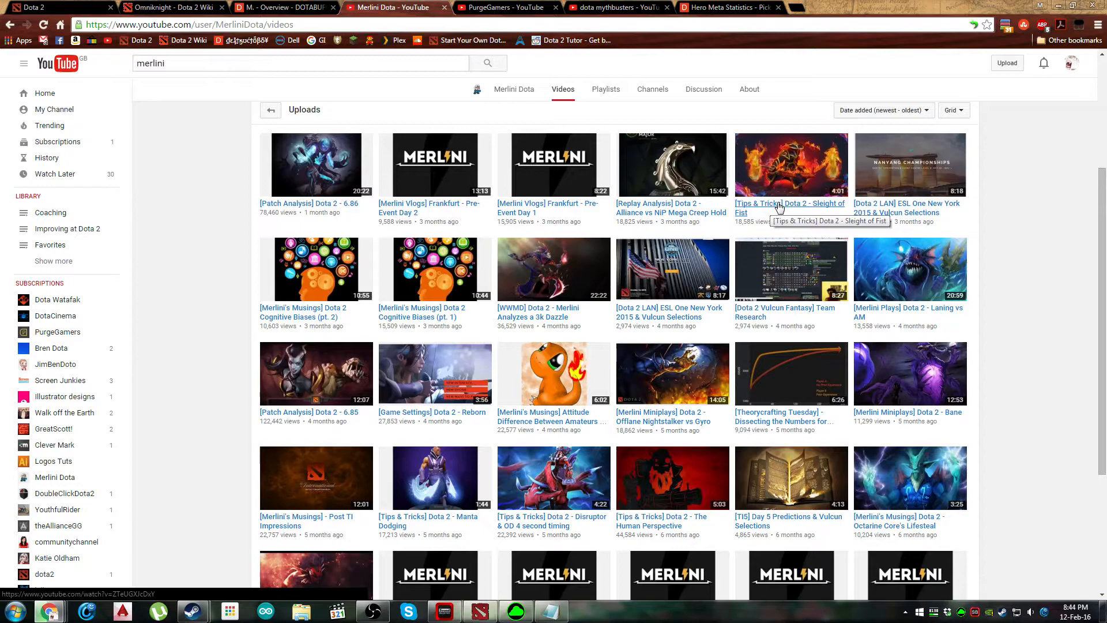
scroll(down, 3)
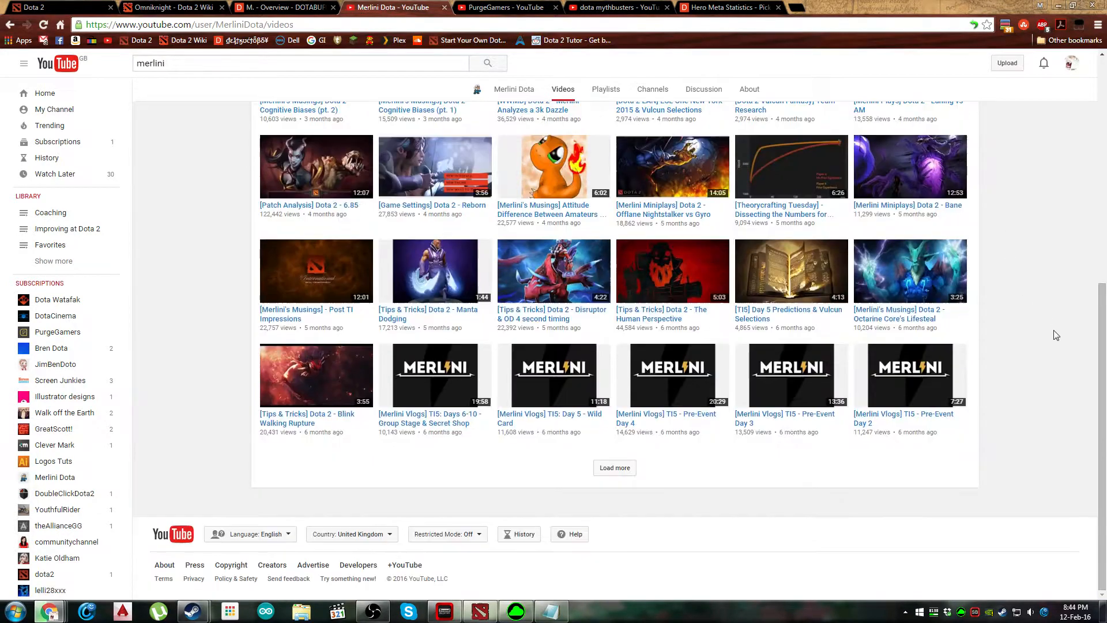
click(614, 467)
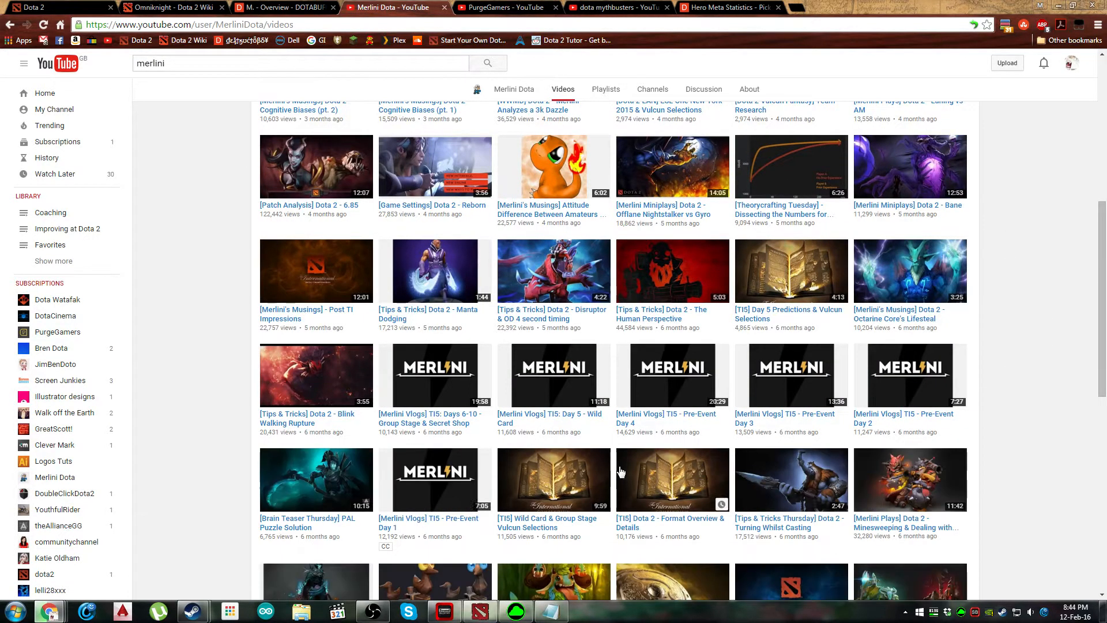
mouse_move(296, 419)
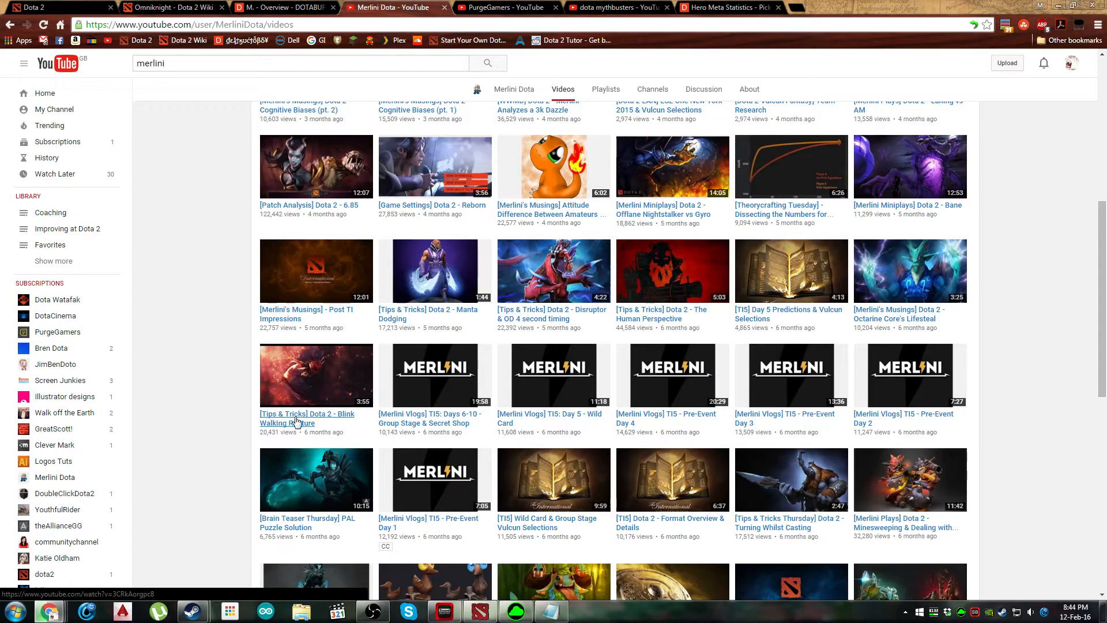
mouse_move(296, 420)
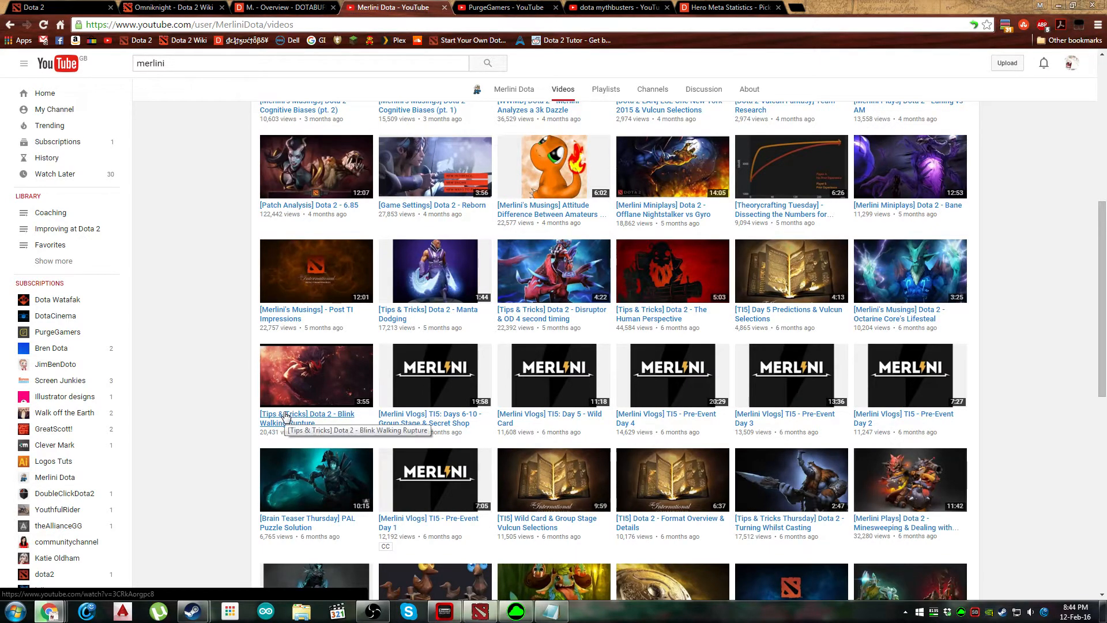
- Scroll through the older uploads, peeking at the PurgeGamers channel tab and returning to Merlini's videos
scroll(down, 3)
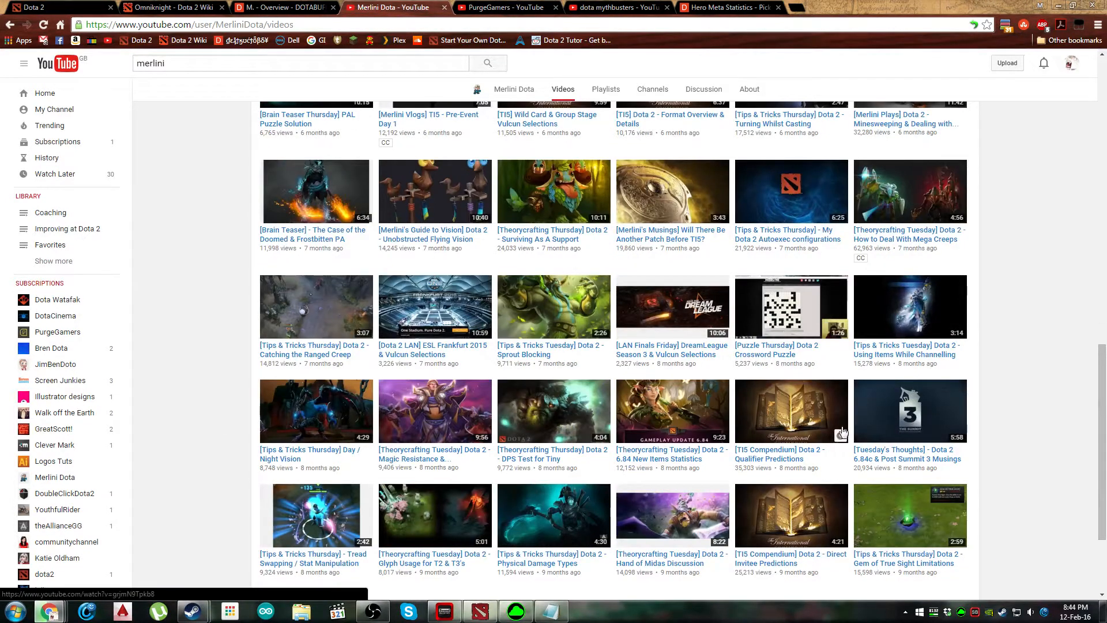
scroll(down, 3)
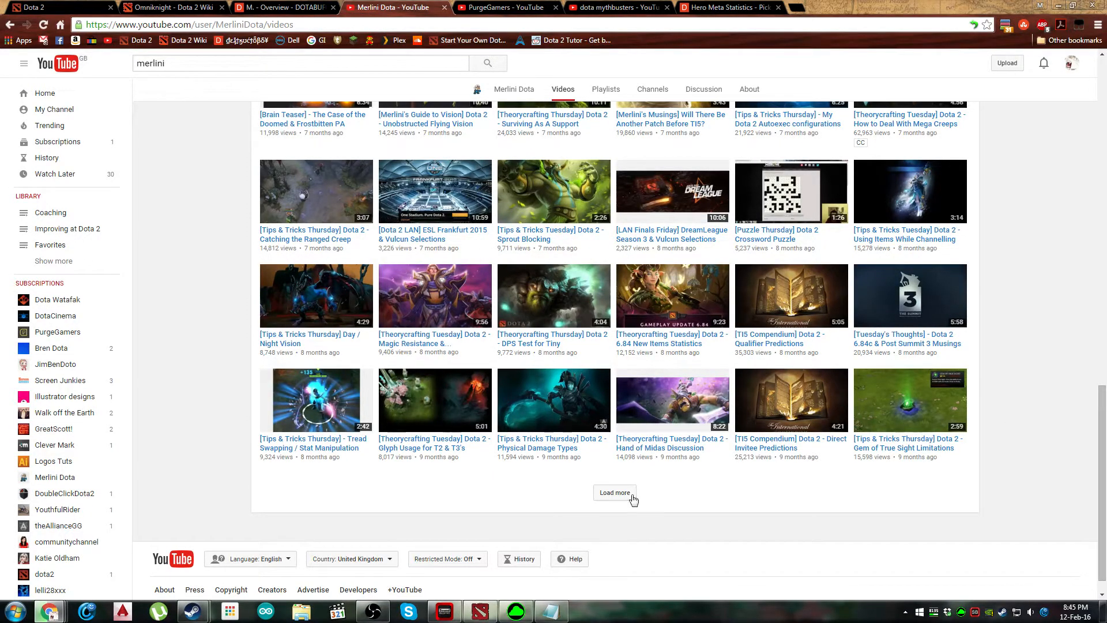
scroll(up, 3)
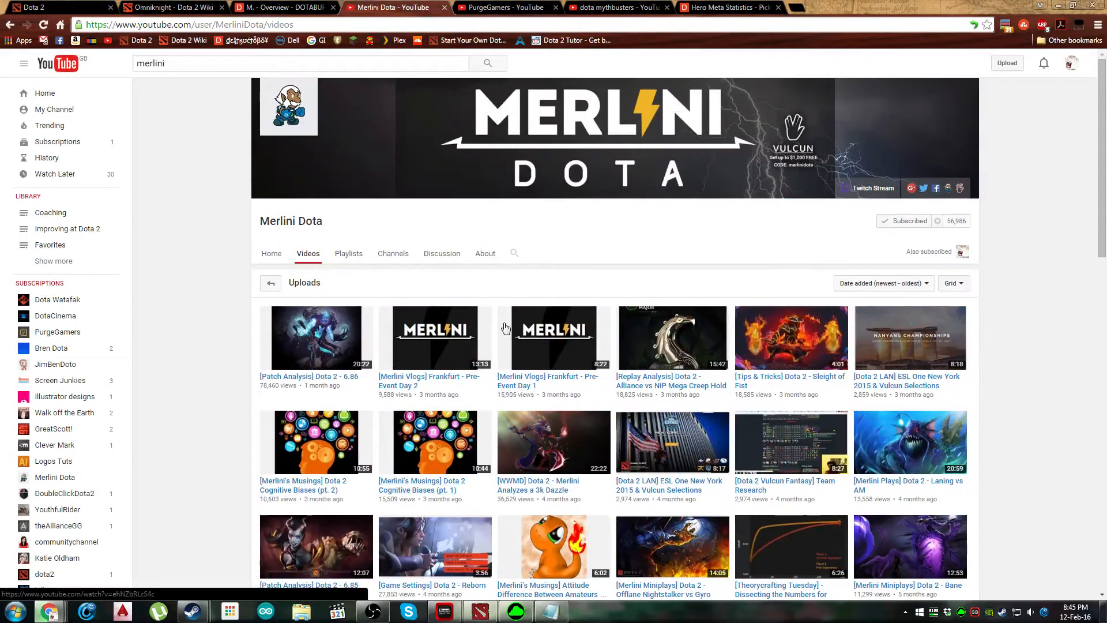
mouse_move(458, 113)
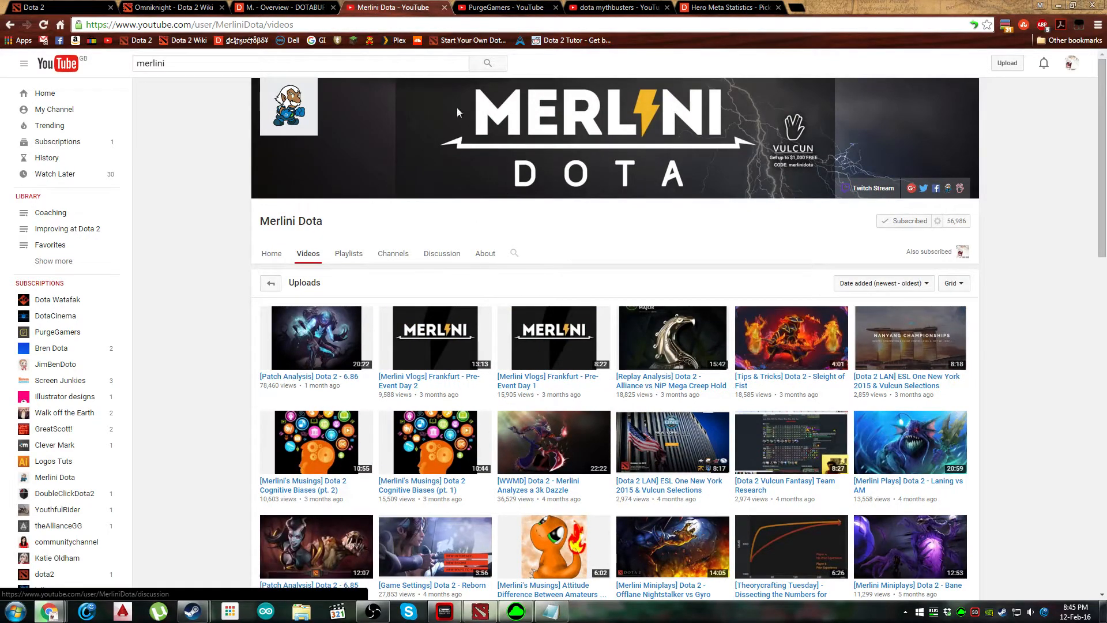
mouse_move(505, 7)
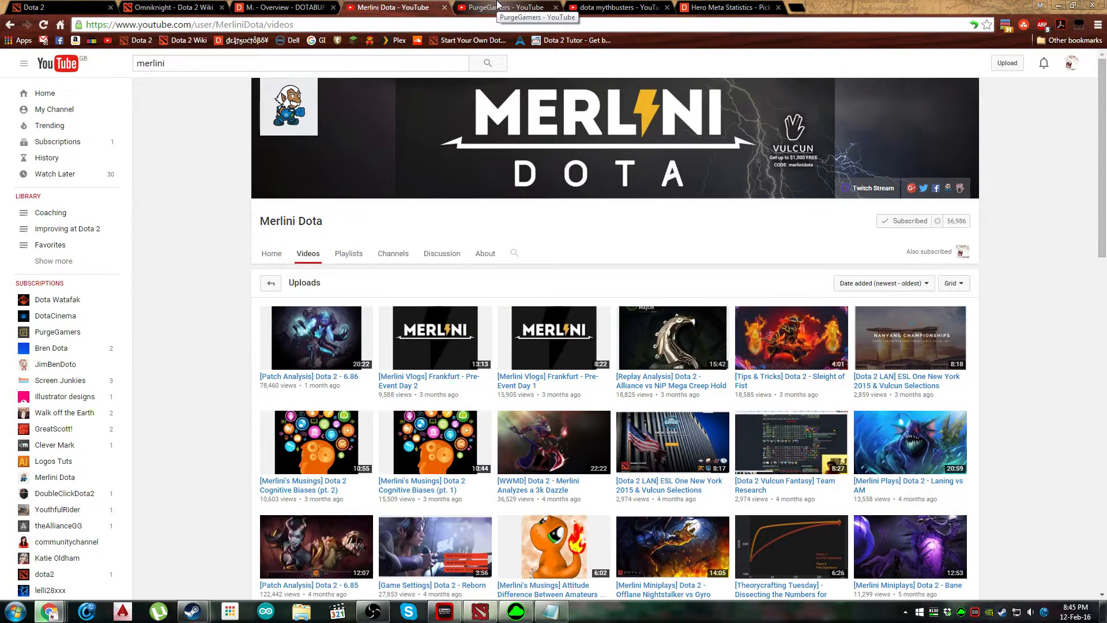
click(509, 7)
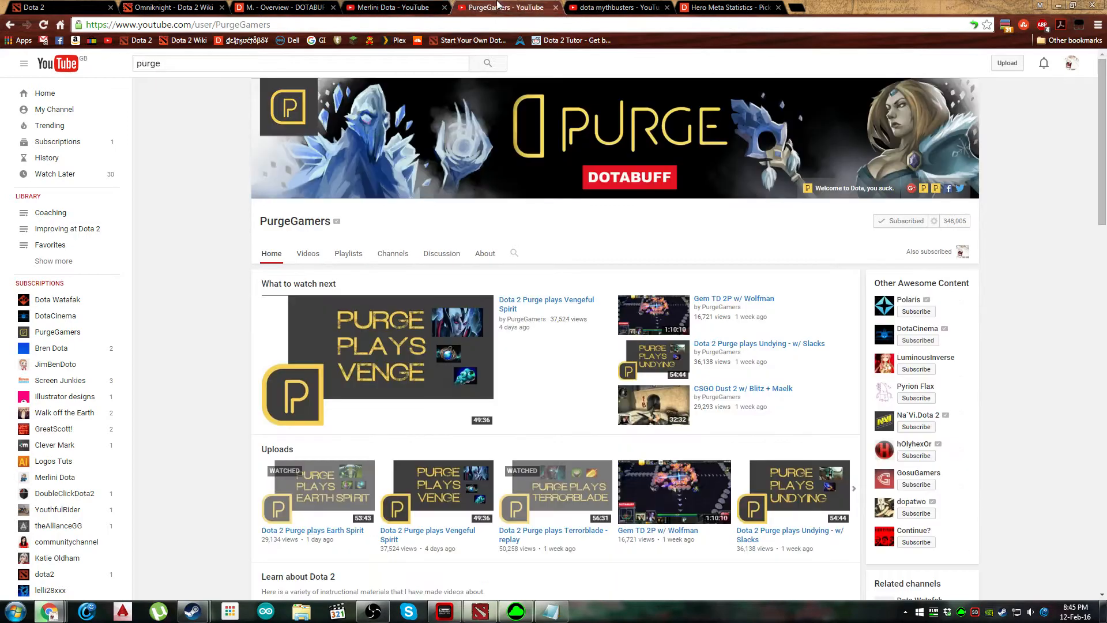
click(391, 7)
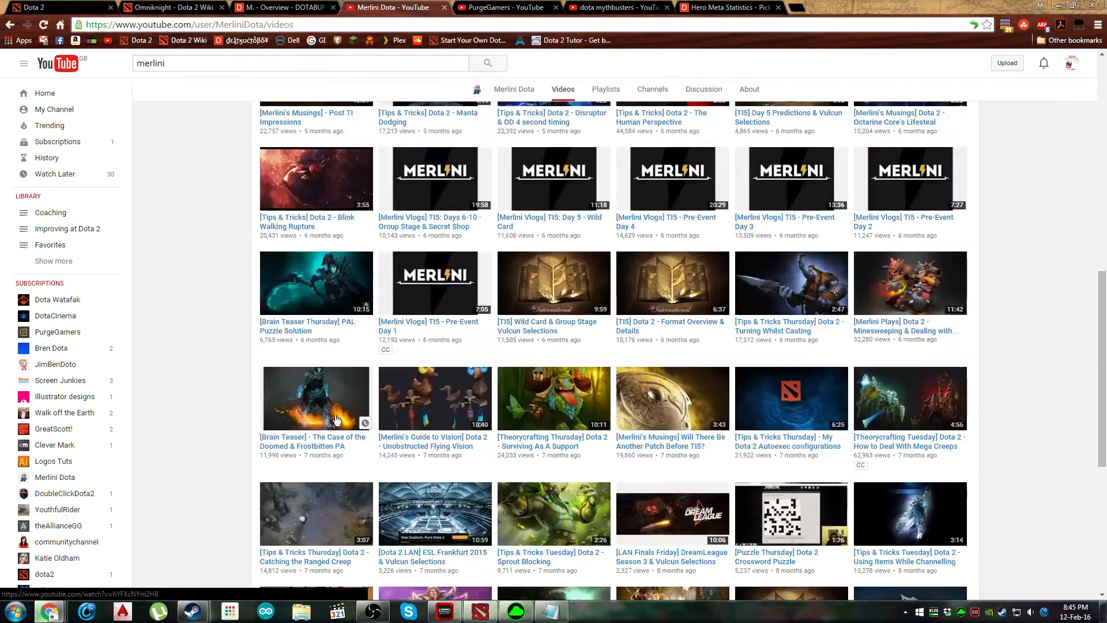
scroll(up, 3)
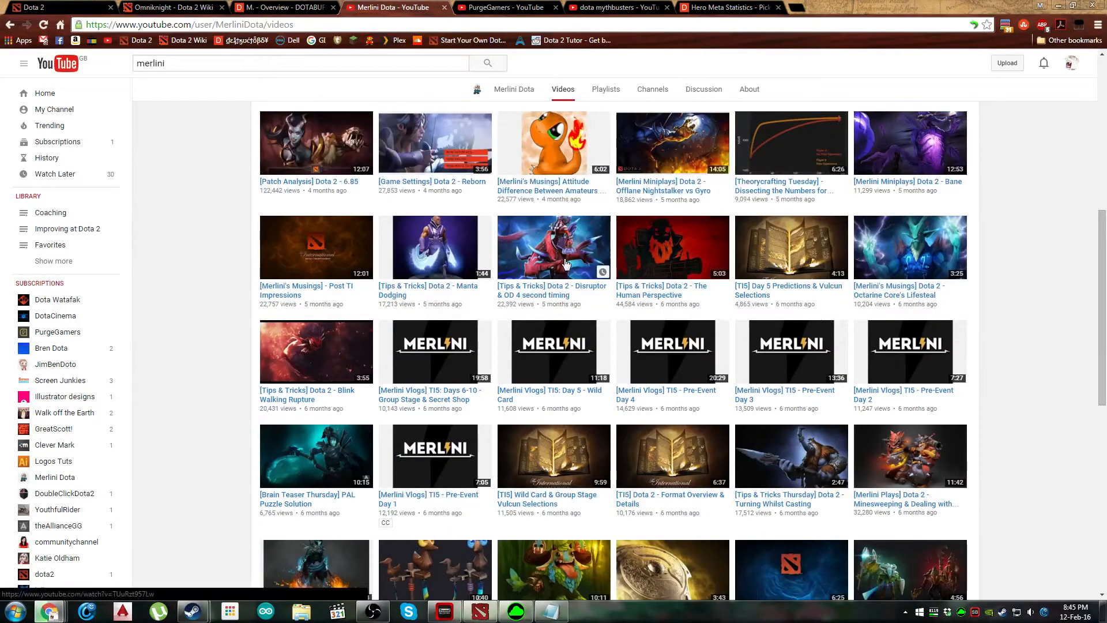
scroll(up, 3)
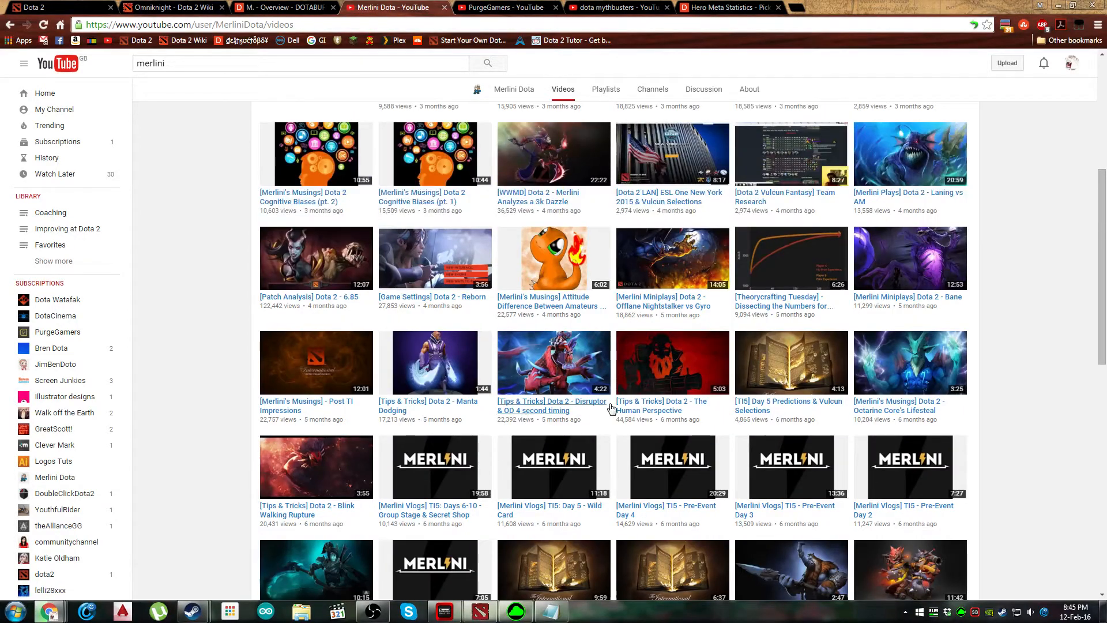
scroll(down, 3)
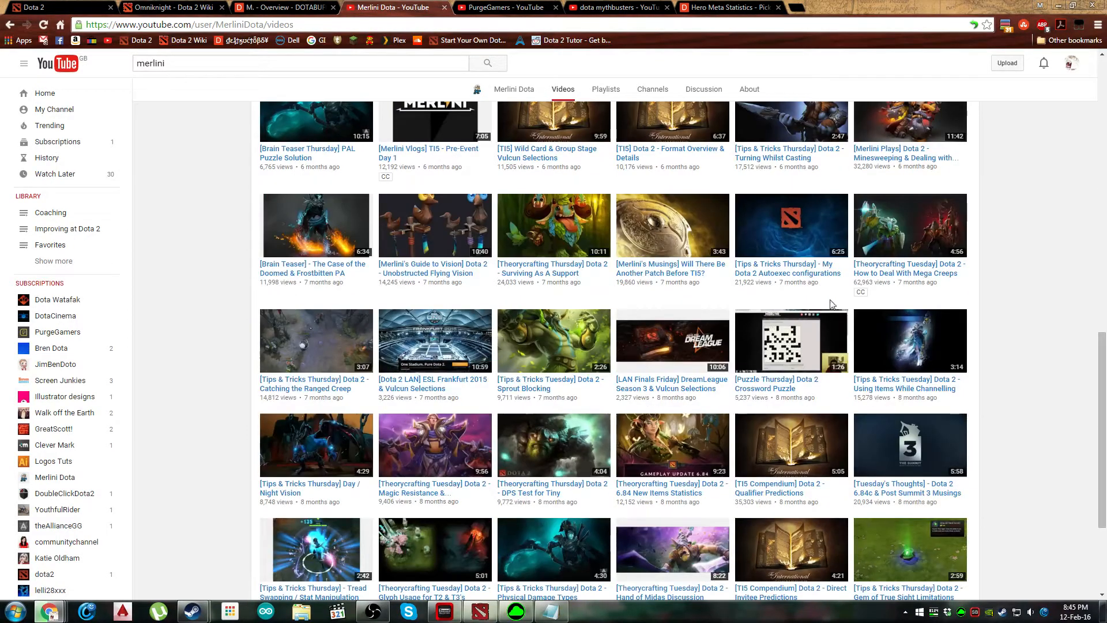
scroll(down, 3)
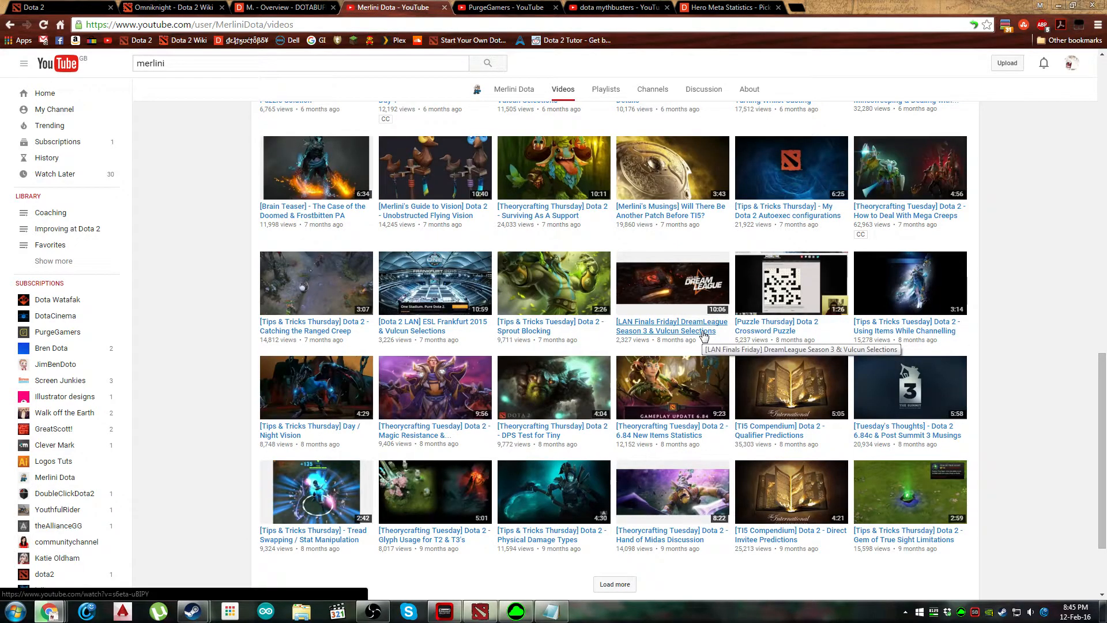
mouse_move(221, 275)
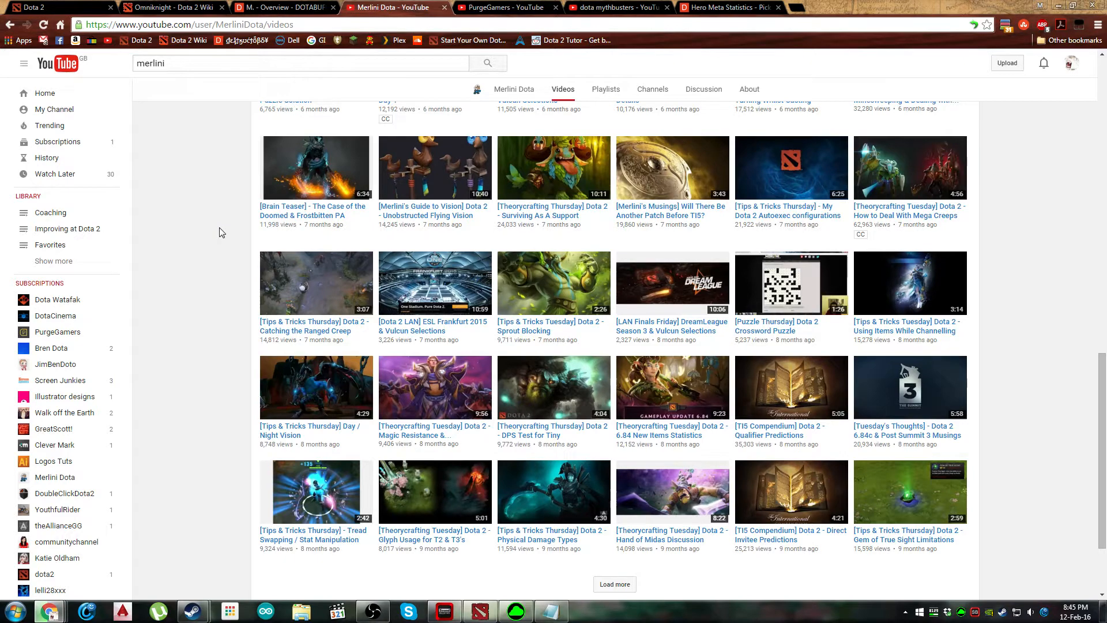
scroll(up, 3)
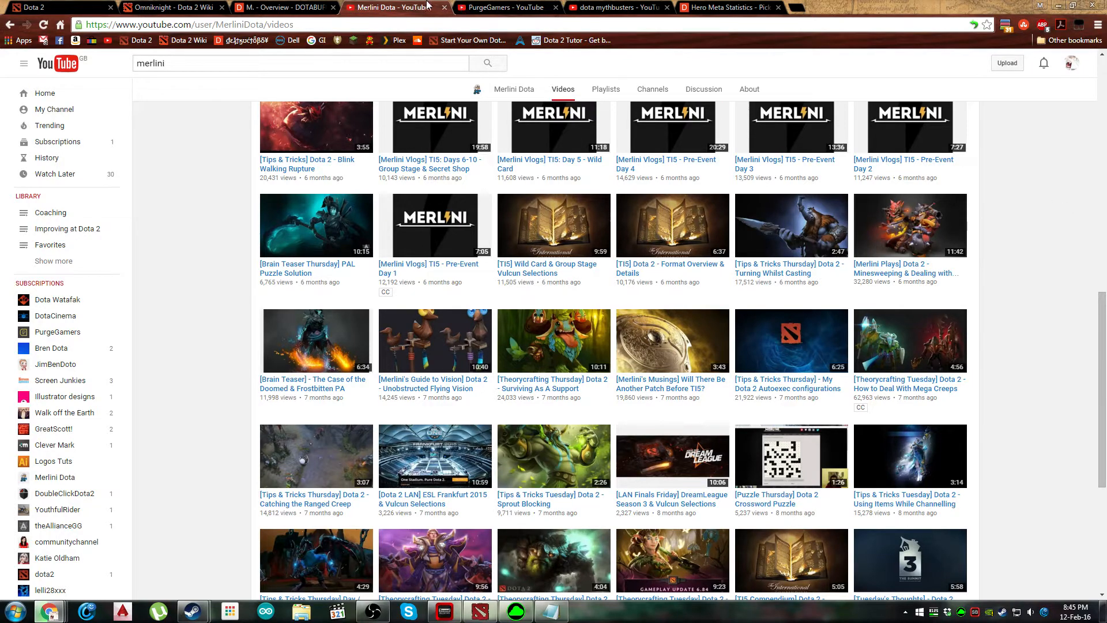
mouse_move(518, 256)
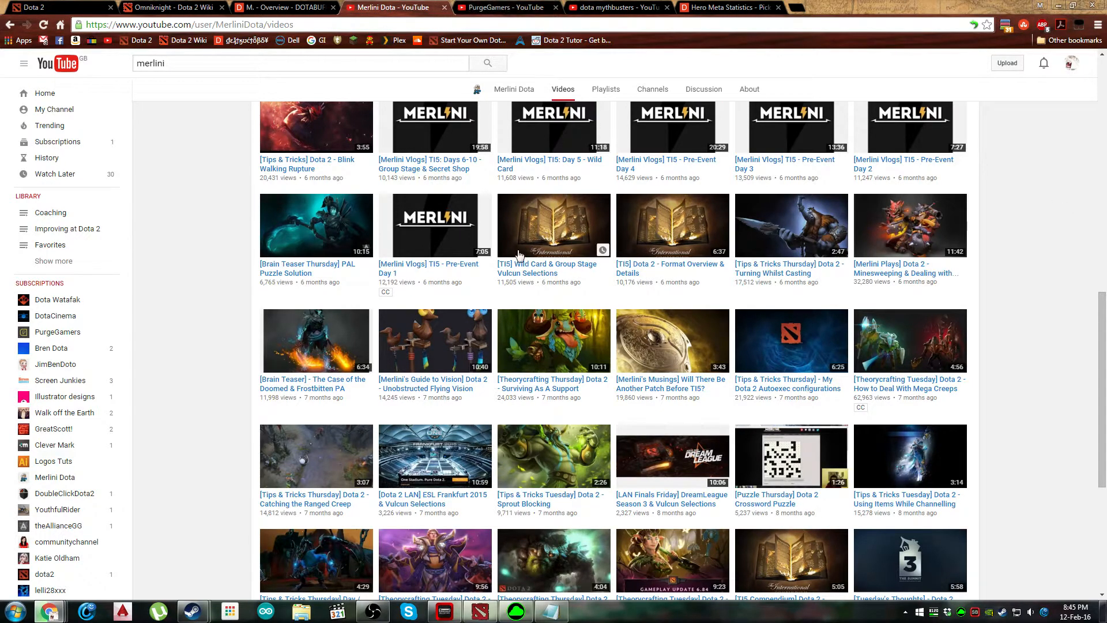
mouse_move(359, 405)
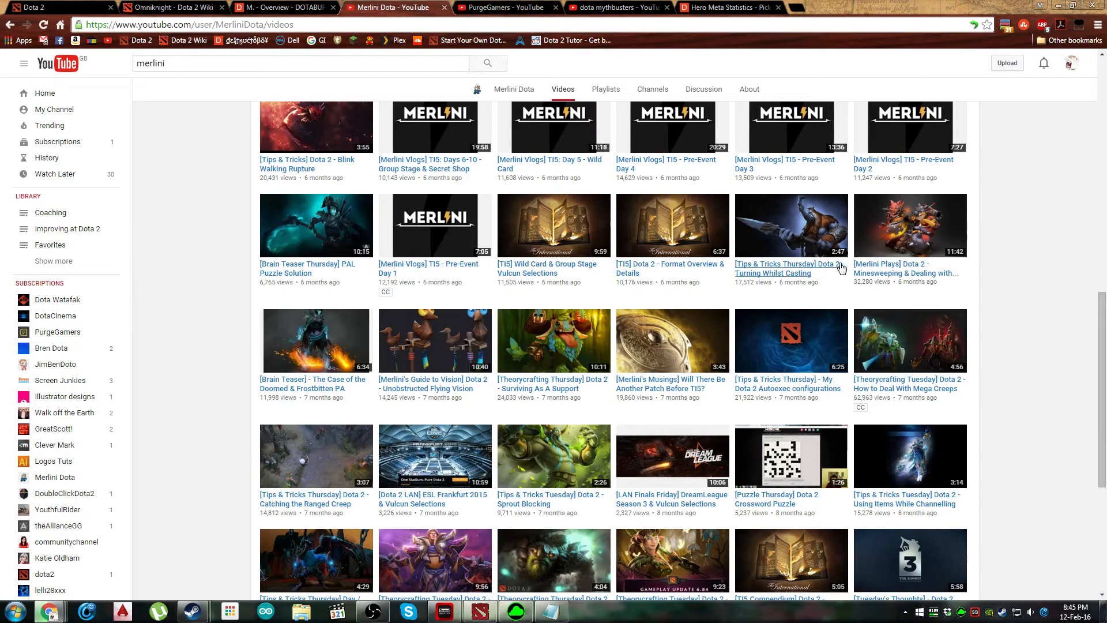
mouse_move(504, 7)
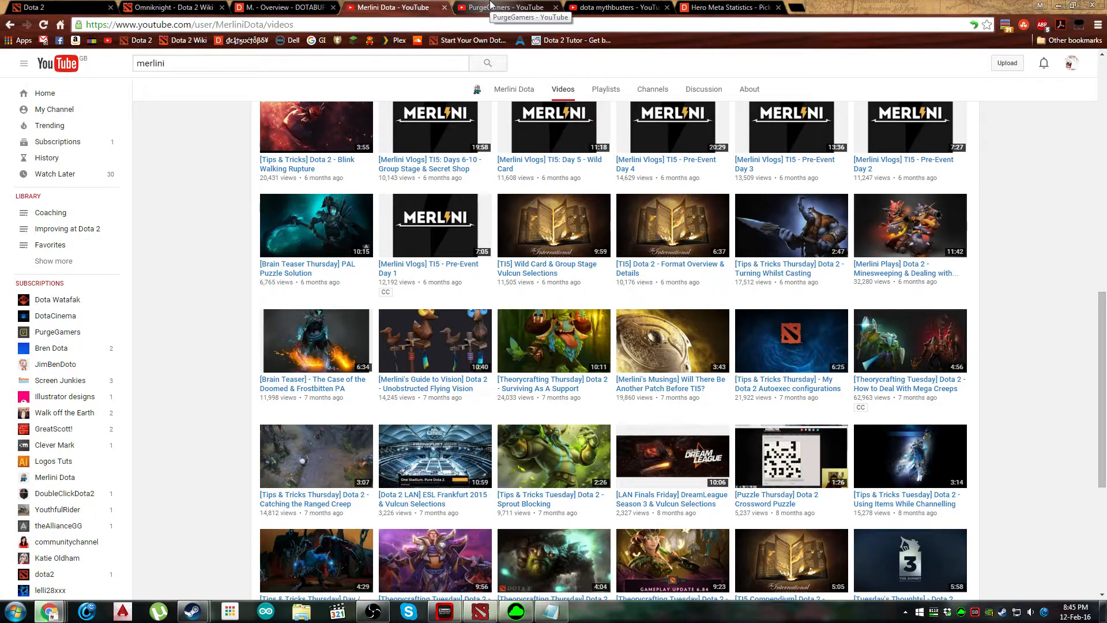
- Search the Dota 2 Wiki for 'blink', reach the Teleport article's Blink table and choose Blink Dagger - Blink
click(283, 7)
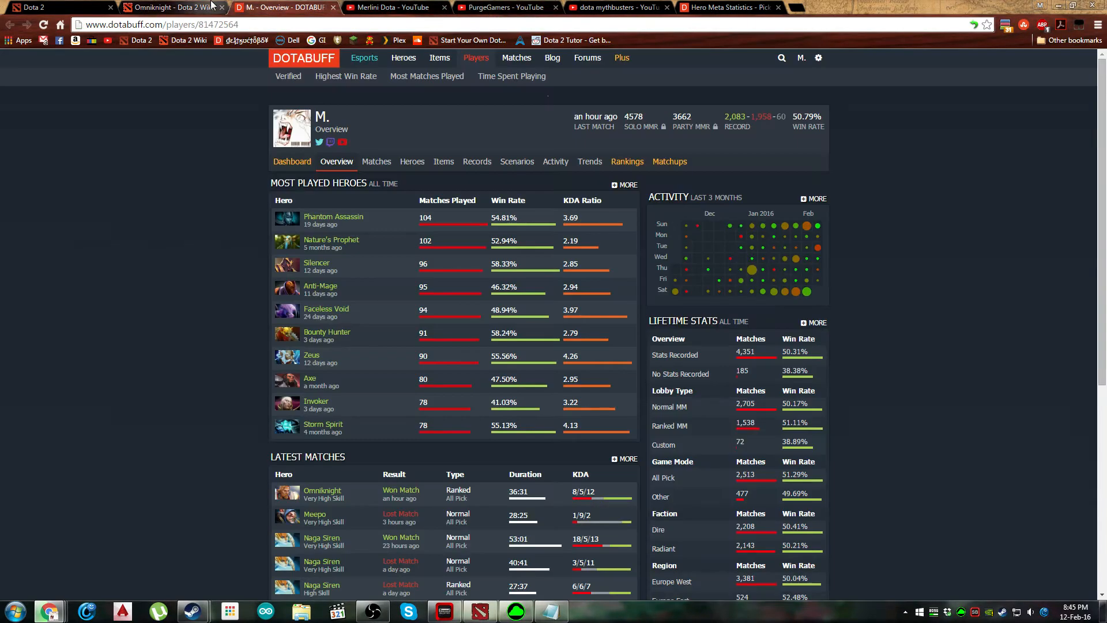
click(173, 8)
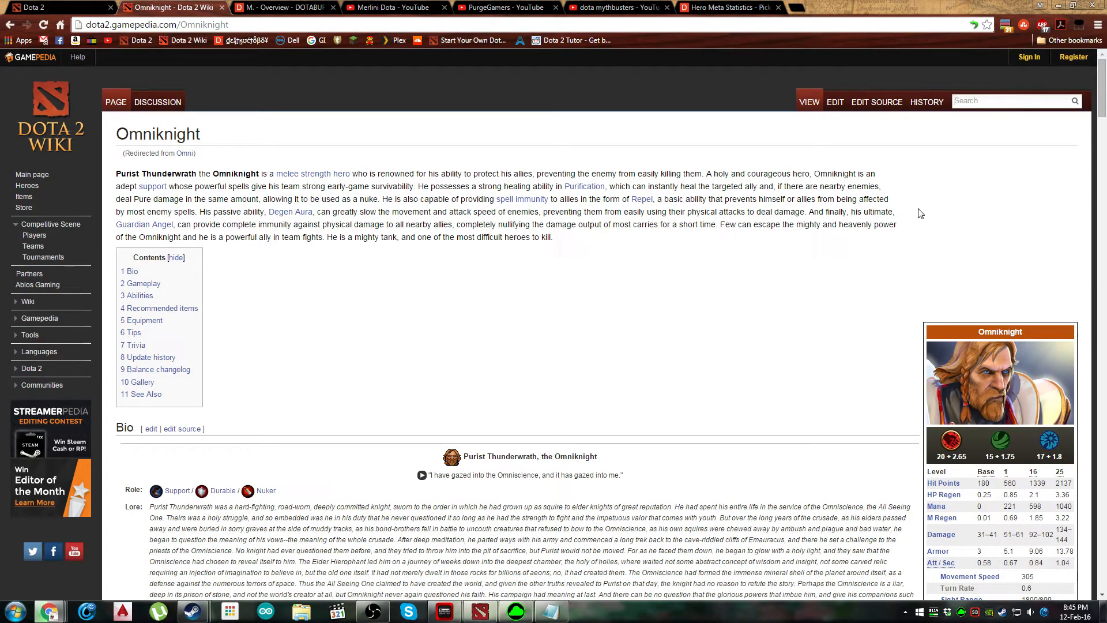
text(blink)
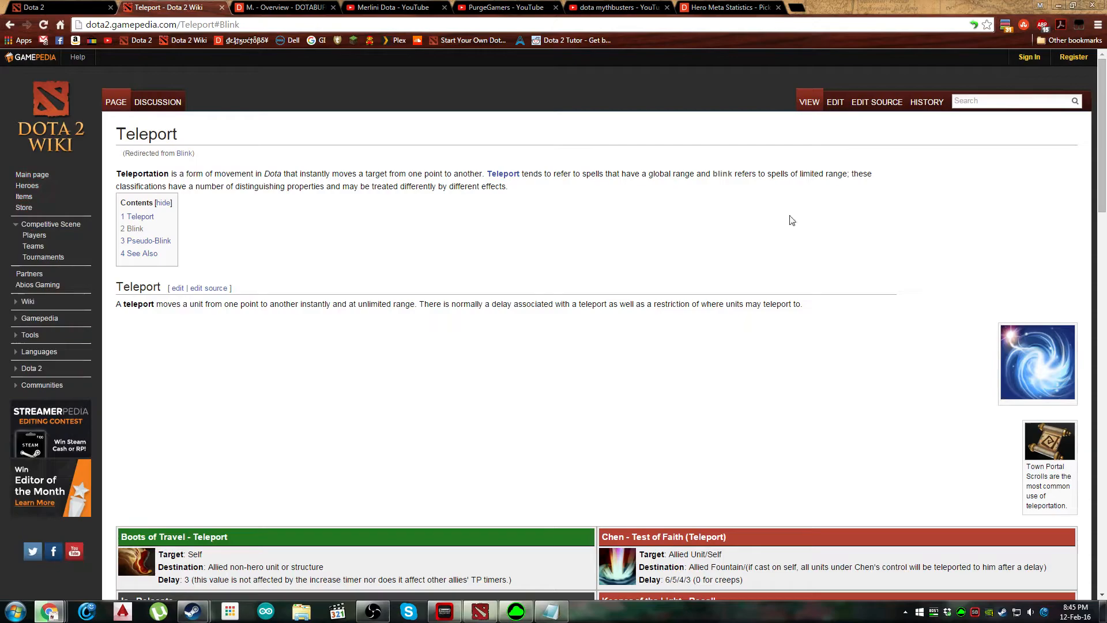
scroll(down, 3)
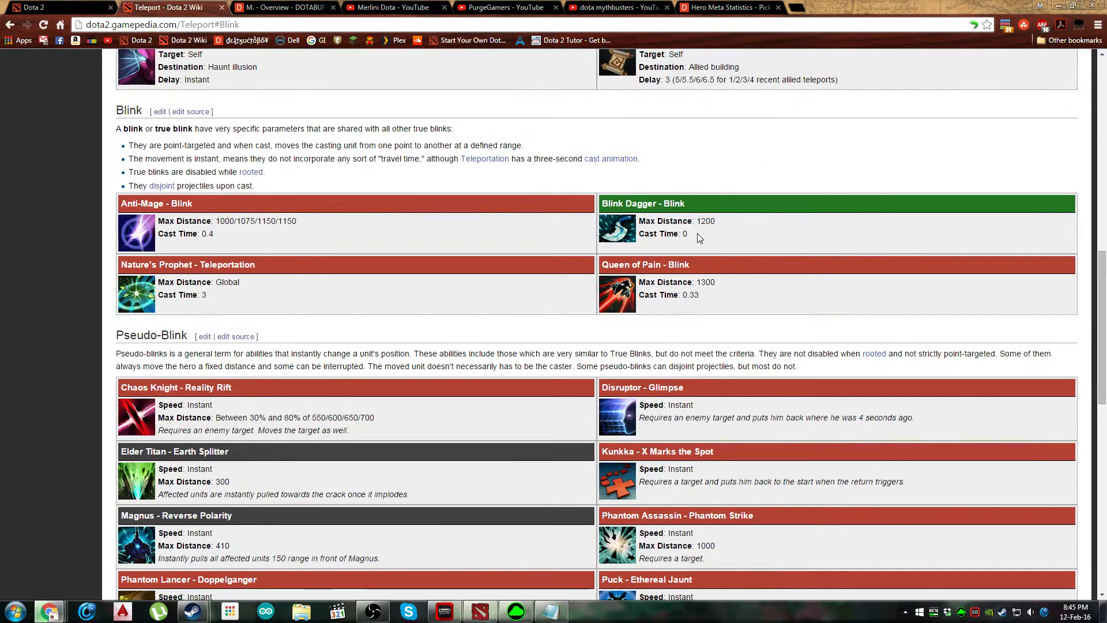
click(631, 206)
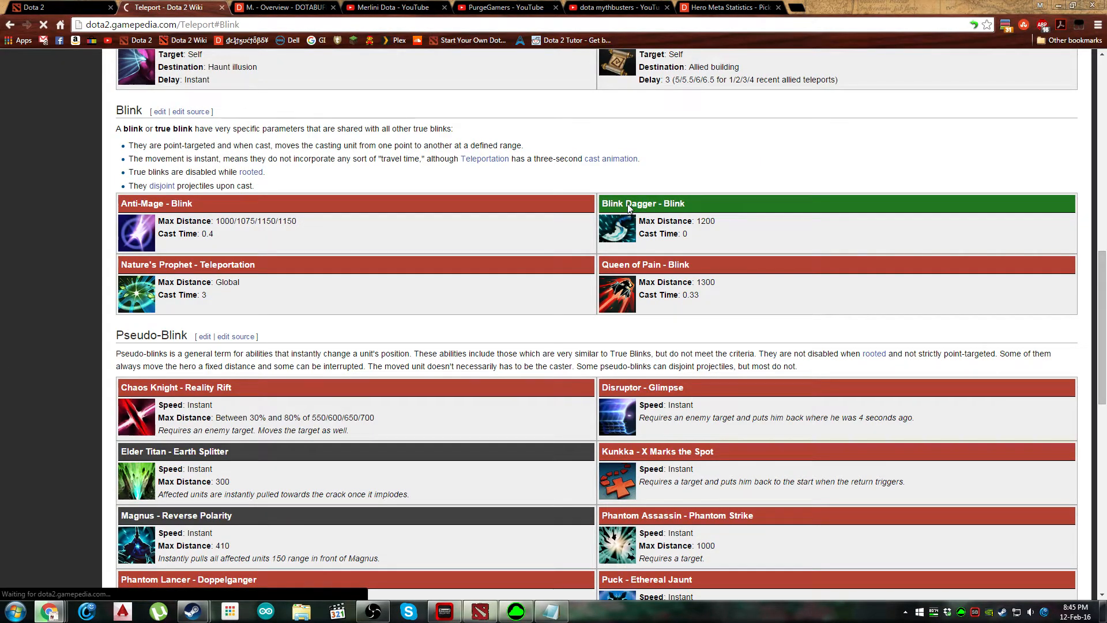
- Open the Blink Dagger article and highlight its note about blinking 960 range past max distance
click(642, 203)
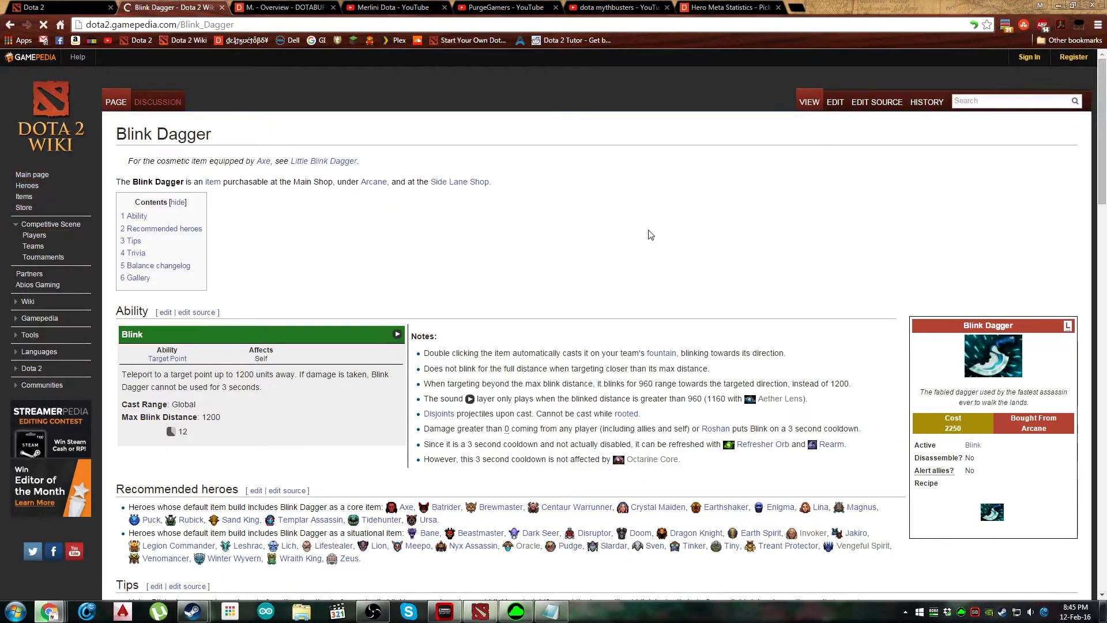
scroll(down, 3)
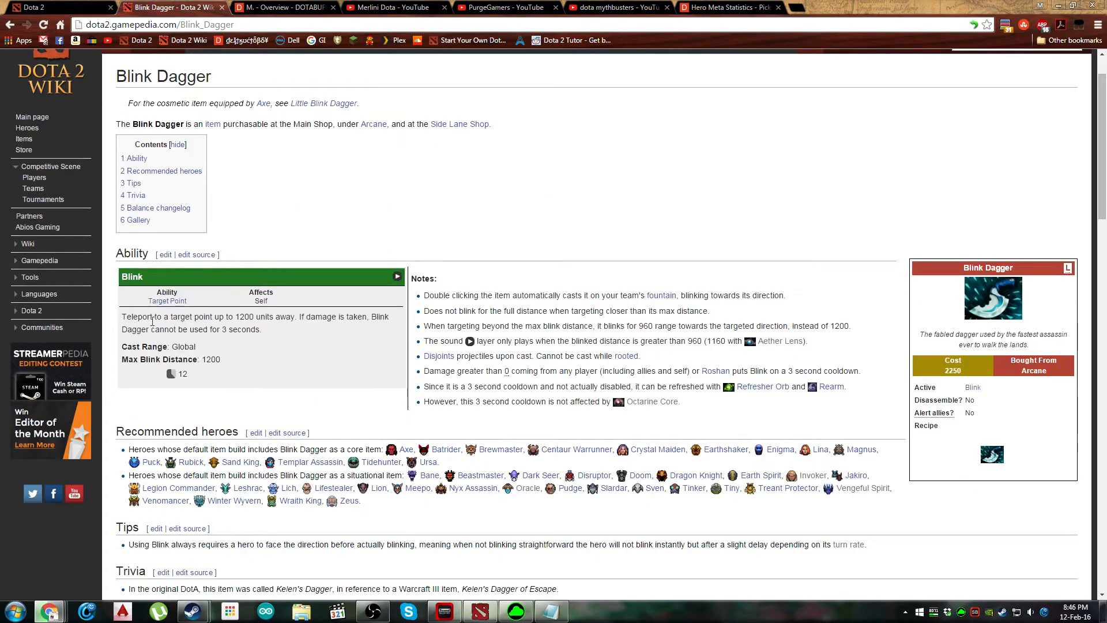
double_click(448, 296)
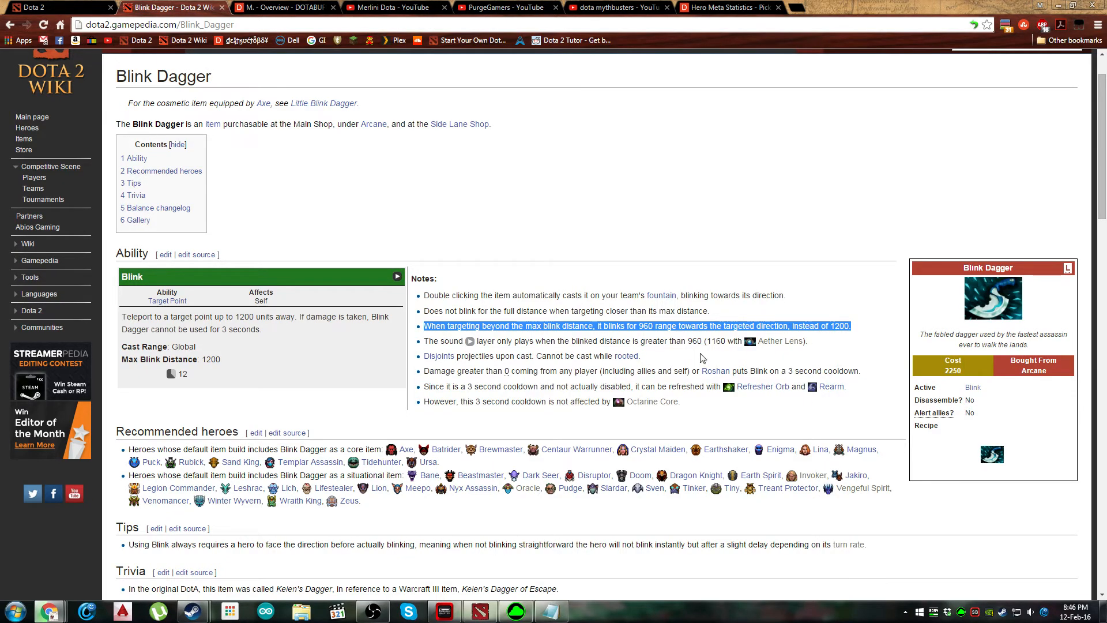
- Scroll down to the Balance changelog, then switch to the PurgeGamers YouTube tab
scroll(down, 3)
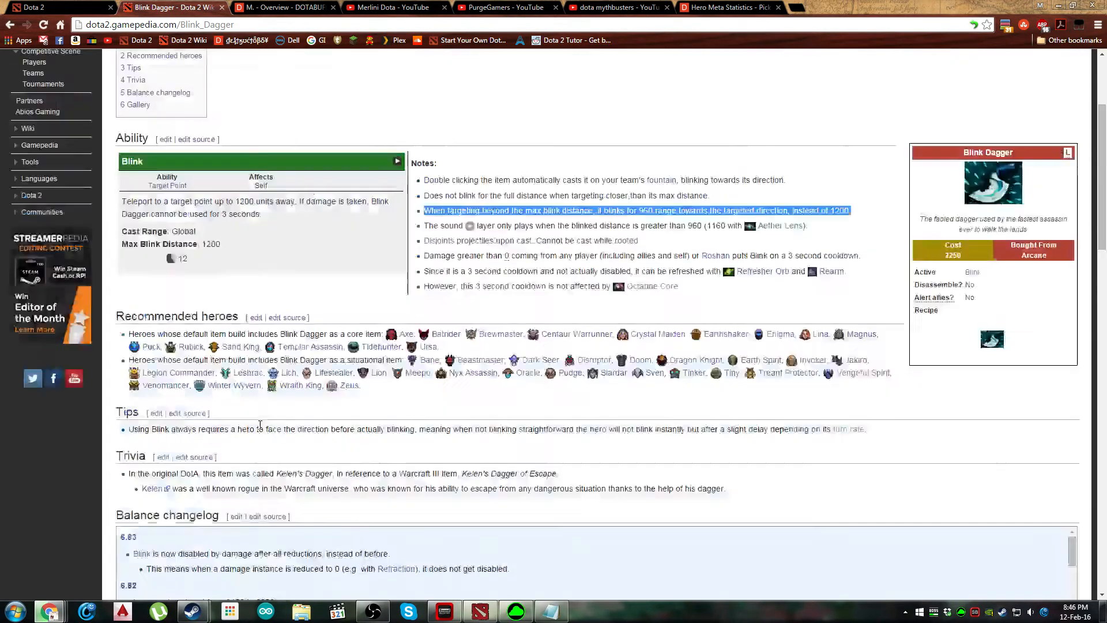
scroll(down, 3)
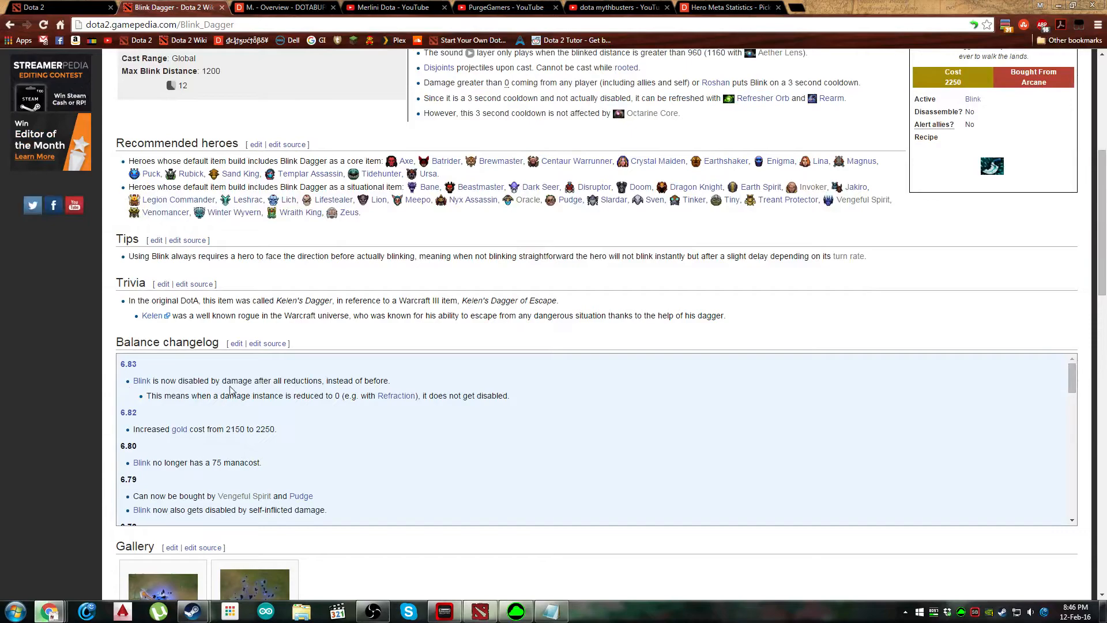
mouse_move(235, 410)
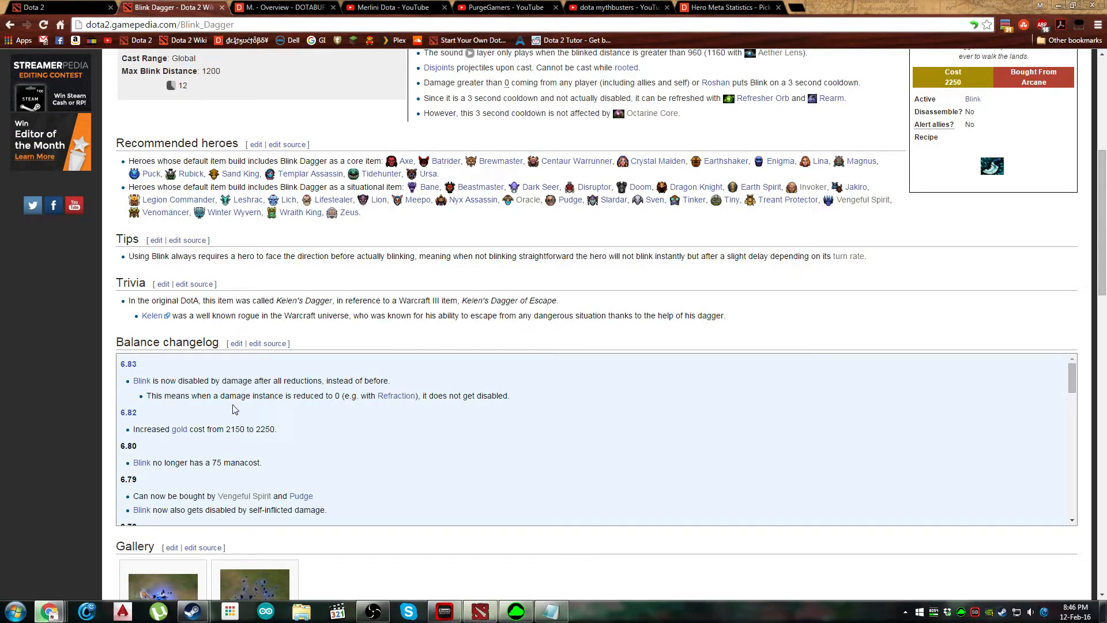
scroll(down, 3)
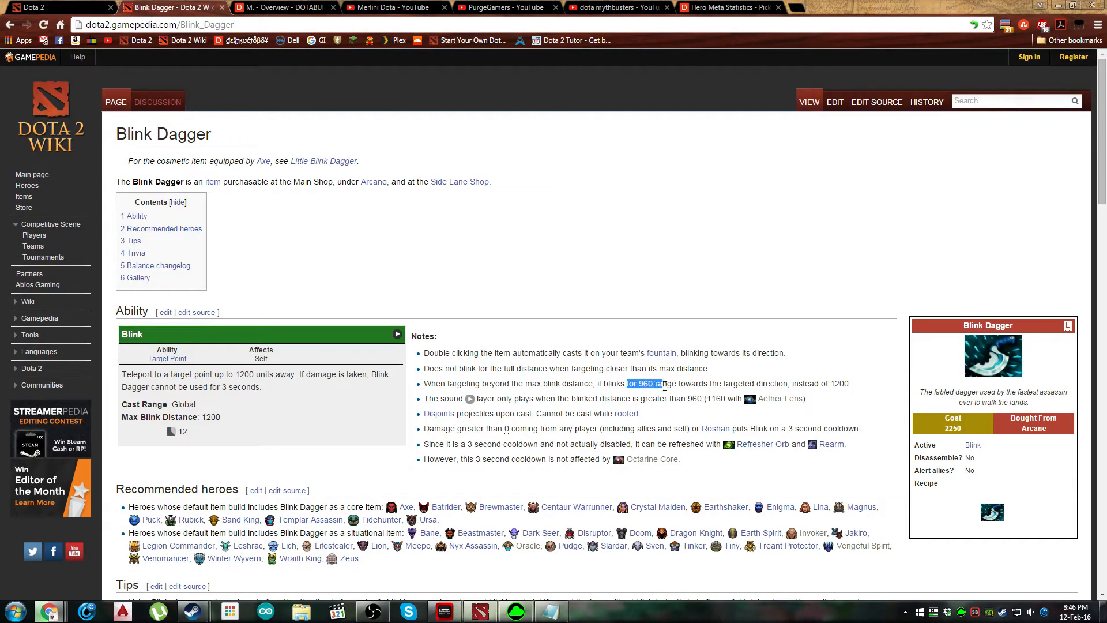
mouse_move(746, 241)
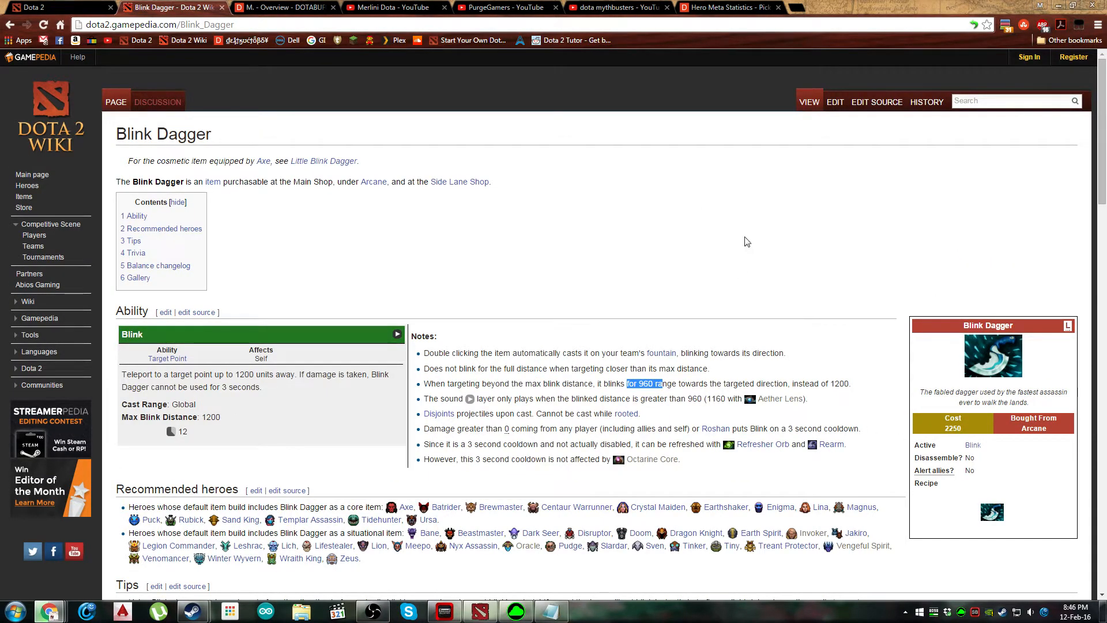
click(505, 6)
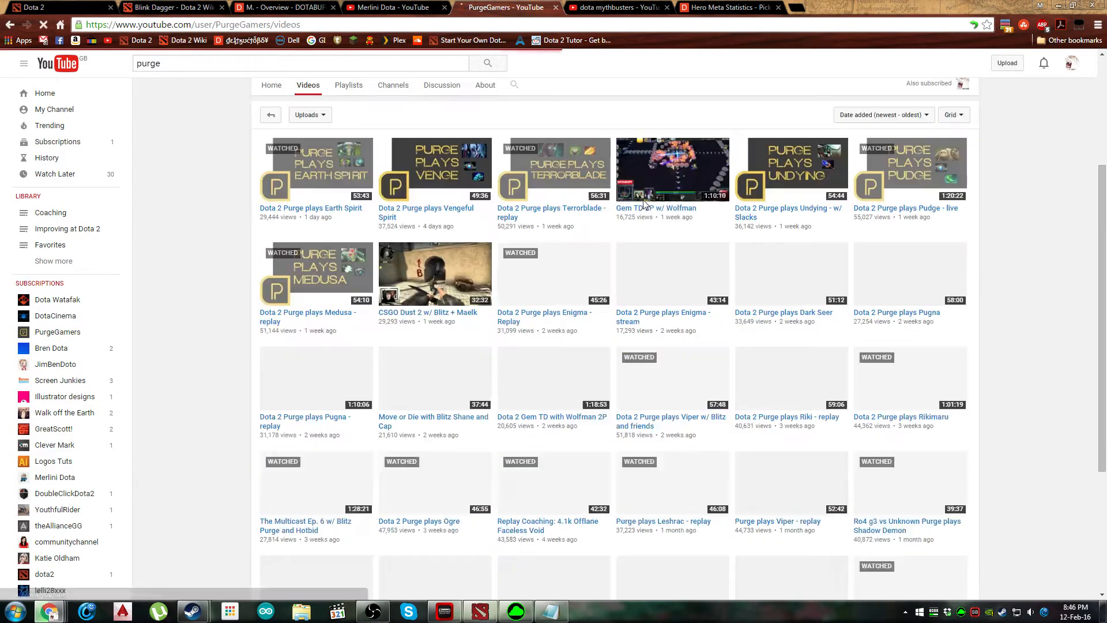
- Load three more batches of older PurgeGamers uploads, reaching videos from about seven months ago
scroll(down, 3)
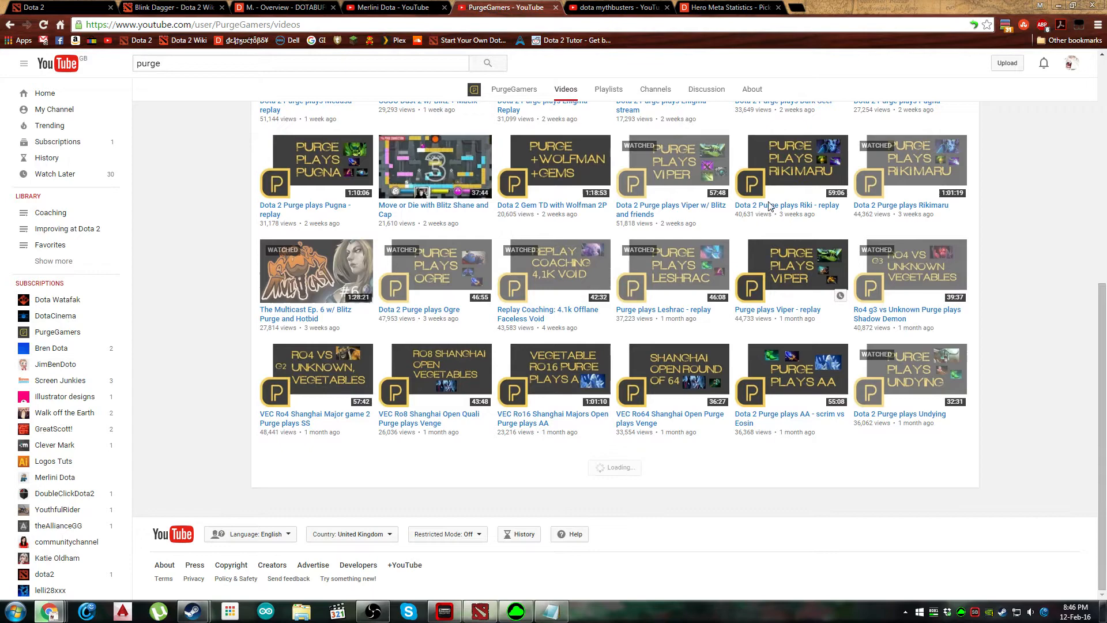
scroll(down, 3)
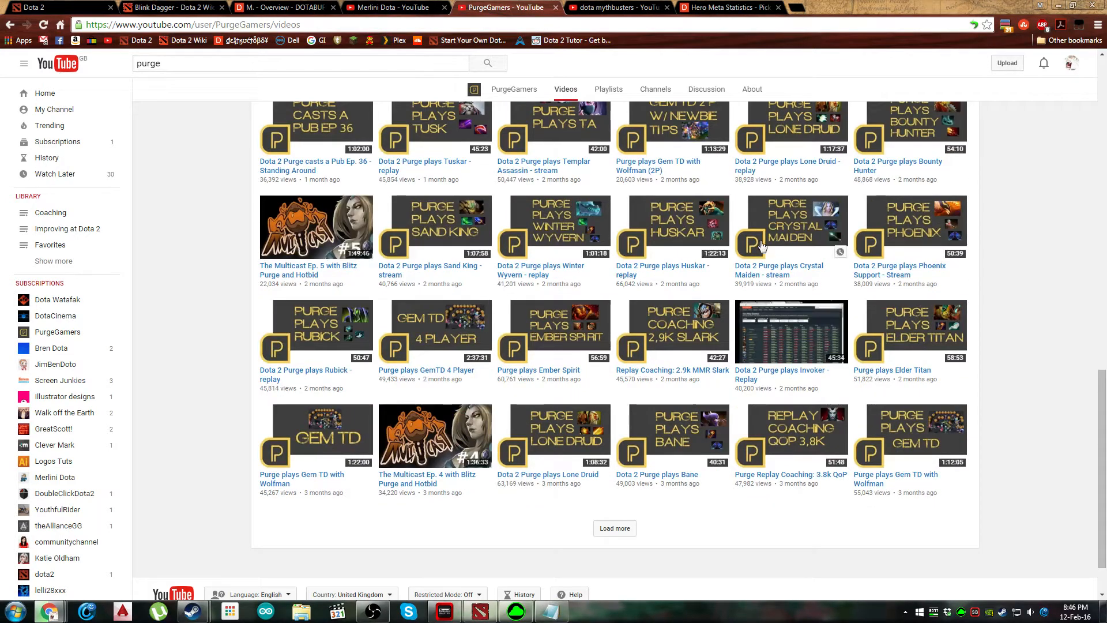
mouse_move(552, 226)
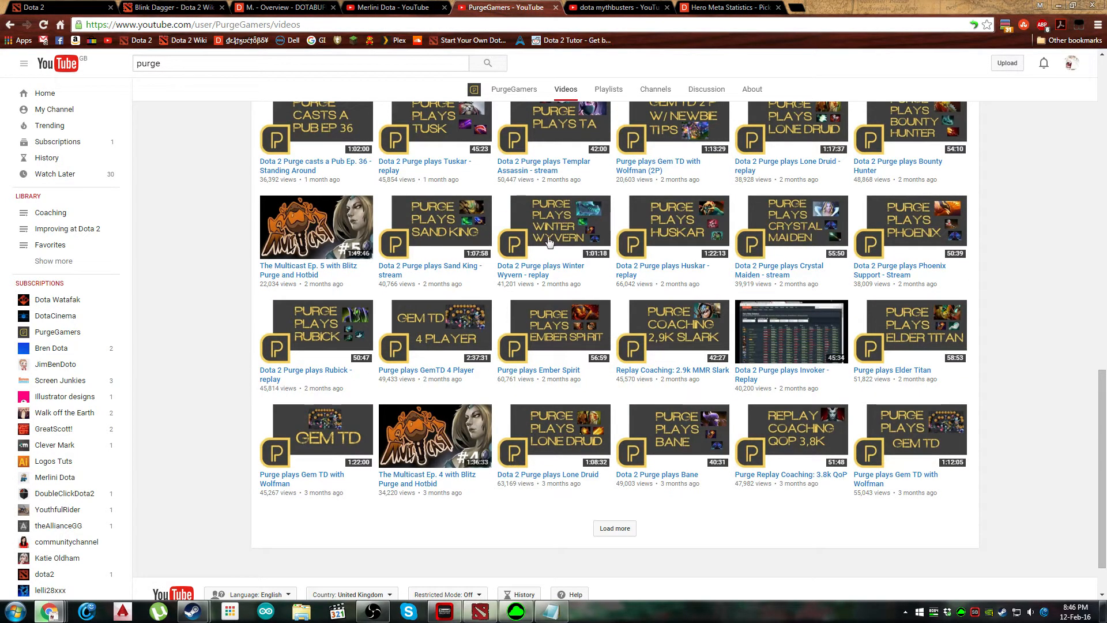
click(613, 527)
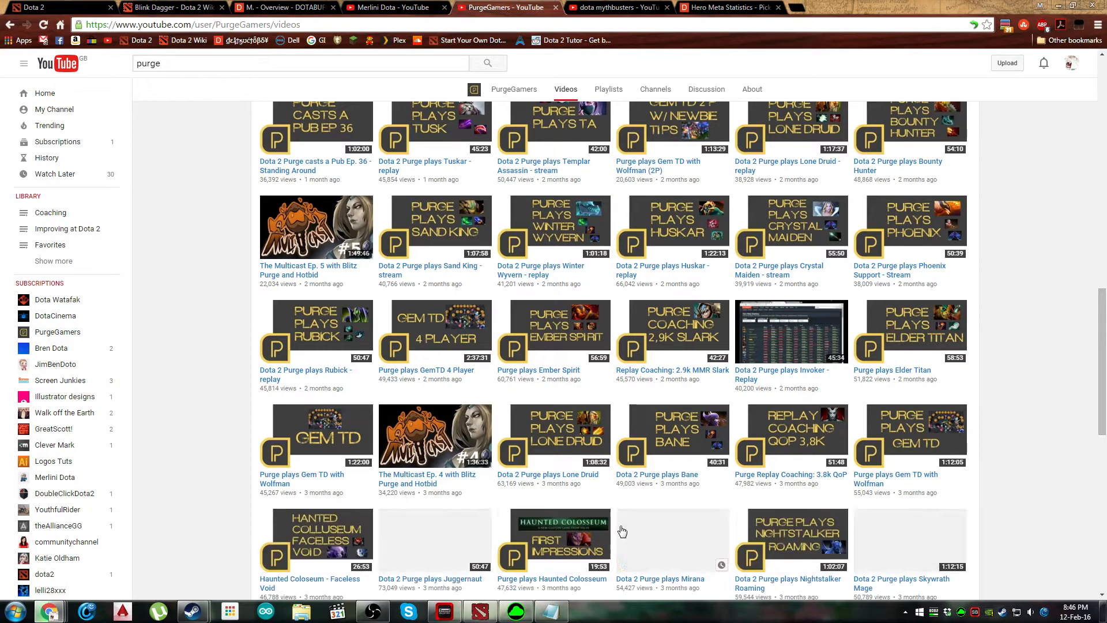
scroll(down, 3)
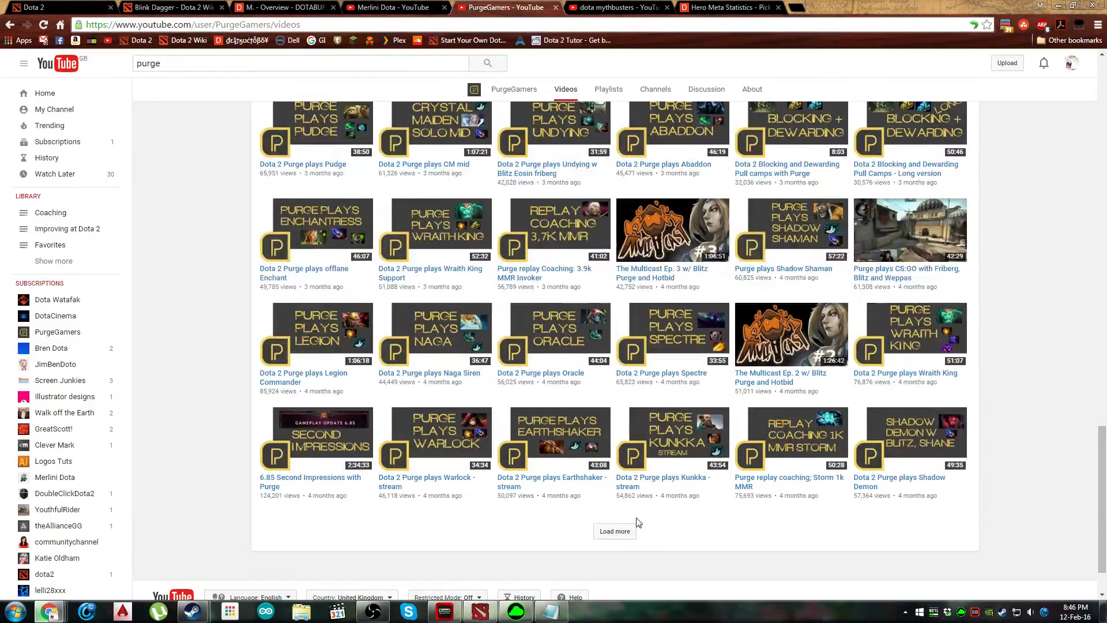
click(615, 530)
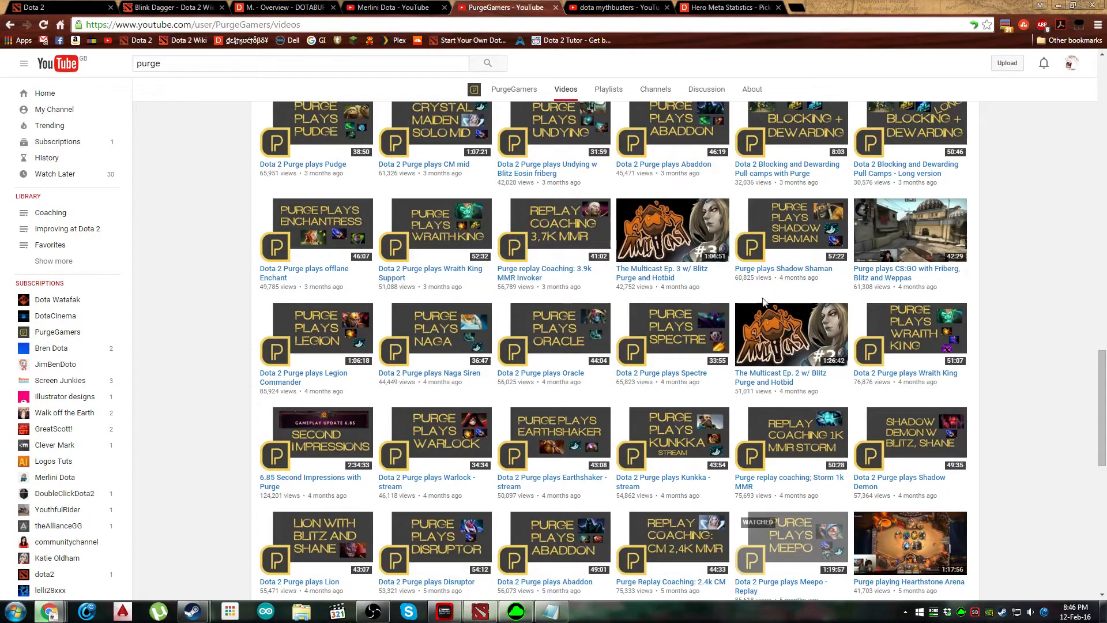
scroll(down, 3)
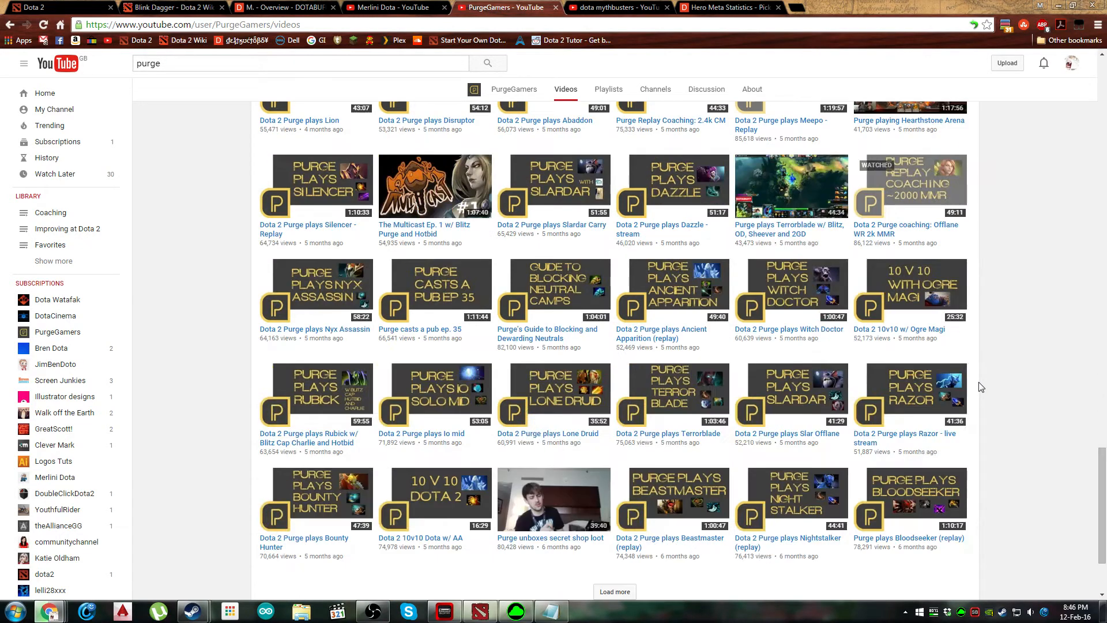
scroll(down, 3)
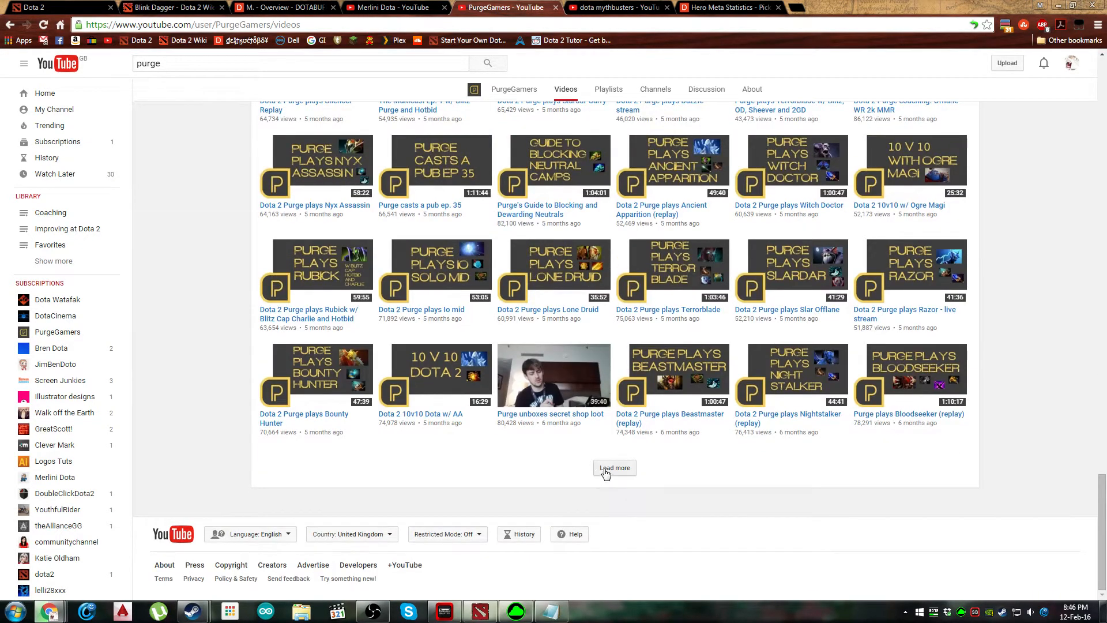
click(614, 467)
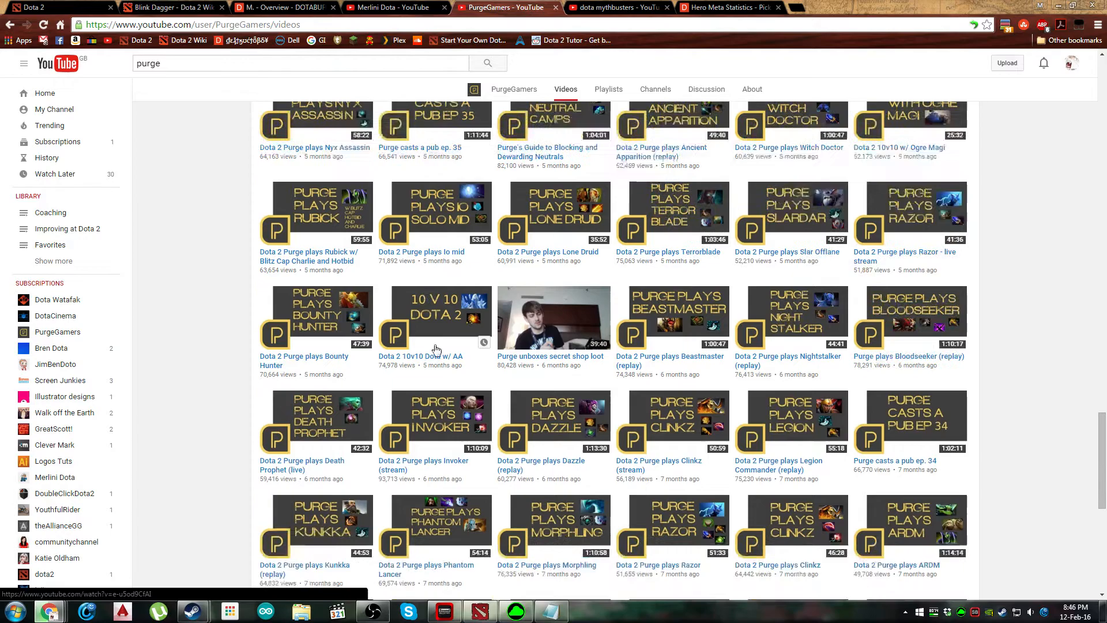
scroll(down, 3)
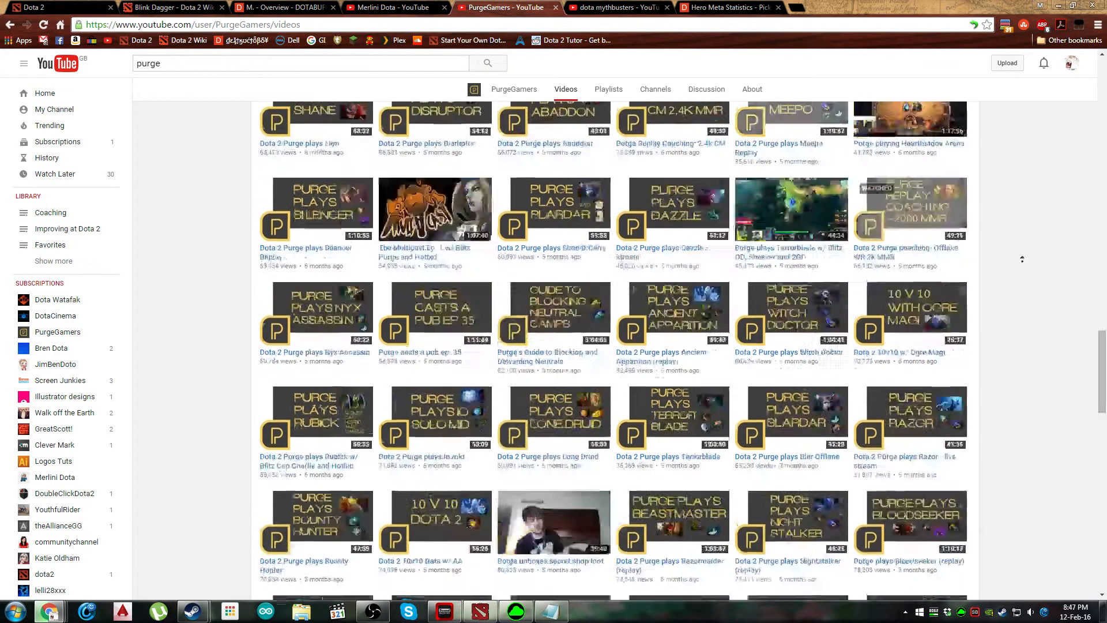
click(608, 89)
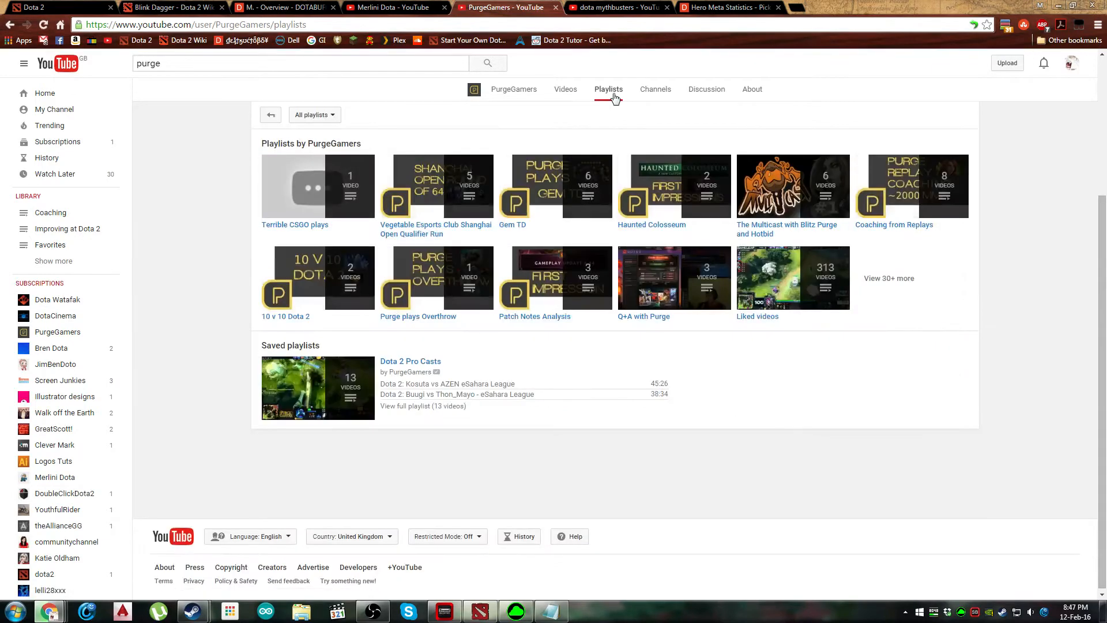
mouse_move(870, 317)
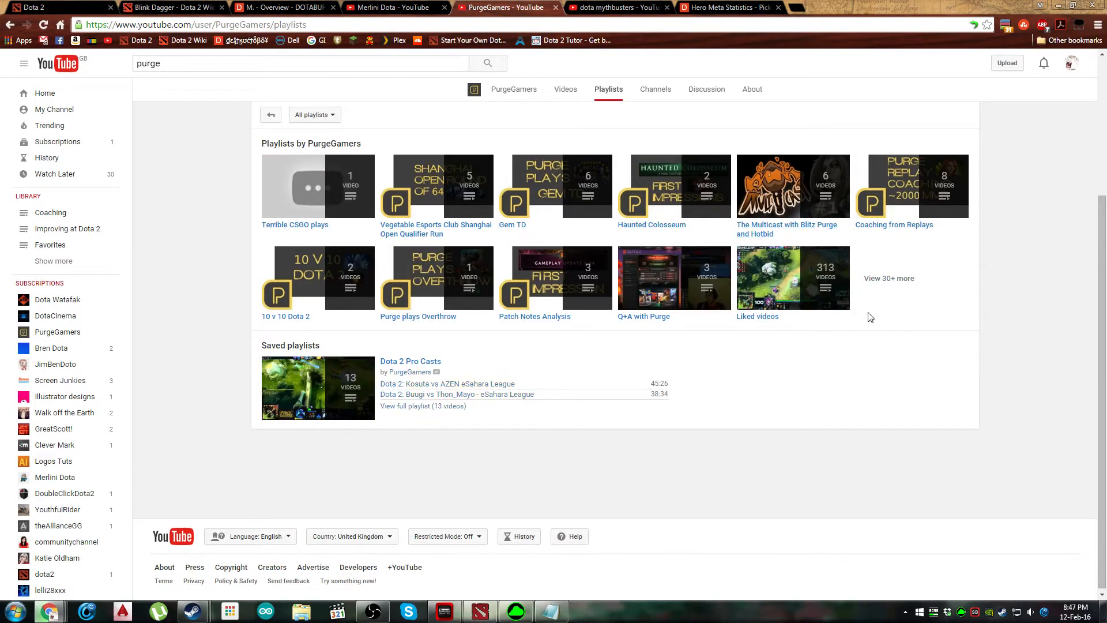
mouse_move(533, 316)
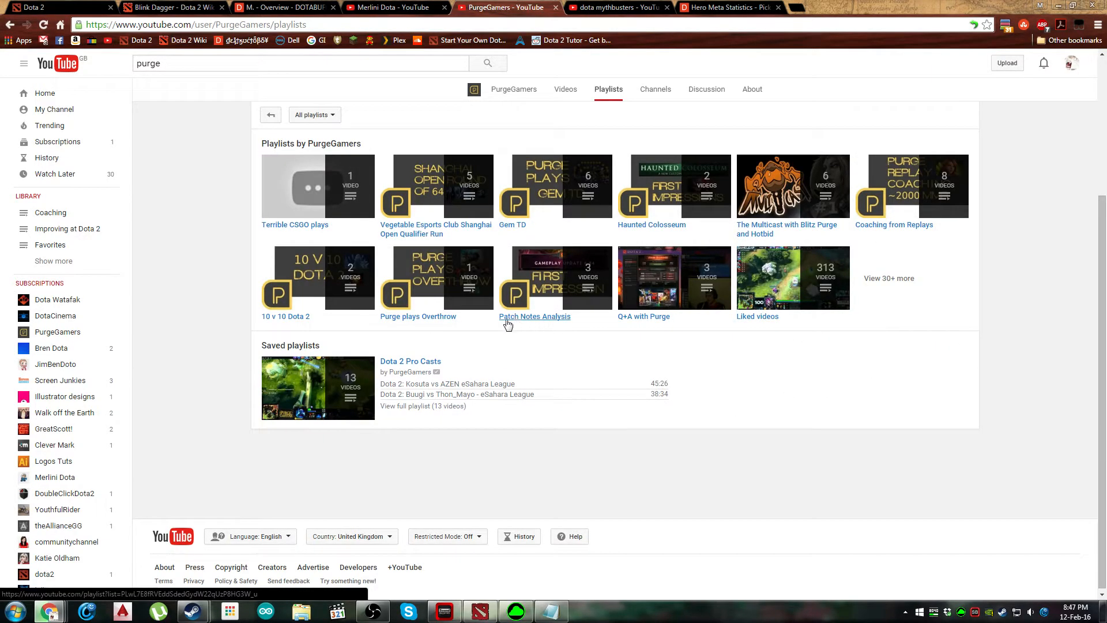
mouse_move(313, 200)
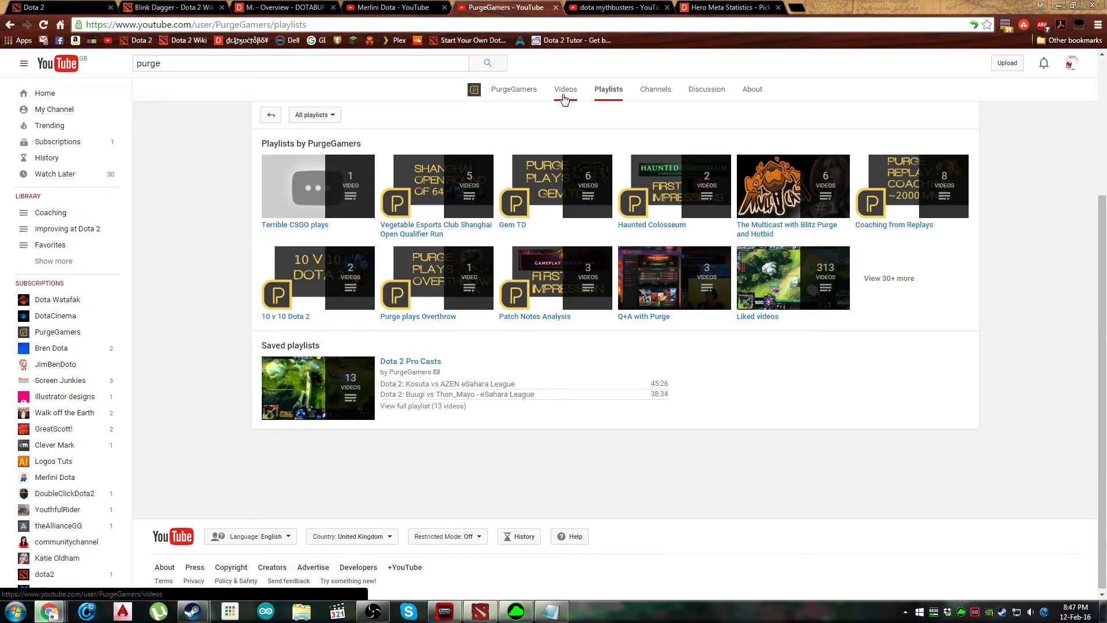
click(565, 88)
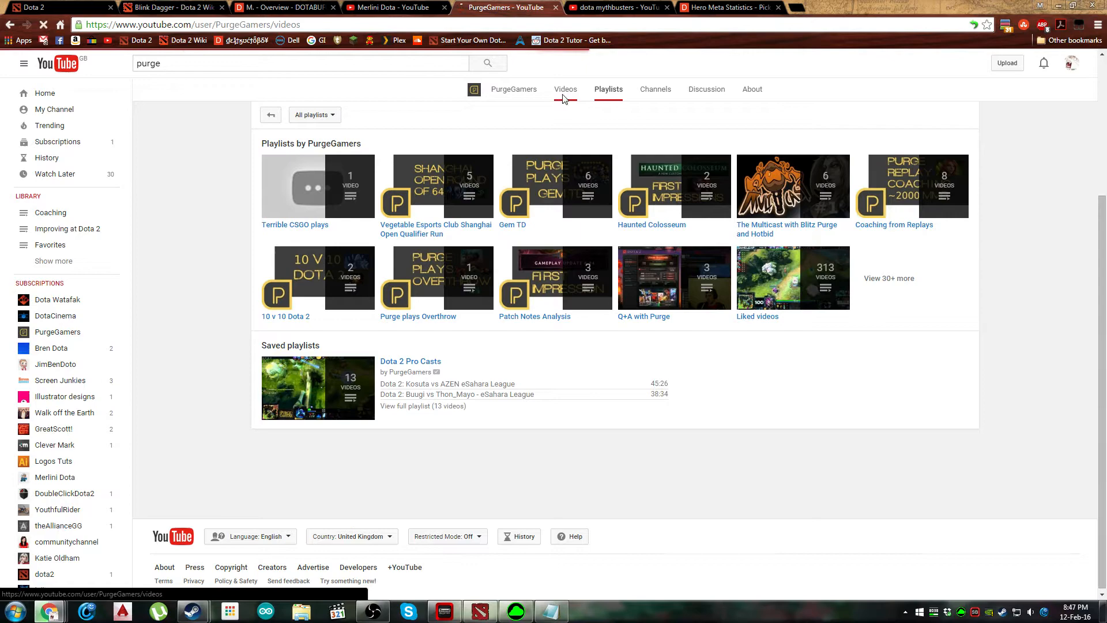
click(565, 89)
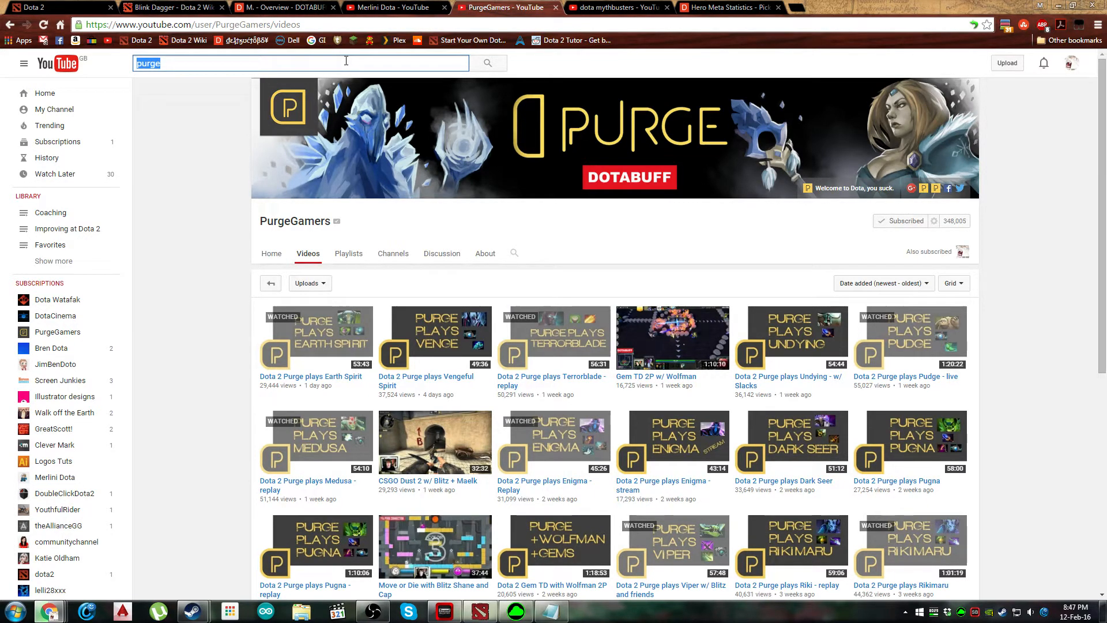
text(6)
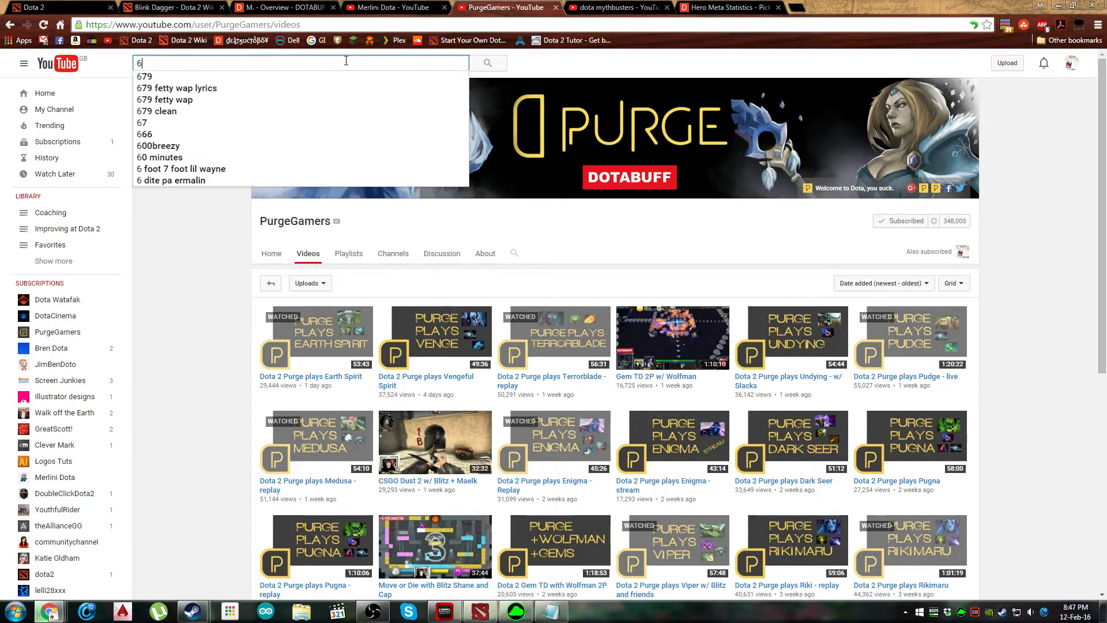
text(.86 patch analysis)
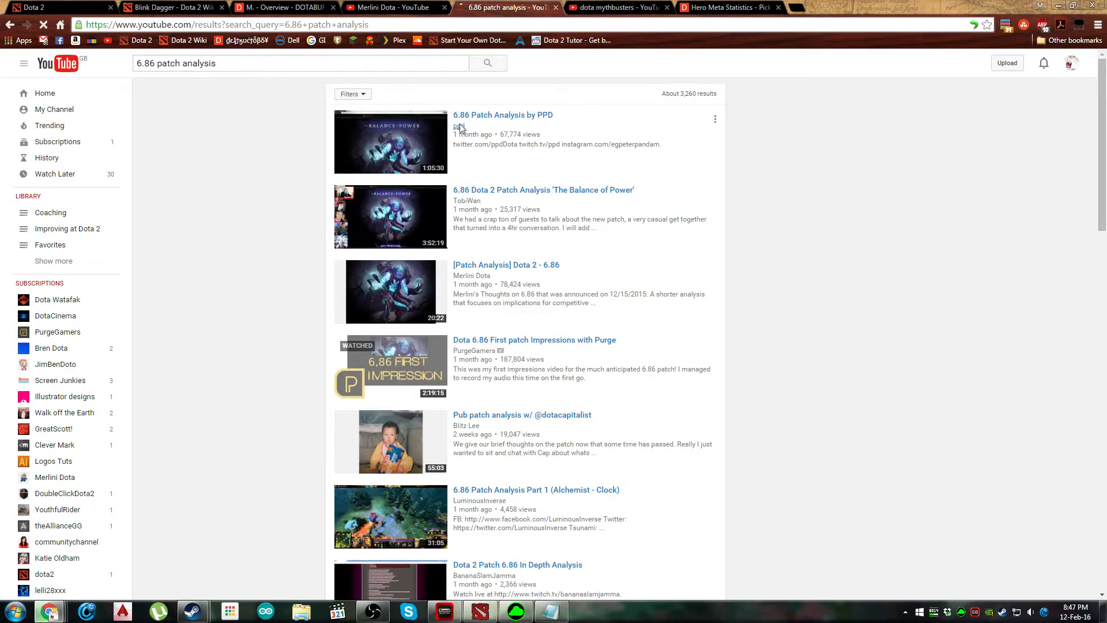
mouse_move(440, 243)
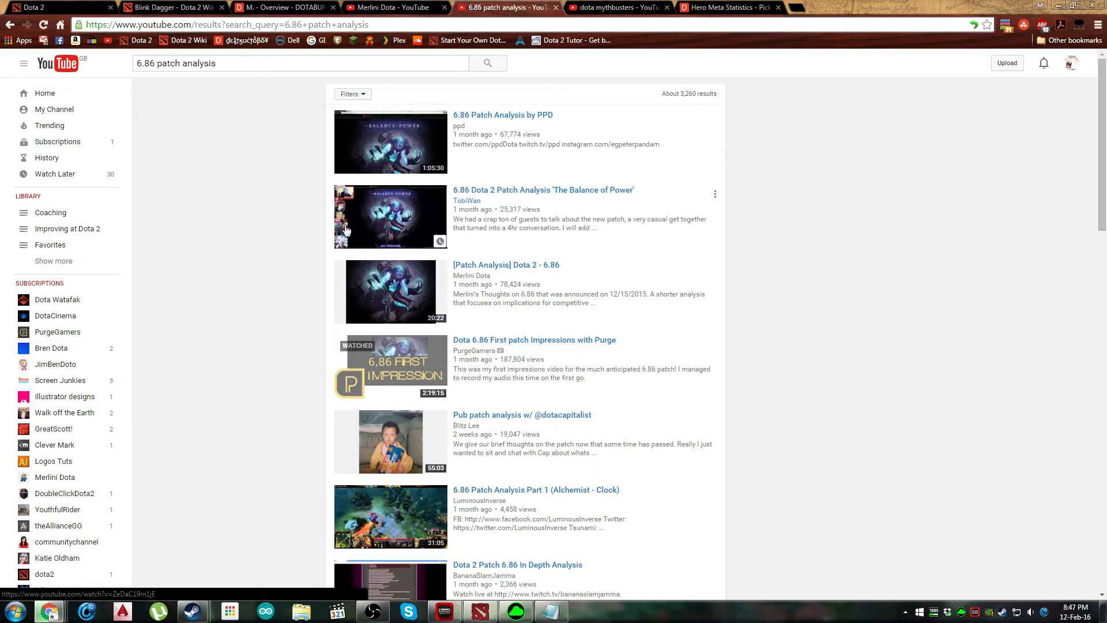
scroll(down, 3)
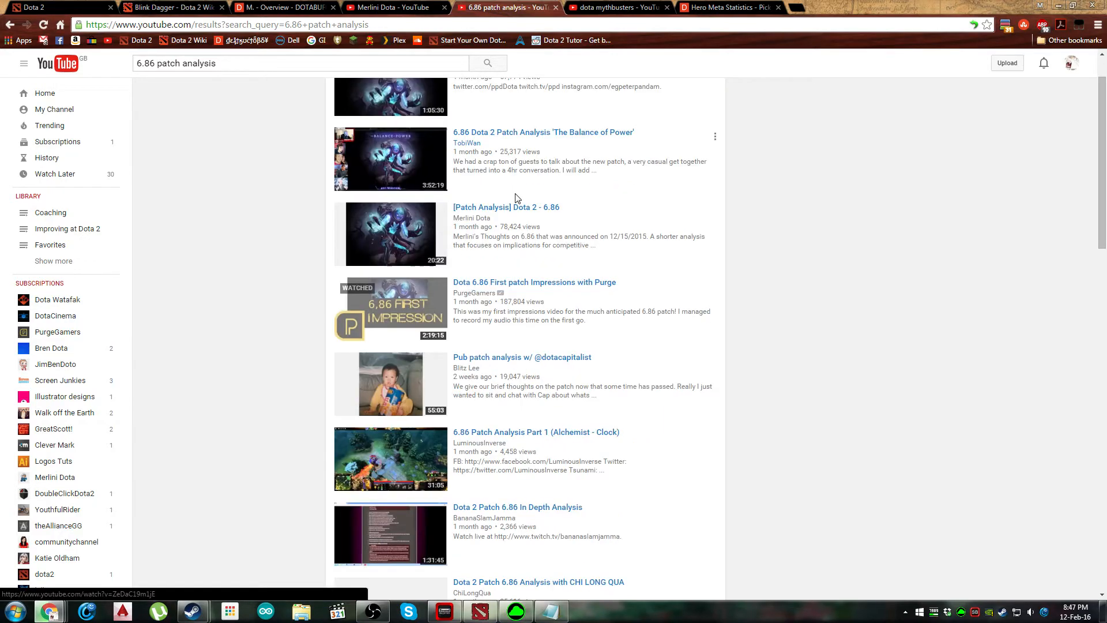
mouse_move(478, 291)
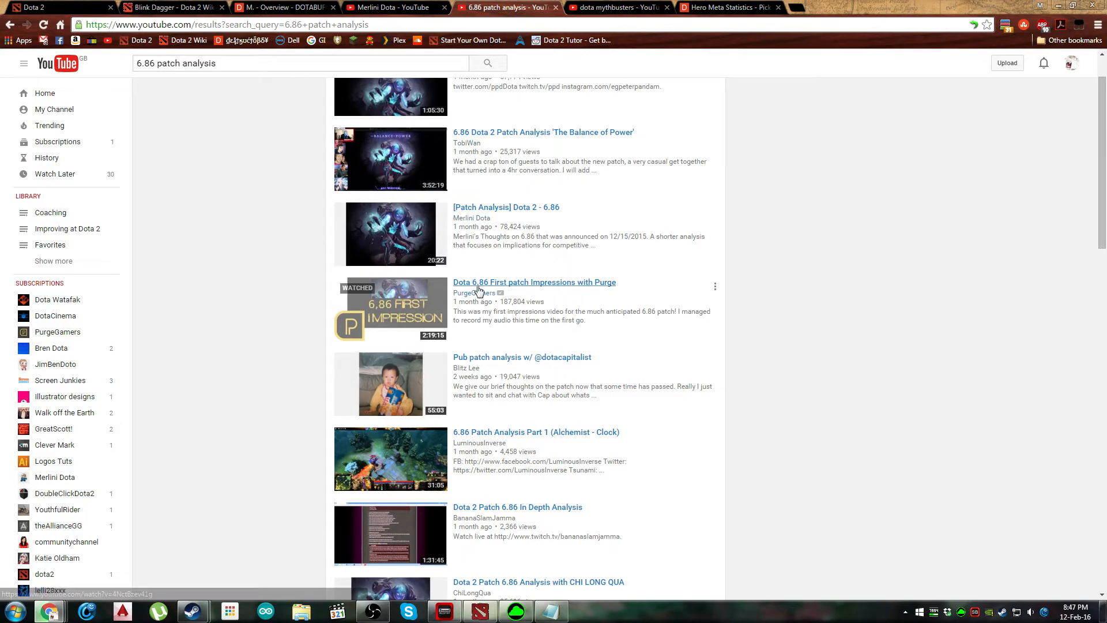
mouse_move(480, 286)
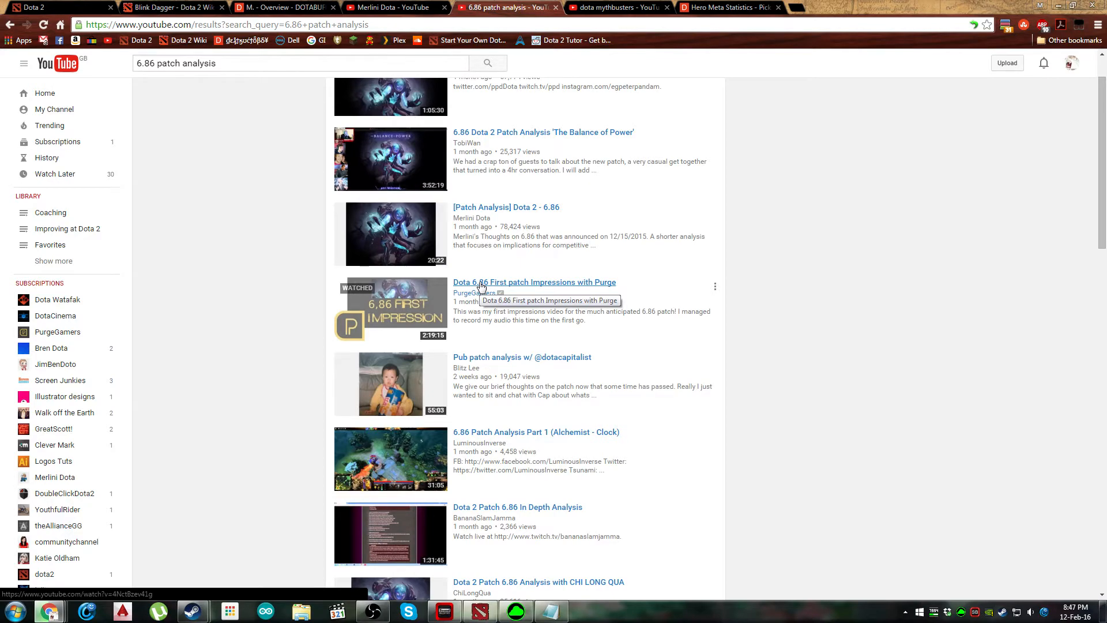
scroll(down, 3)
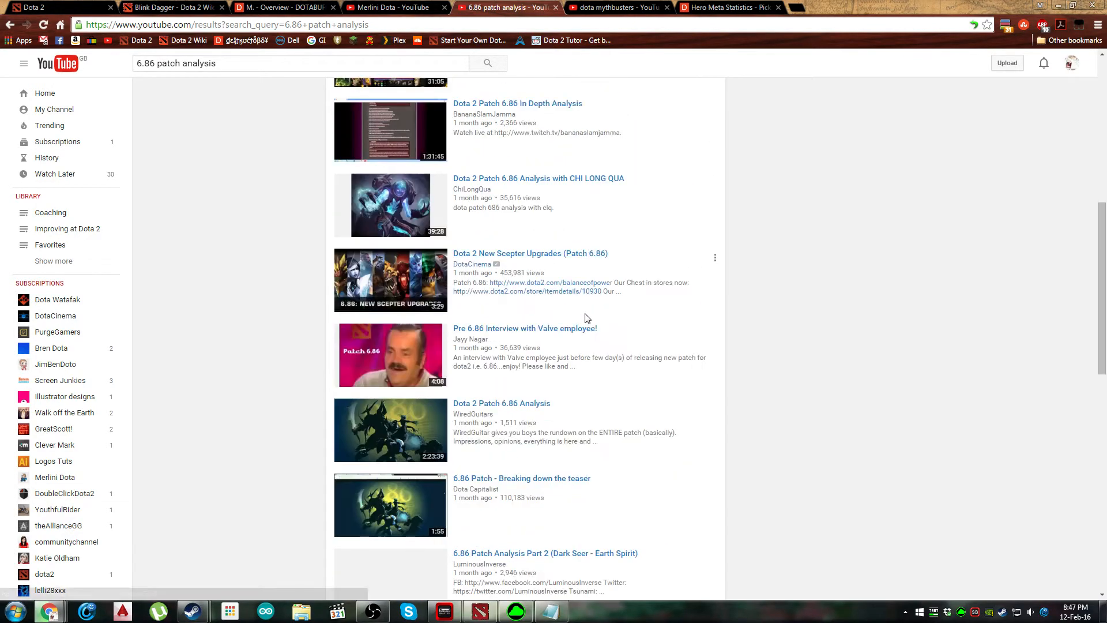
scroll(down, 3)
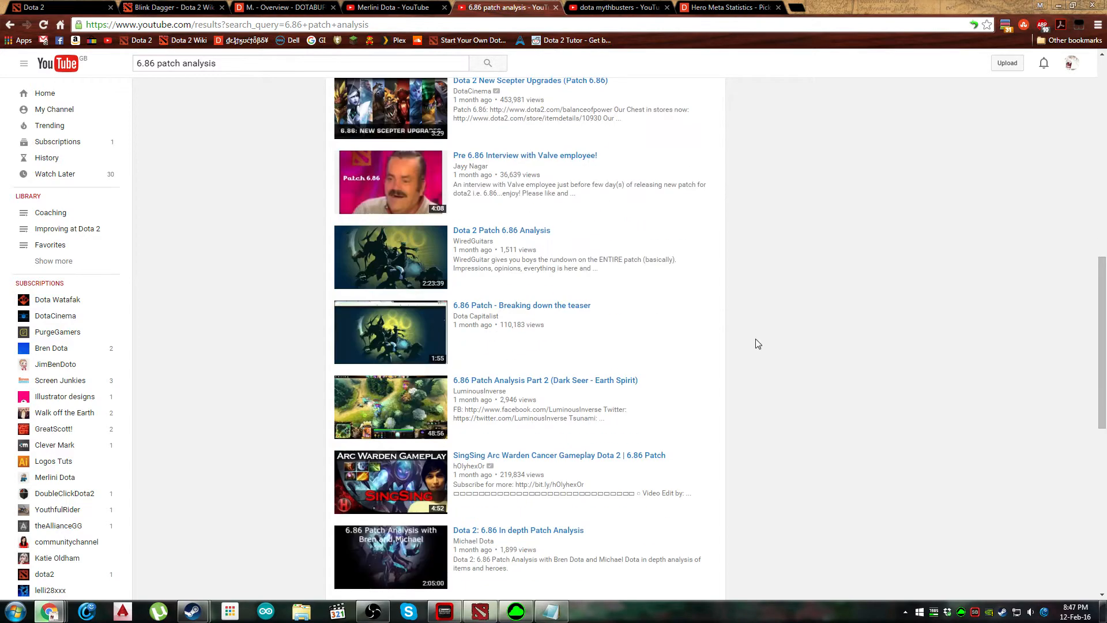
scroll(down, 3)
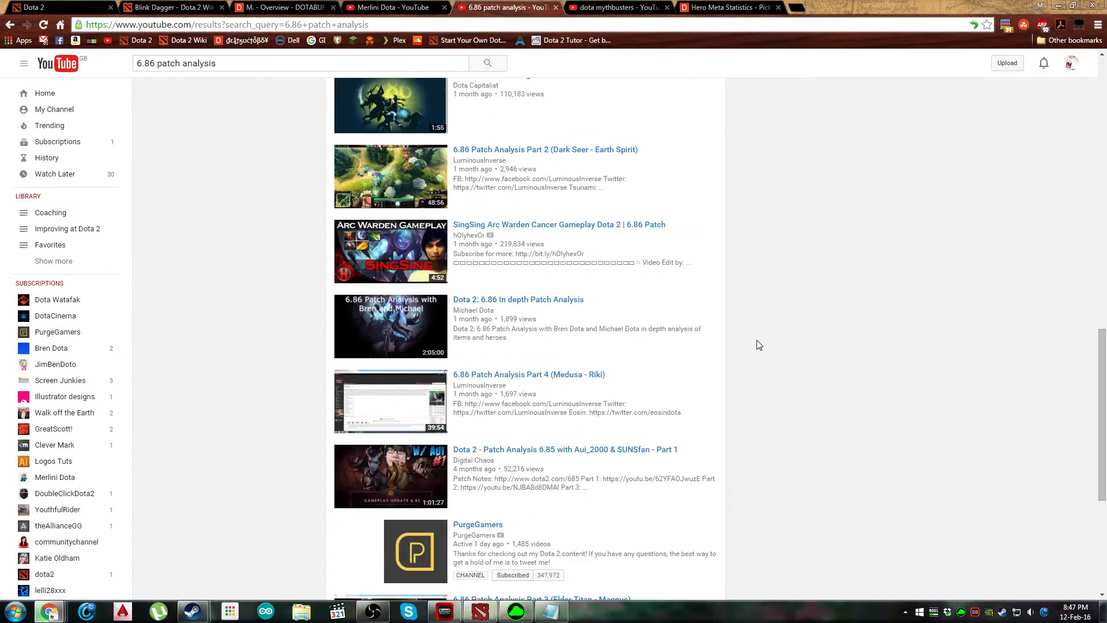
mouse_move(598, 450)
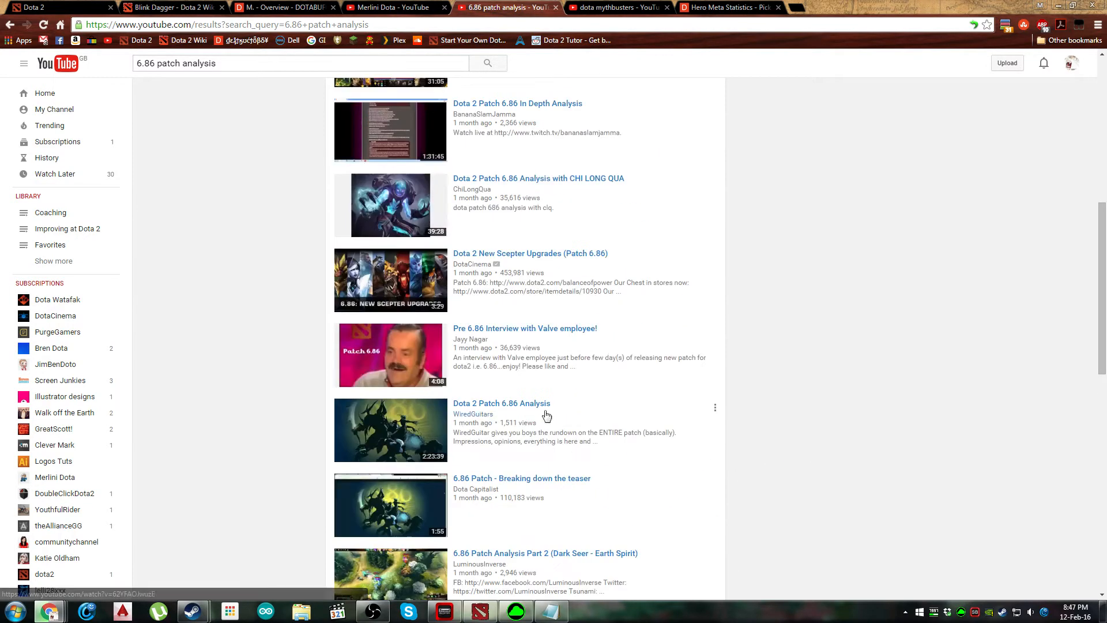
scroll(up, 3)
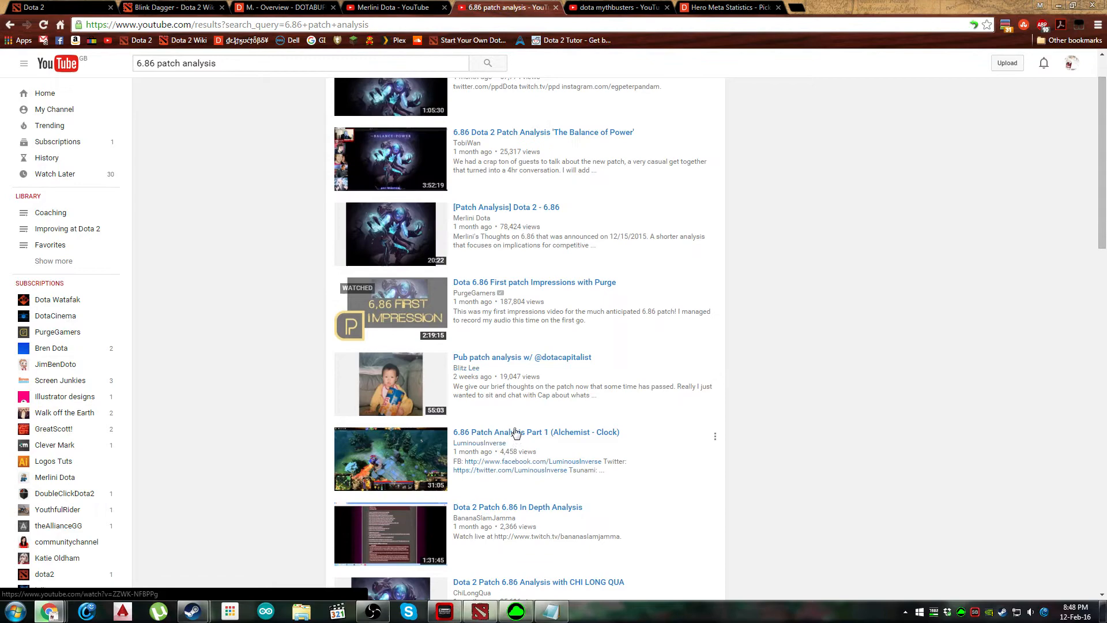
mouse_move(506, 281)
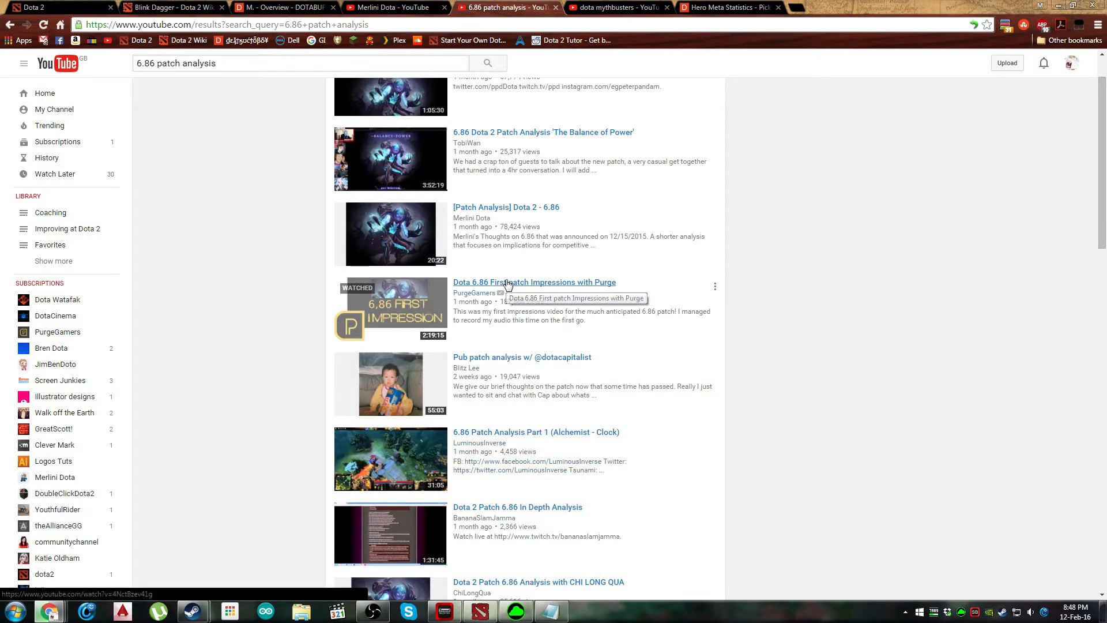
mouse_move(761, 215)
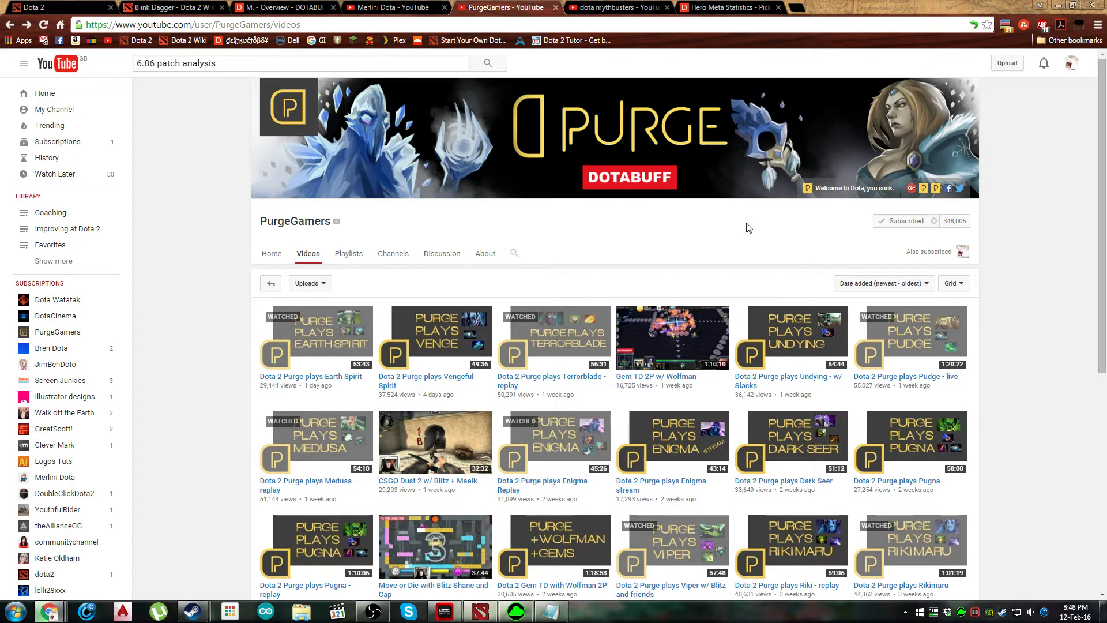
mouse_move(392, 8)
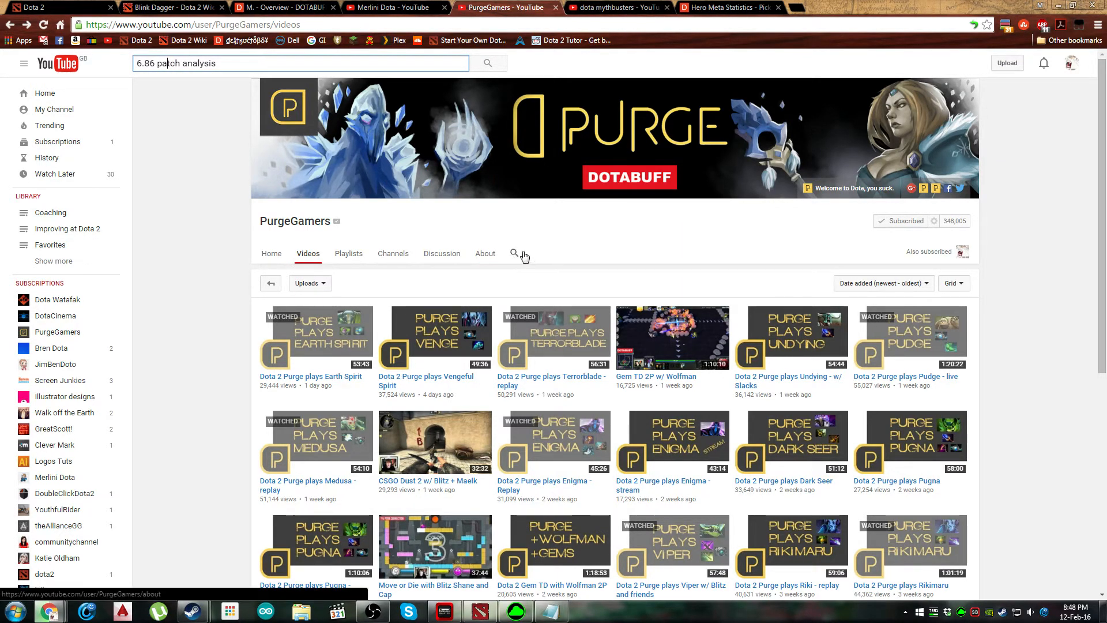
click(348, 252)
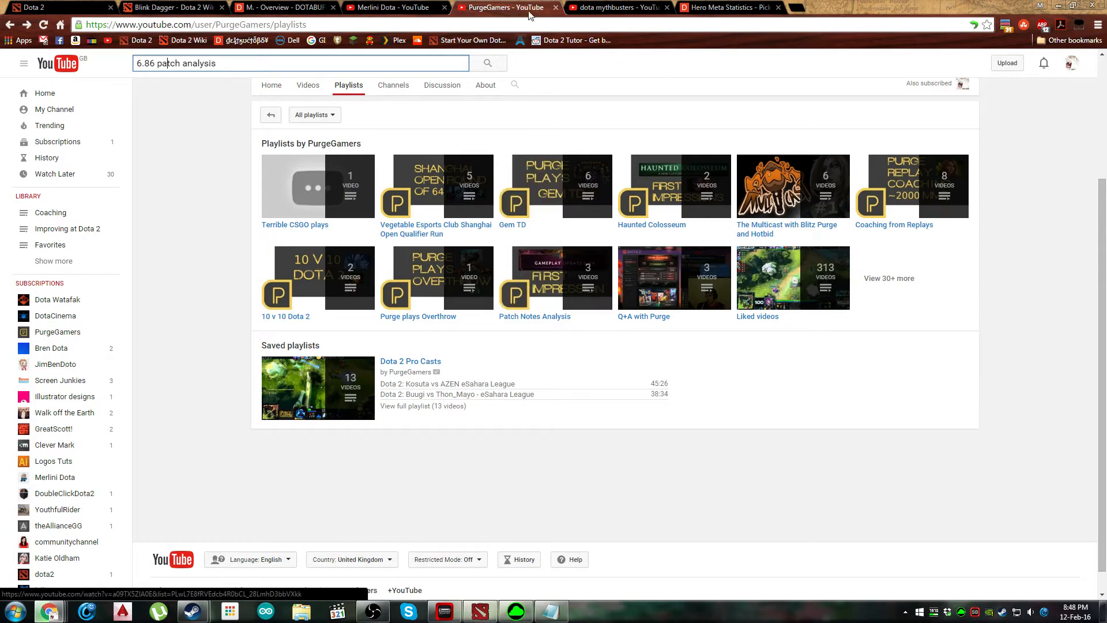
mouse_move(618, 7)
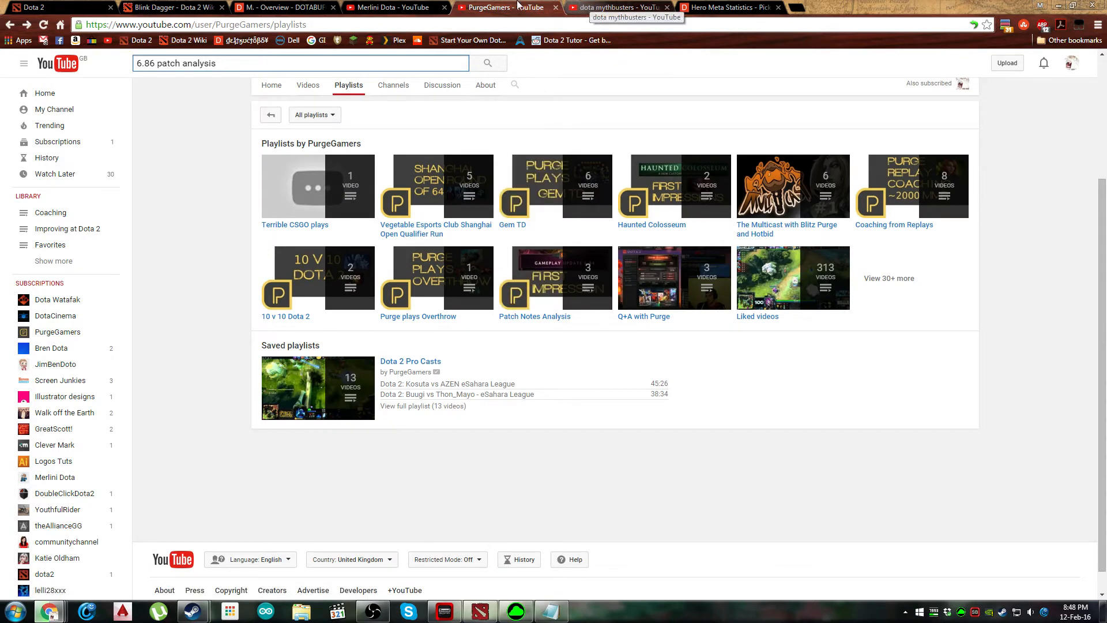
- Switch past the Merlini Dota channel to the 'dota mythbusters' search results led by DotaCinema's playlist
click(392, 7)
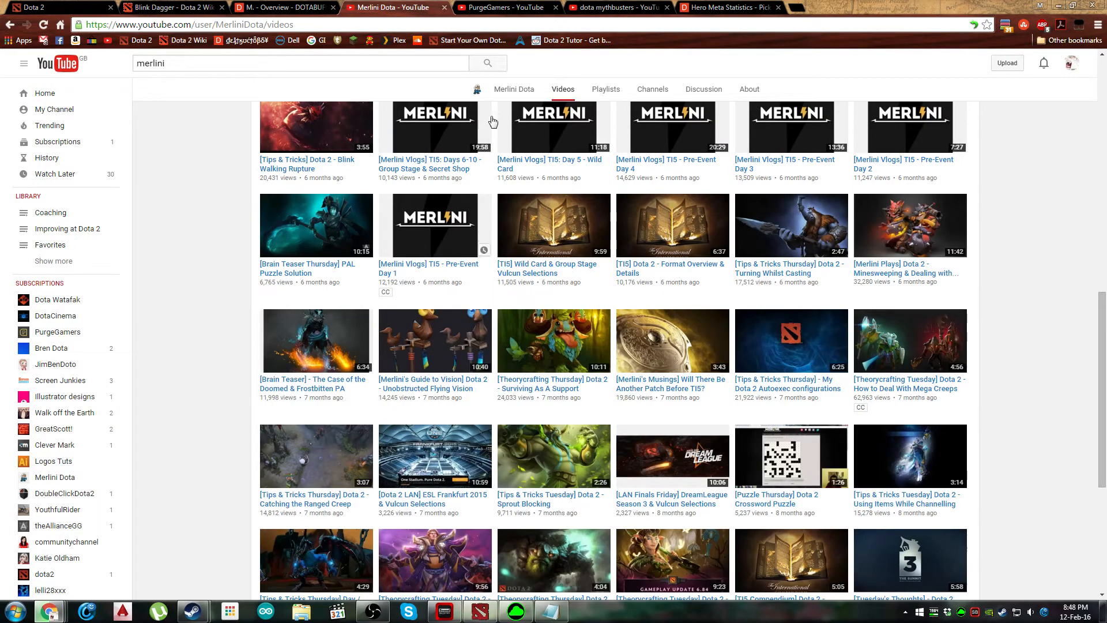
click(615, 7)
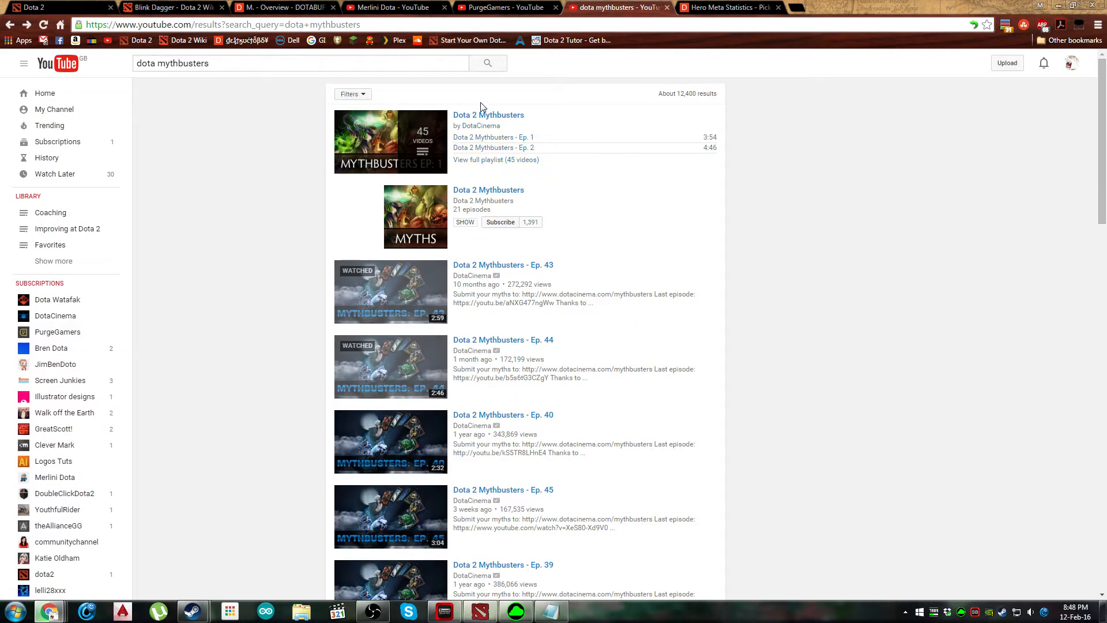
mouse_move(487, 114)
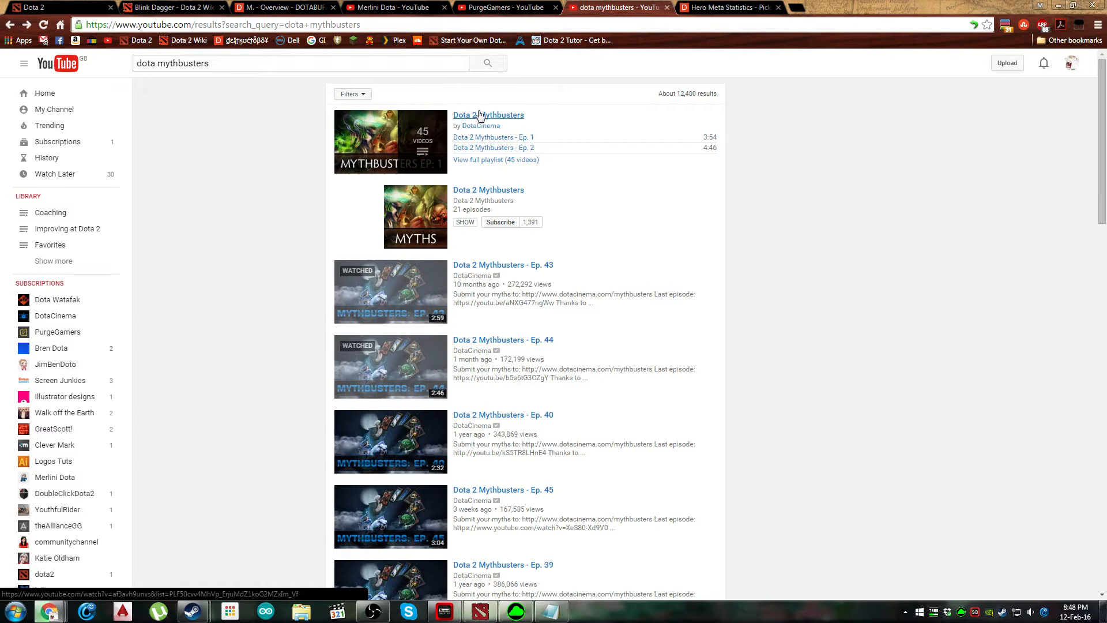
mouse_move(287, 77)
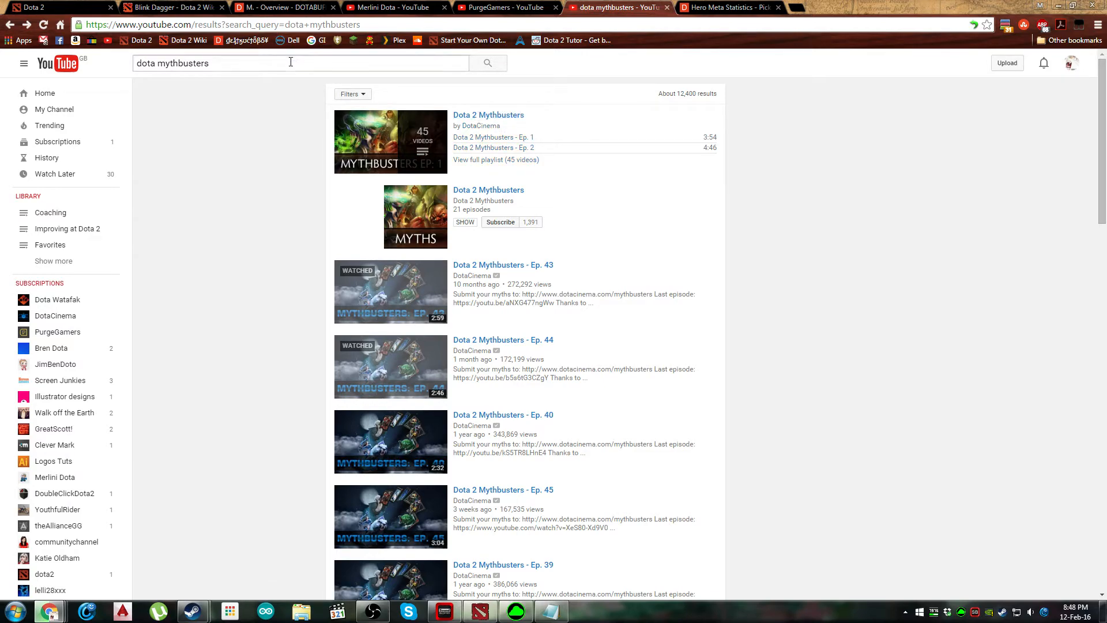
mouse_move(570, 316)
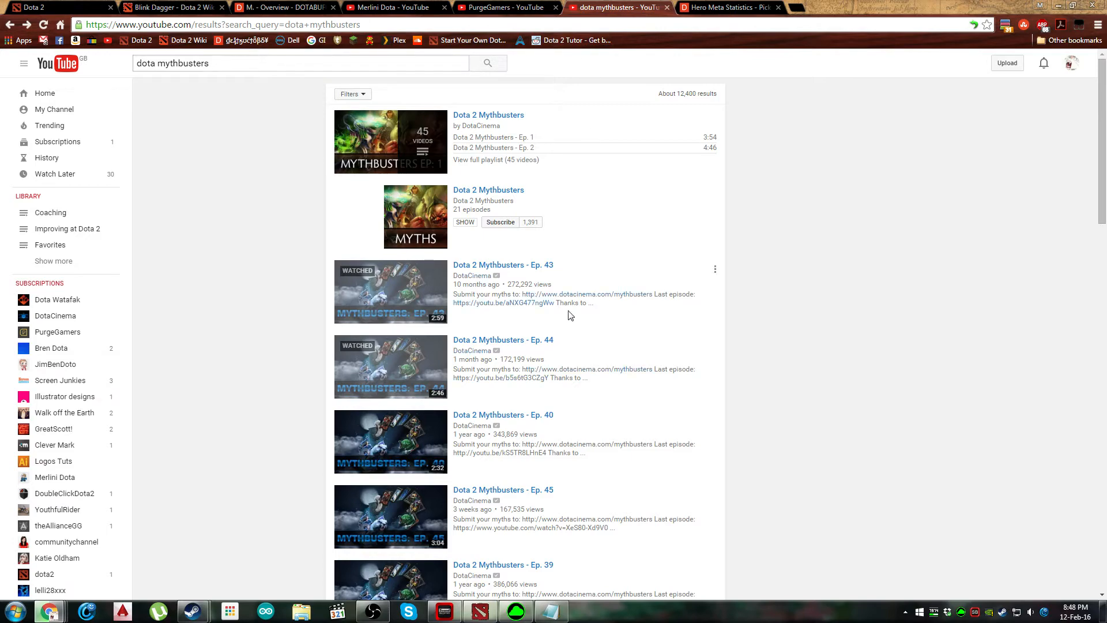
mouse_move(463, 92)
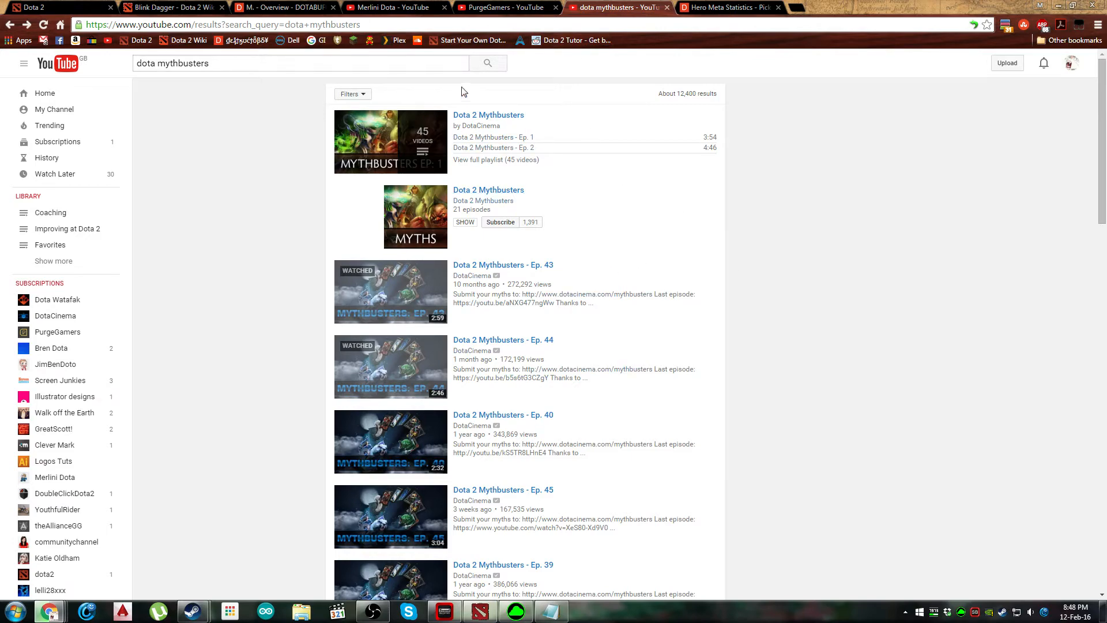
mouse_move(730, 229)
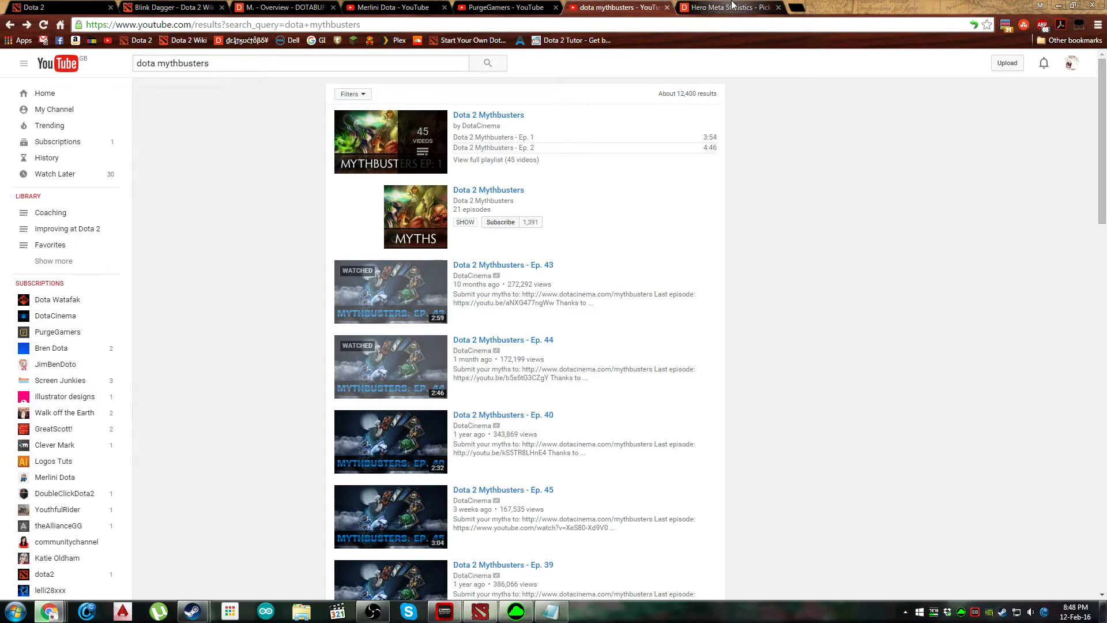
mouse_move(742, 291)
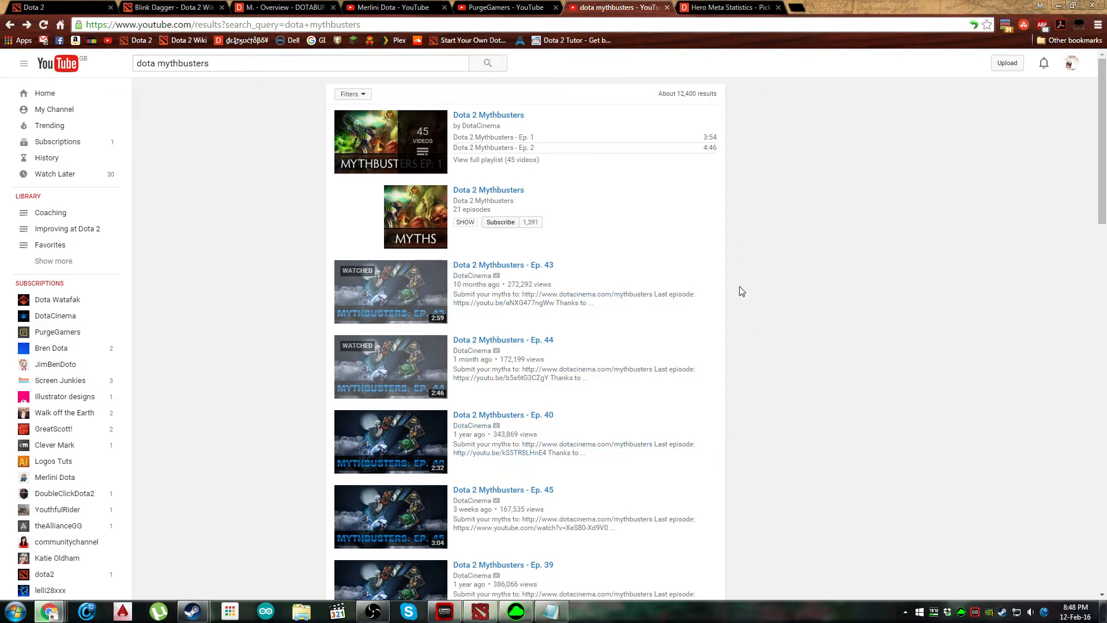
mouse_move(728, 7)
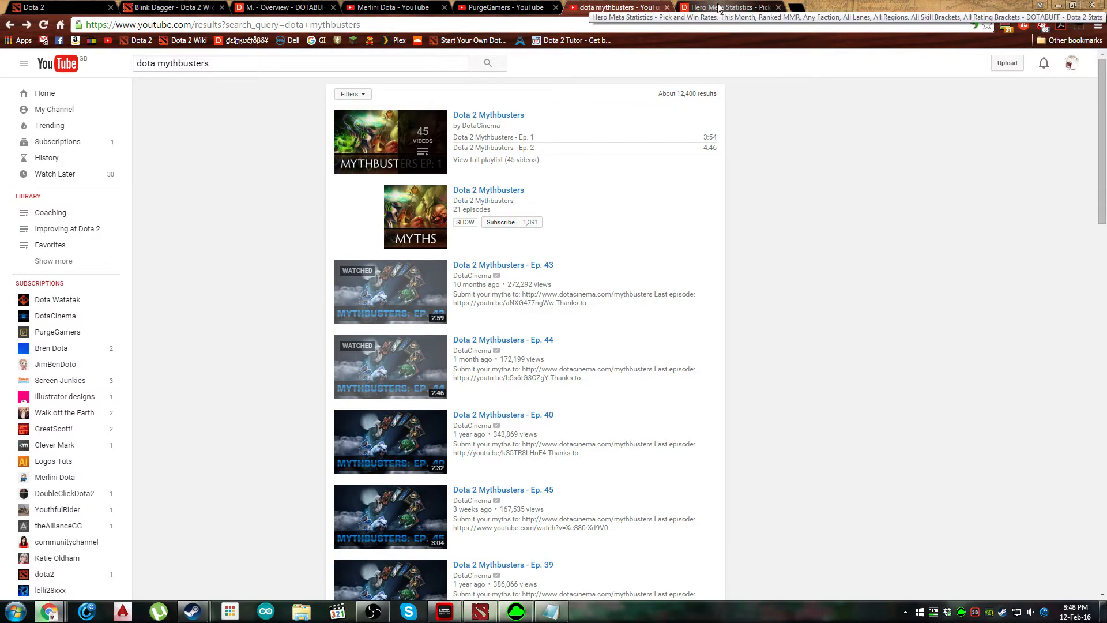
mouse_move(766, 136)
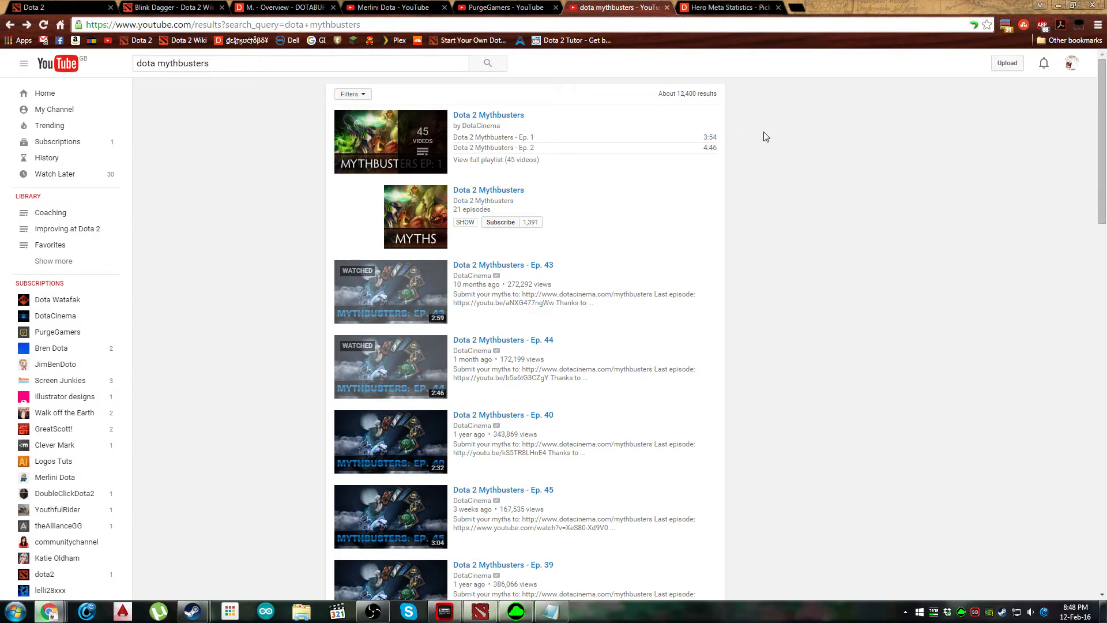
- Revisit Dotabuff Hero Meta Statistics, the Blink Dagger wiki article and Dotabuff overview, ending on Merlini Dota's videos
click(727, 9)
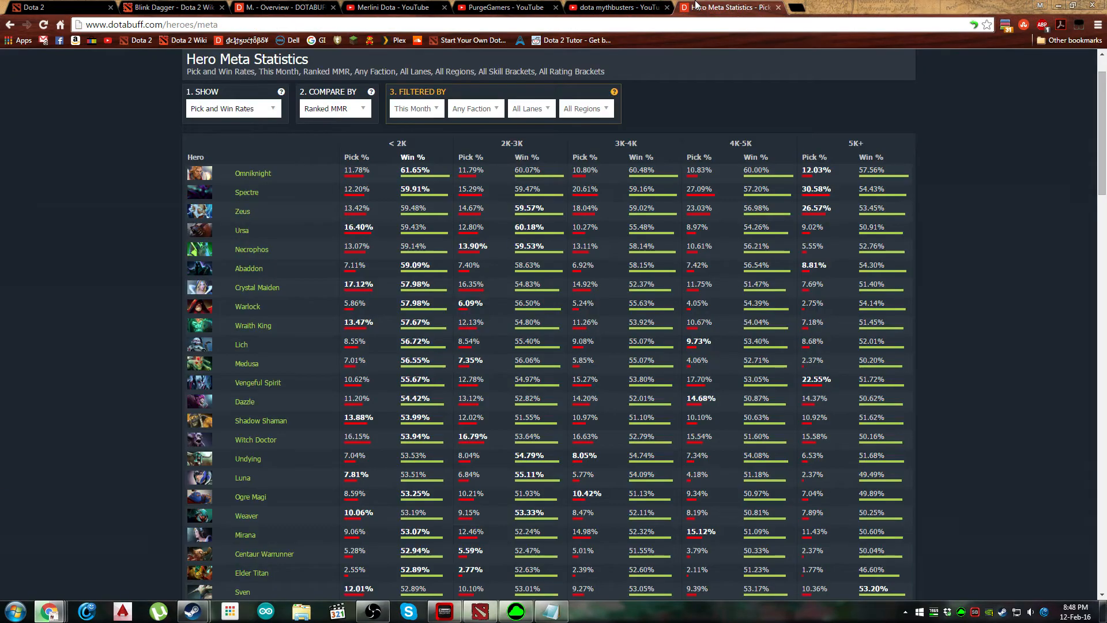
click(169, 6)
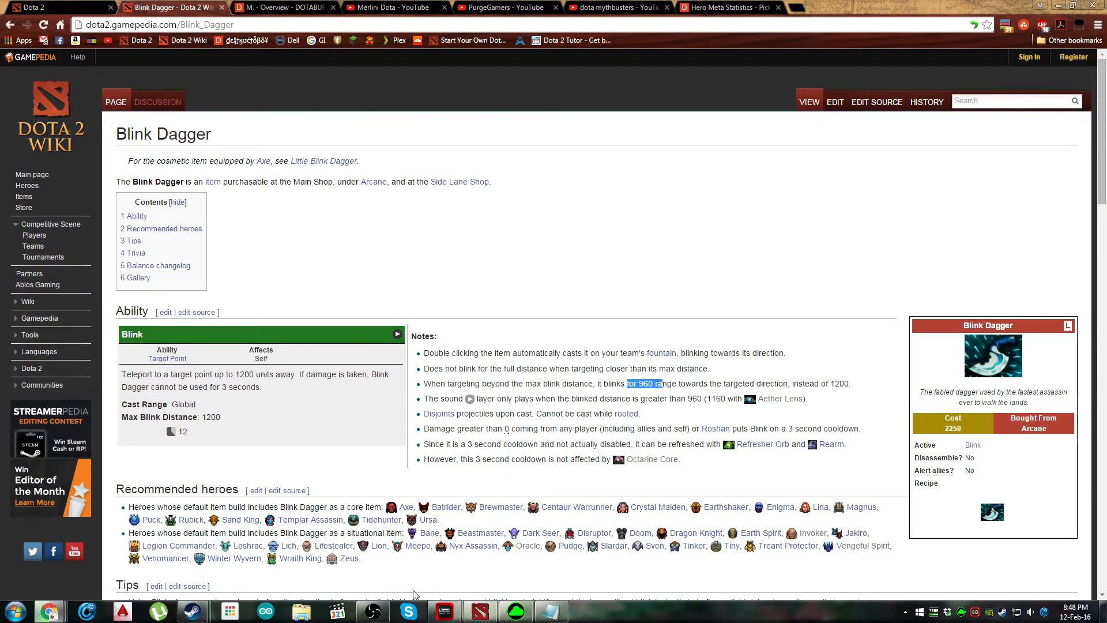
click(283, 6)
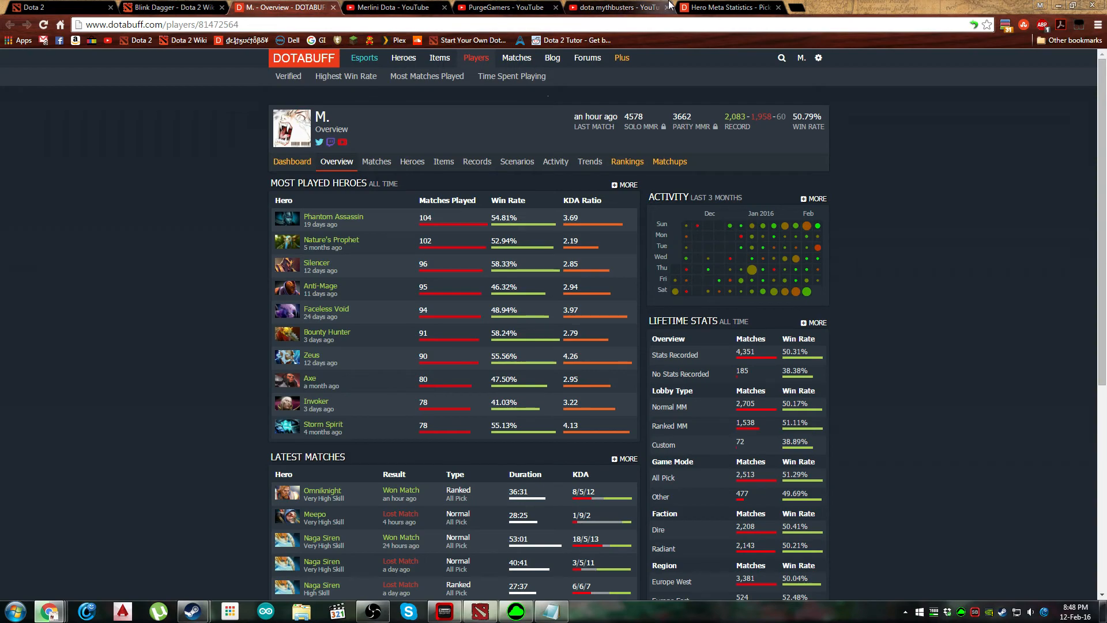
click(385, 7)
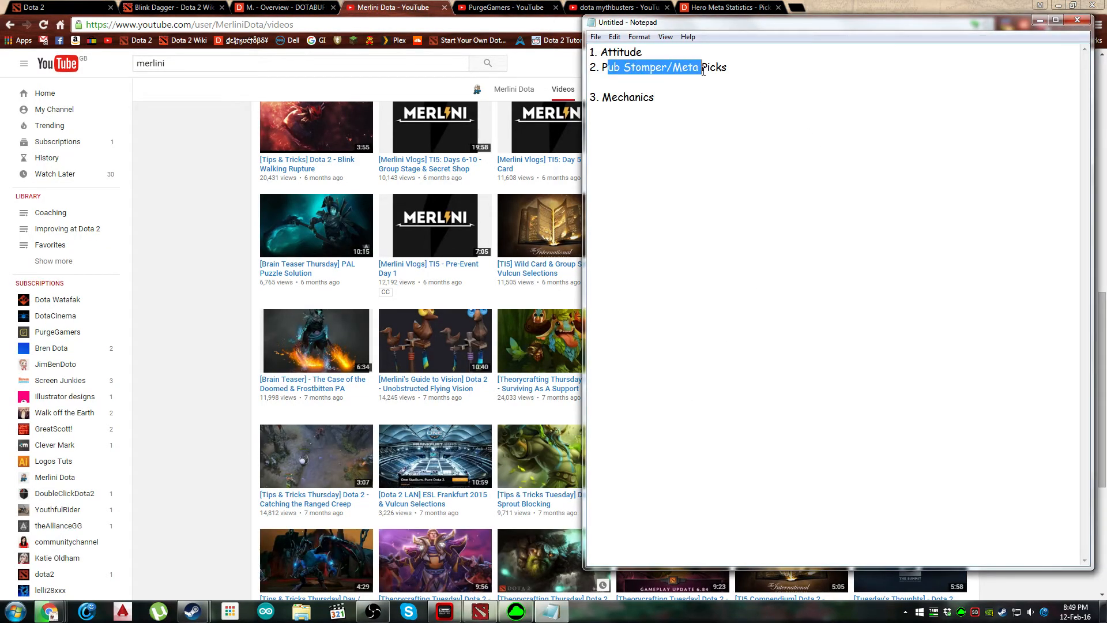
- Highlight the Pub Stomper/Meta Picks, Mechanics and Attitude list items in turn in Notepad
double_click(621, 52)
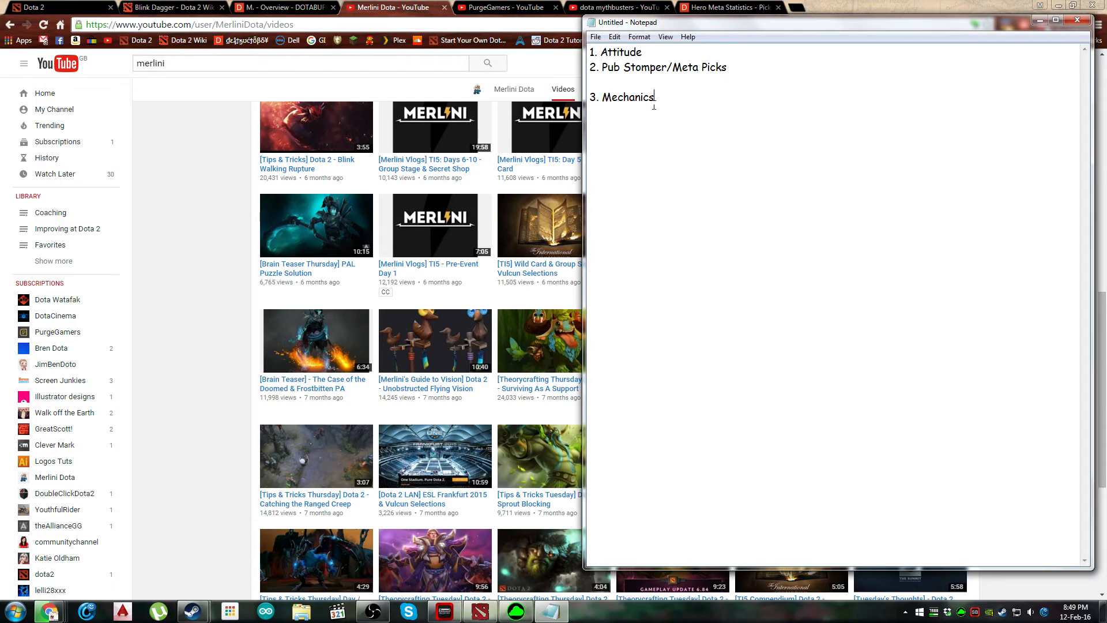
triple_click(625, 97)
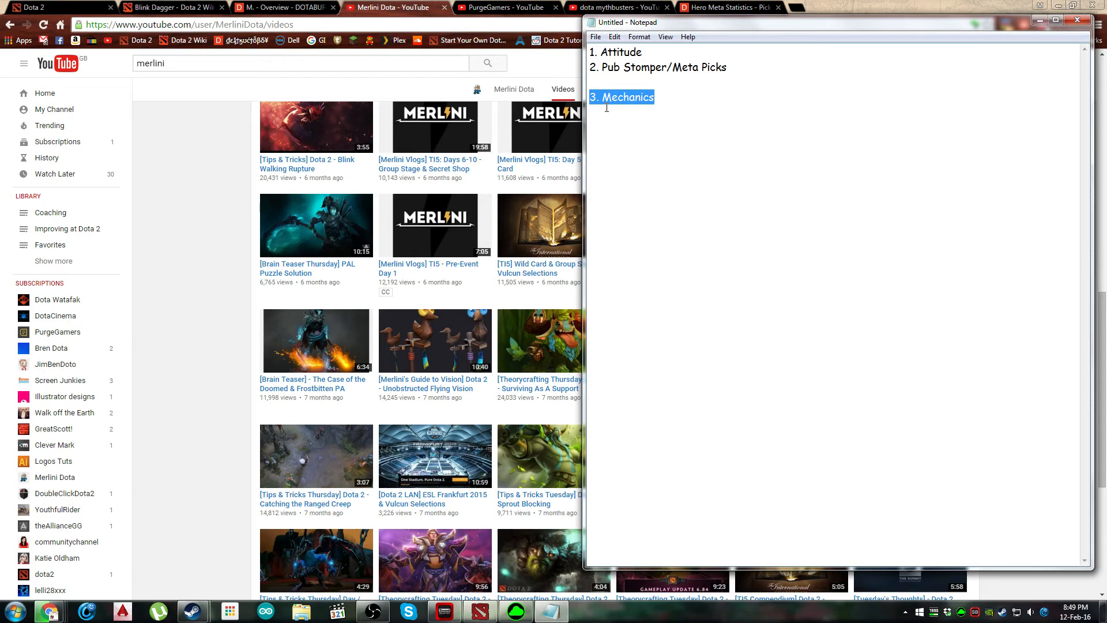
click(593, 52)
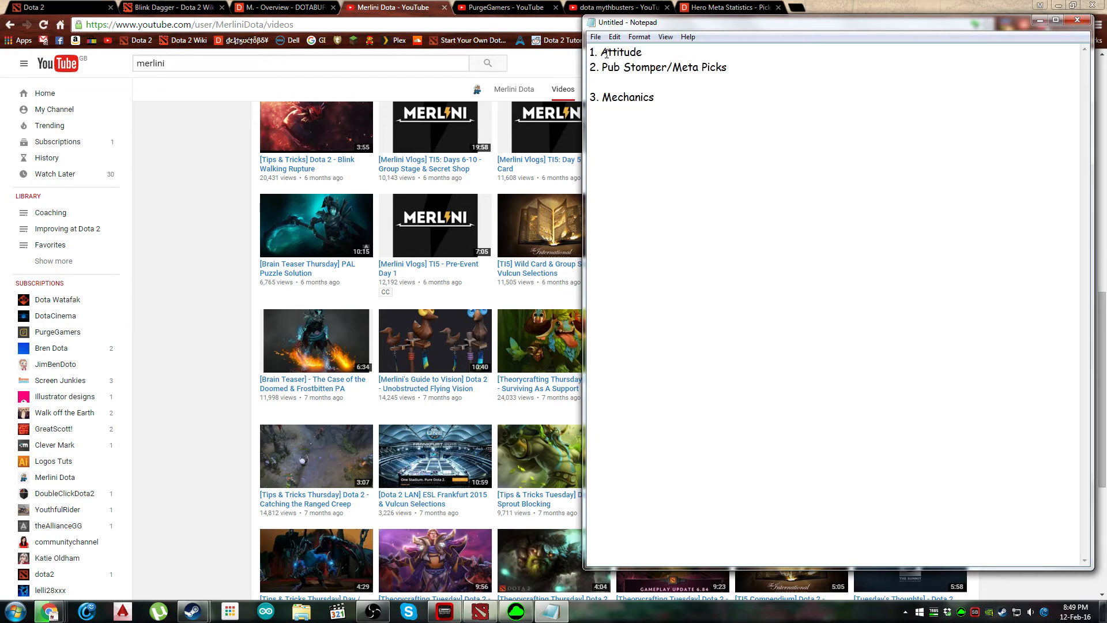
double_click(621, 52)
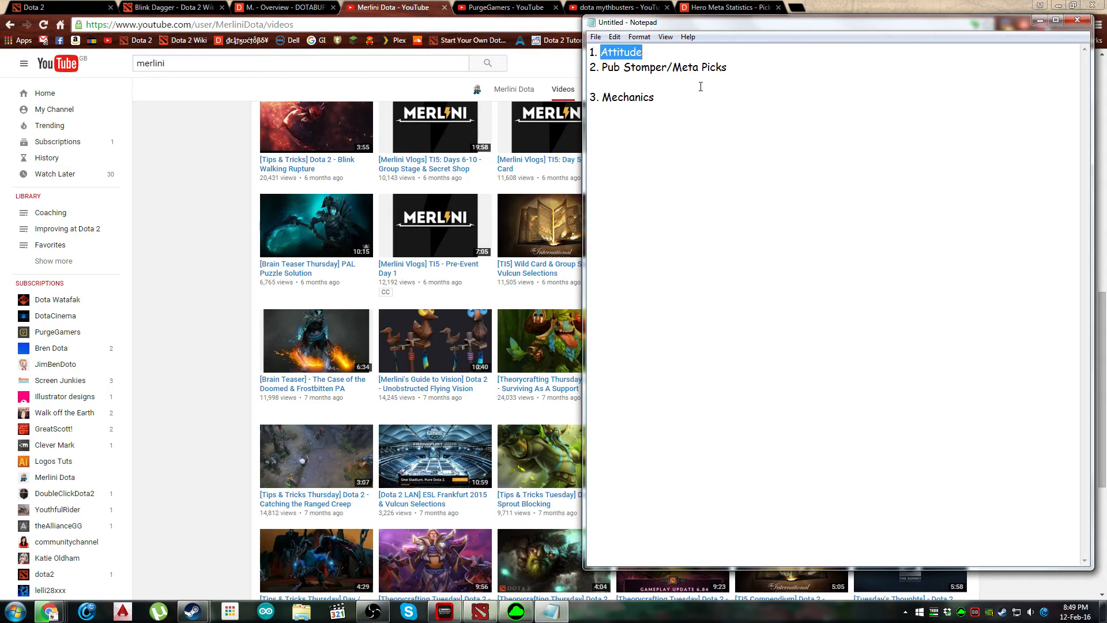
mouse_move(703, 120)
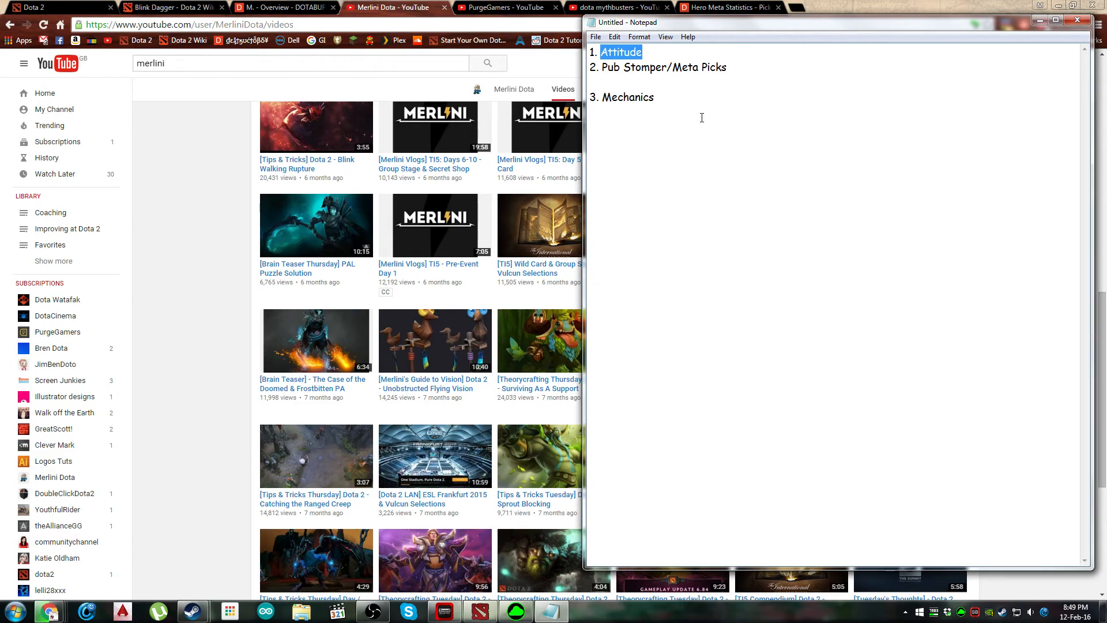
mouse_move(729, 119)
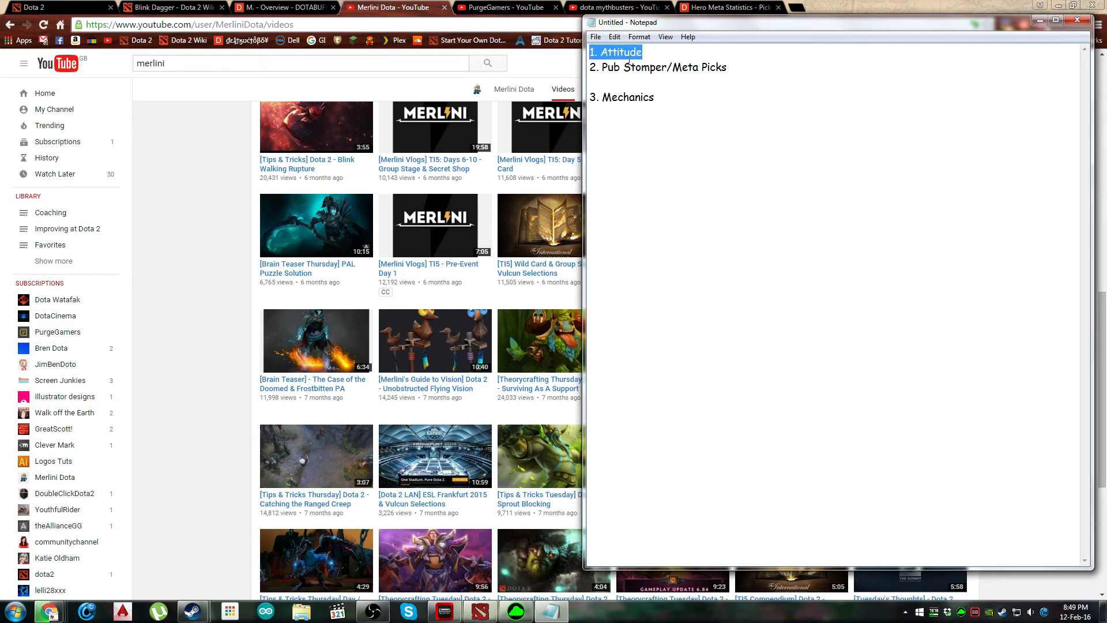
click(645, 52)
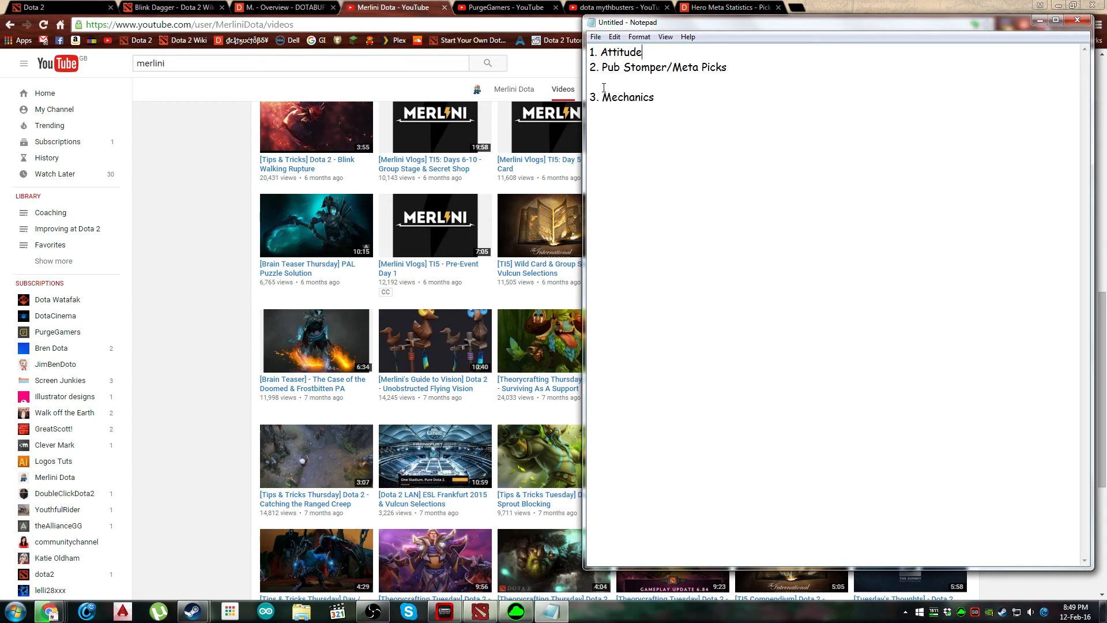
double_click(660, 67)
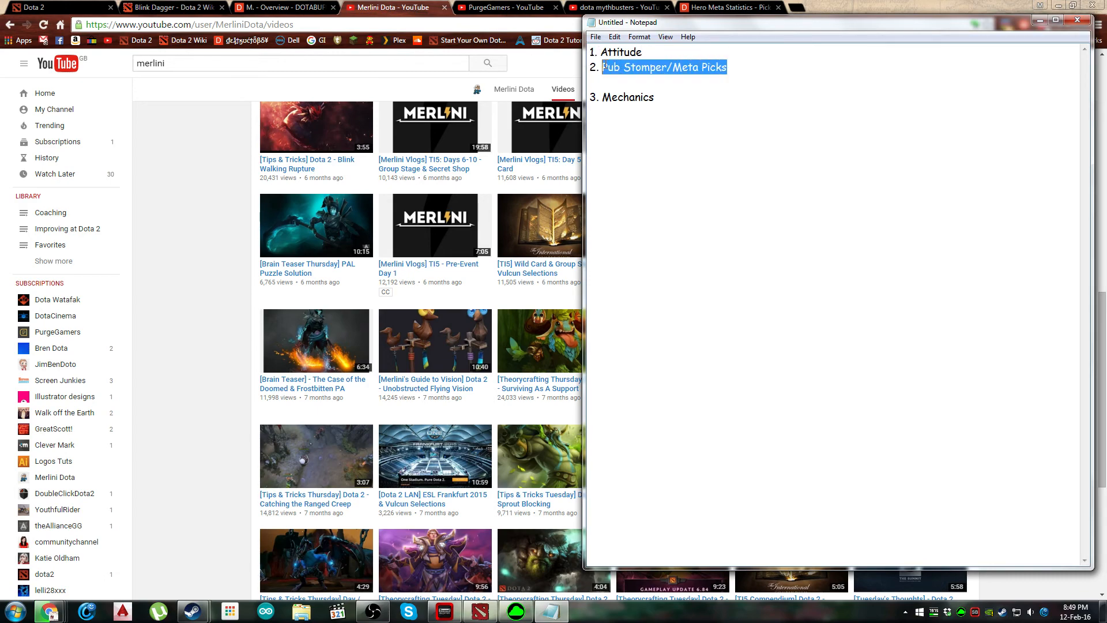
click(603, 67)
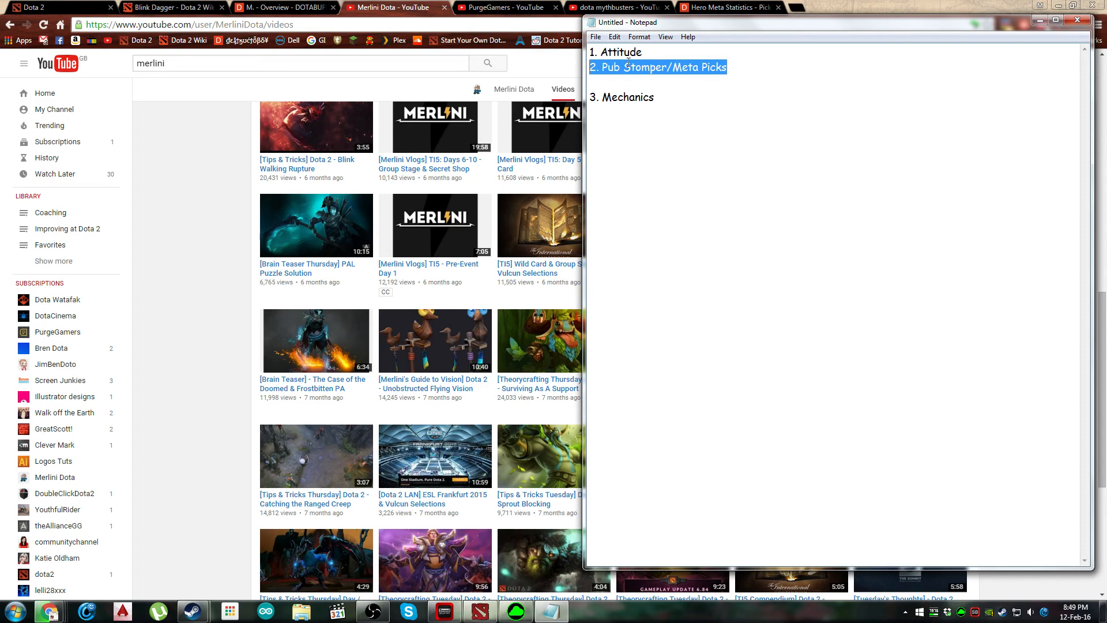
- Show Dotabuff's hero meta table beside the list, then delete the blank line before Mechanics
click(282, 8)
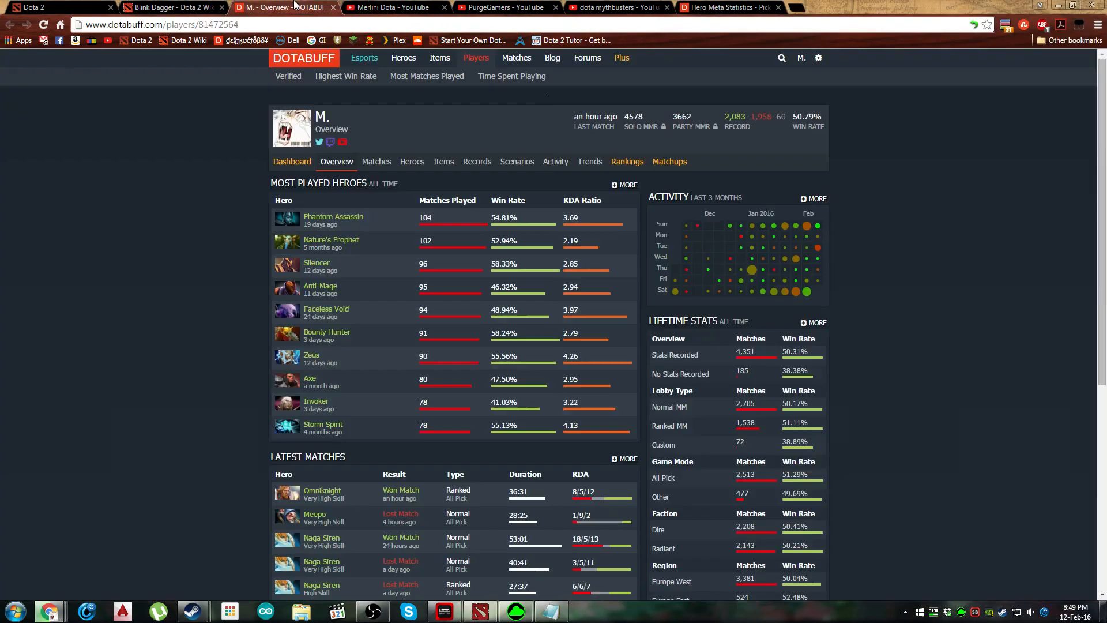
click(731, 7)
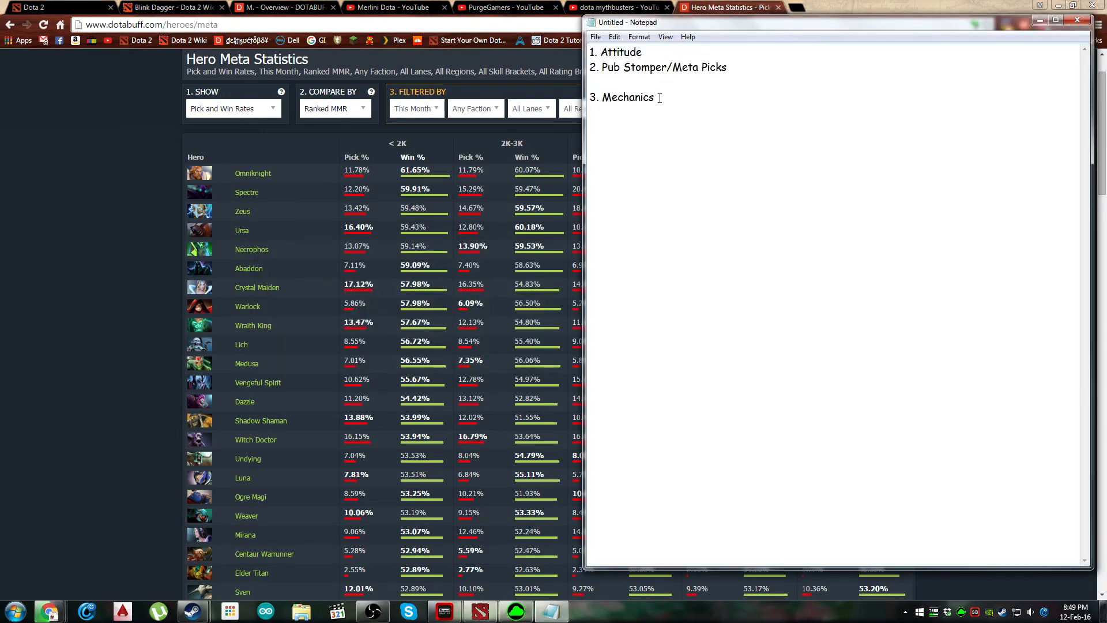
double_click(624, 97)
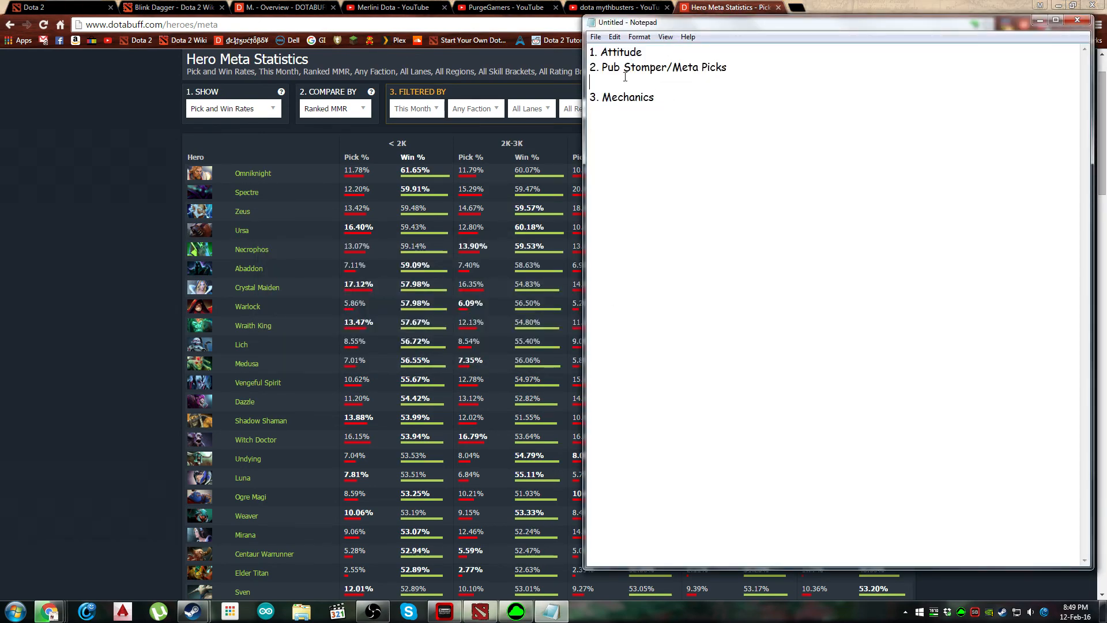
key(Backspace)
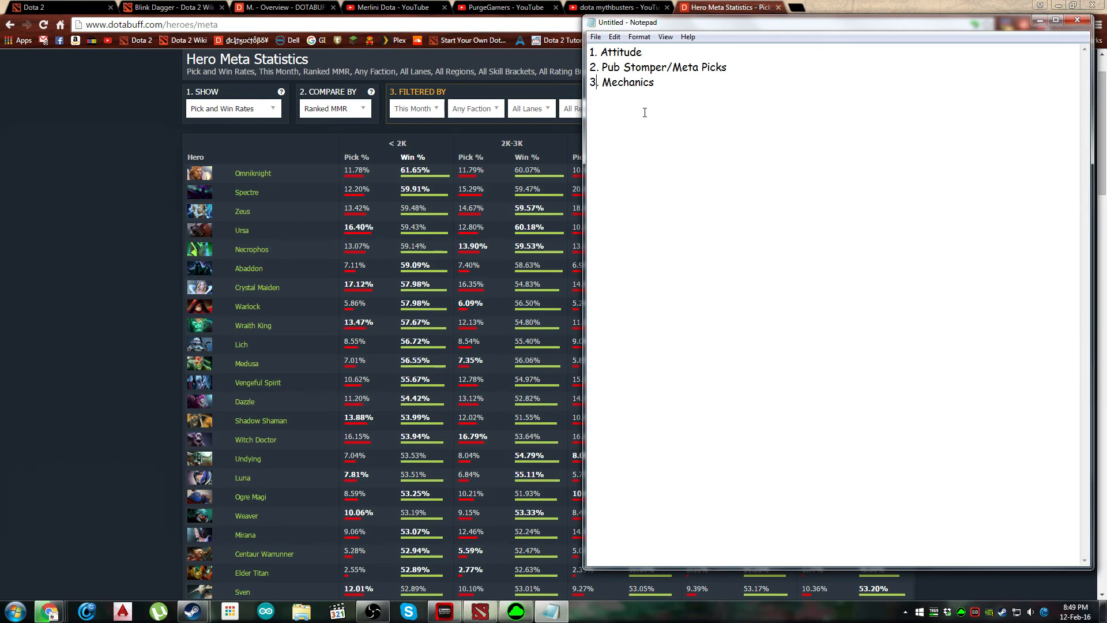